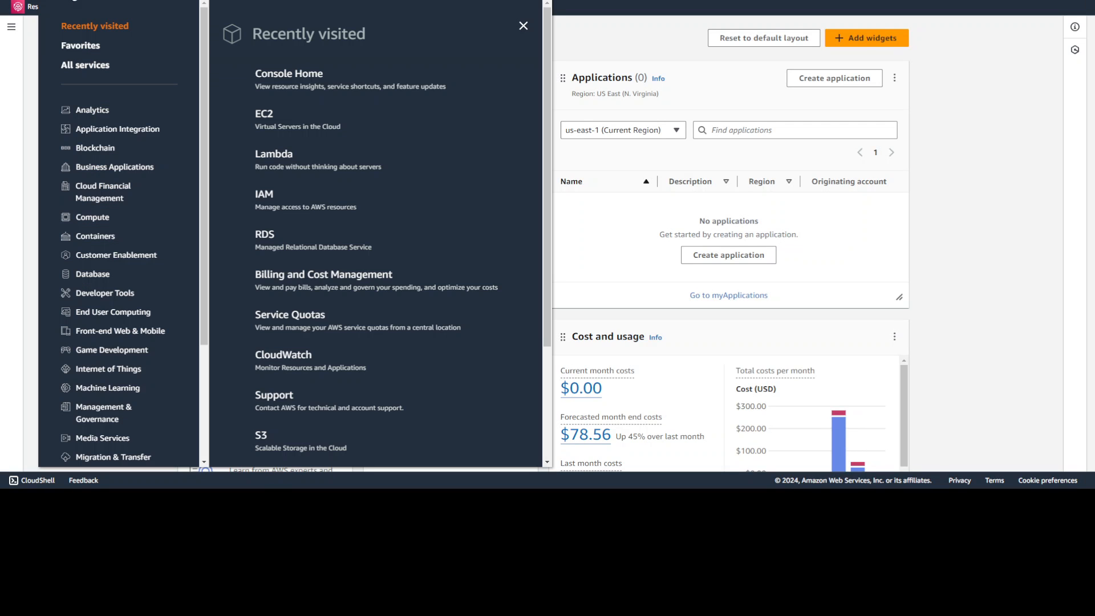
Open VPC and select the default VPC to view its IPv4 range, route table and ACL
click(523, 25)
text(VPC)
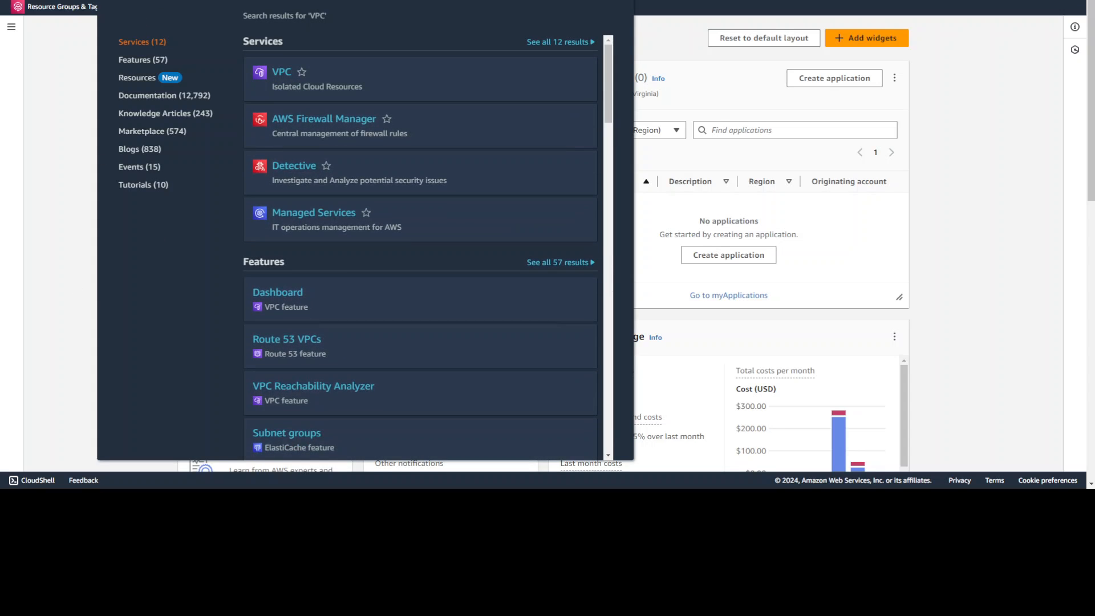
click(281, 72)
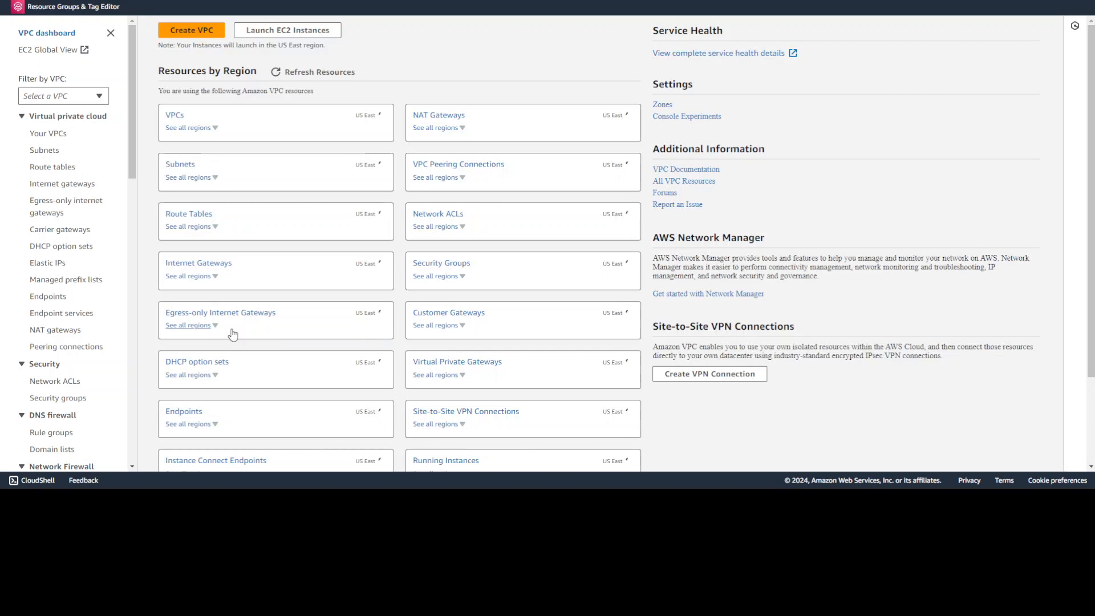
click(48, 134)
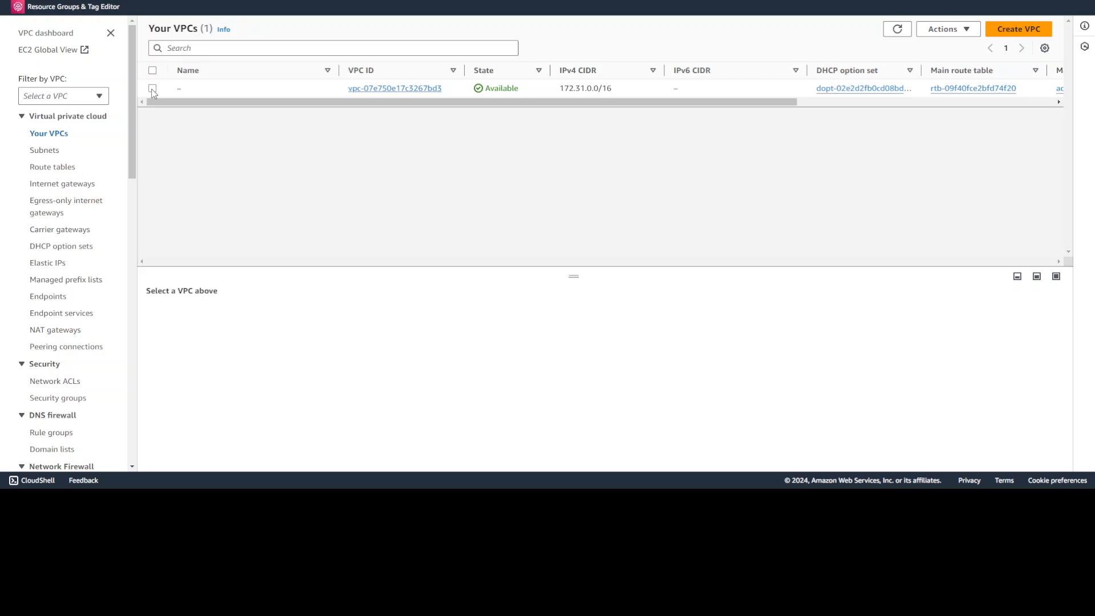
click(152, 87)
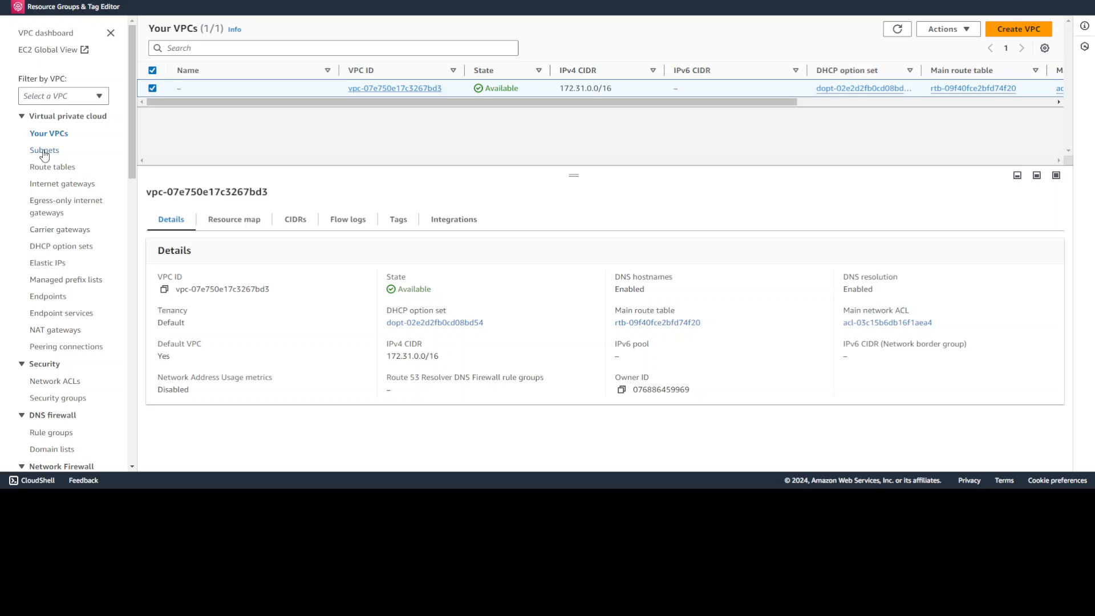
Inspect Private-Subnet-1's route table, confirming only the local 172.31.0.0/16 route, then deselect it
click(44, 150)
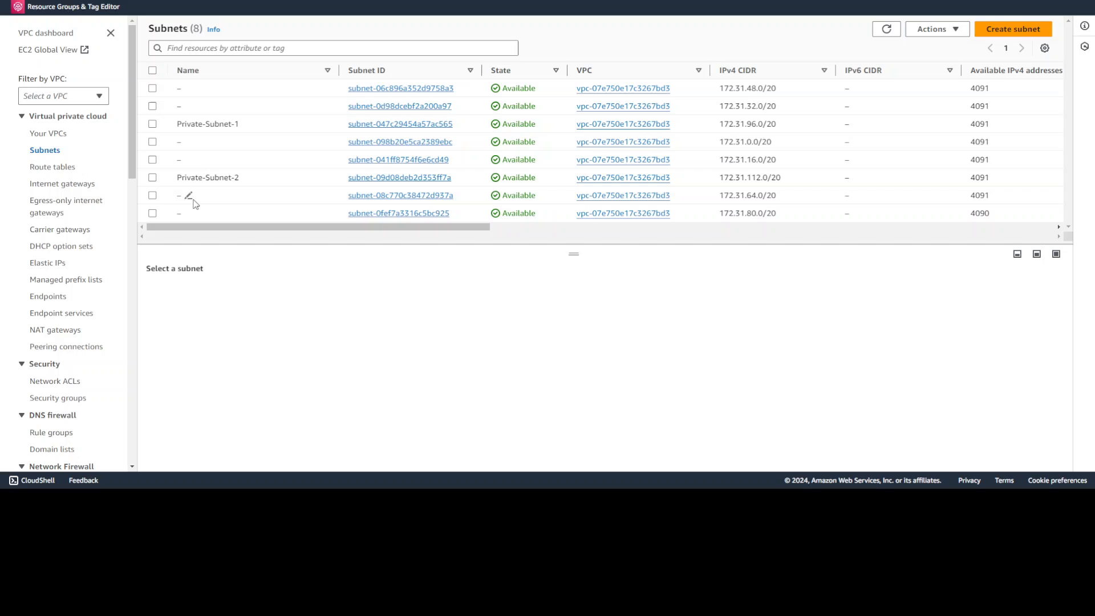
mouse_move(232, 193)
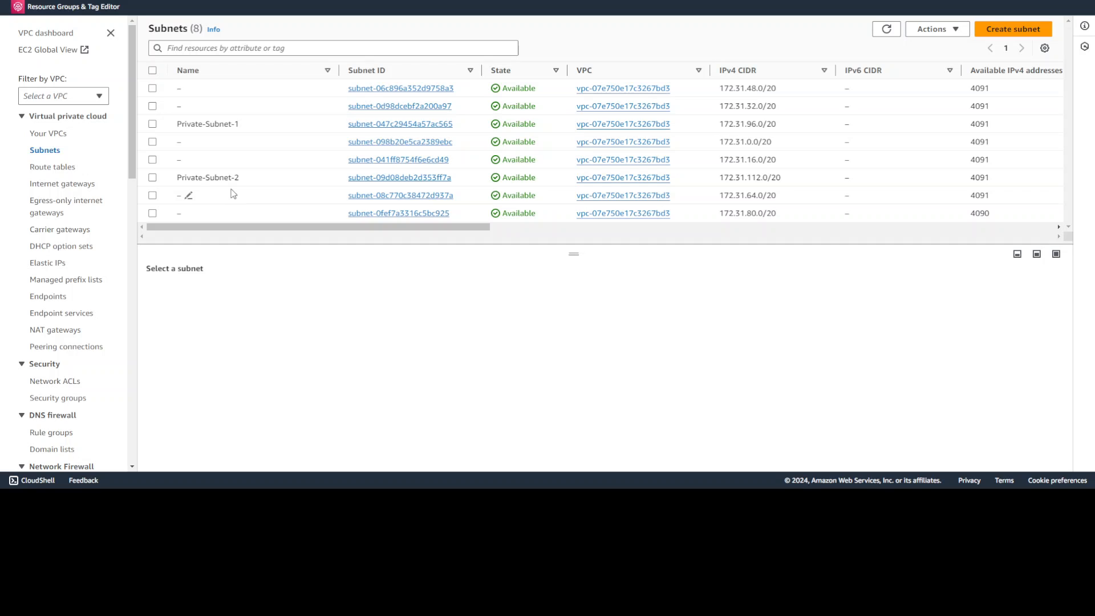
click(152, 124)
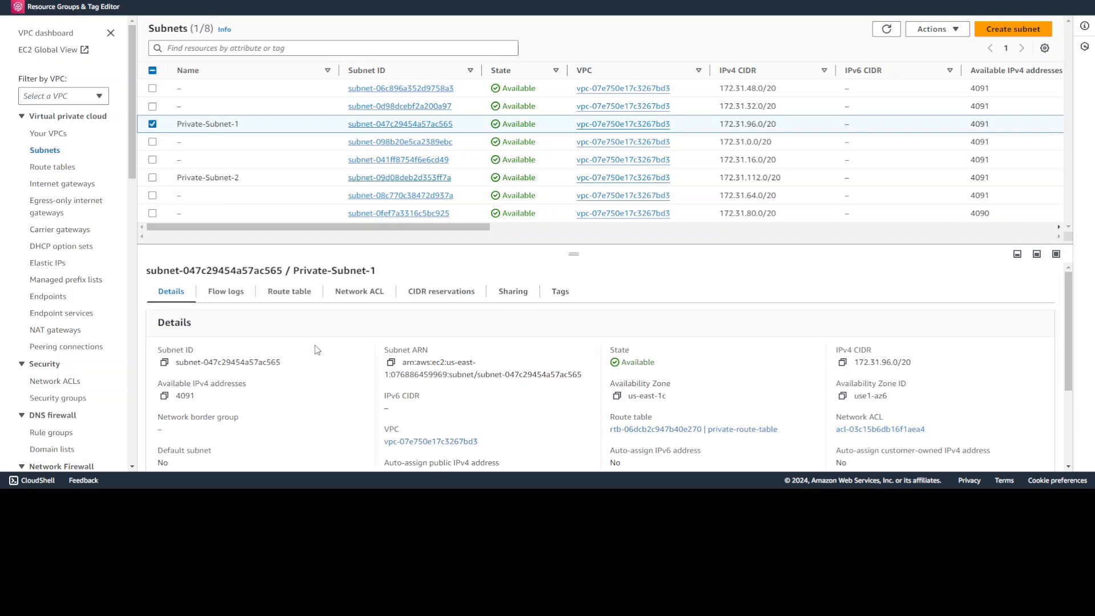
click(289, 291)
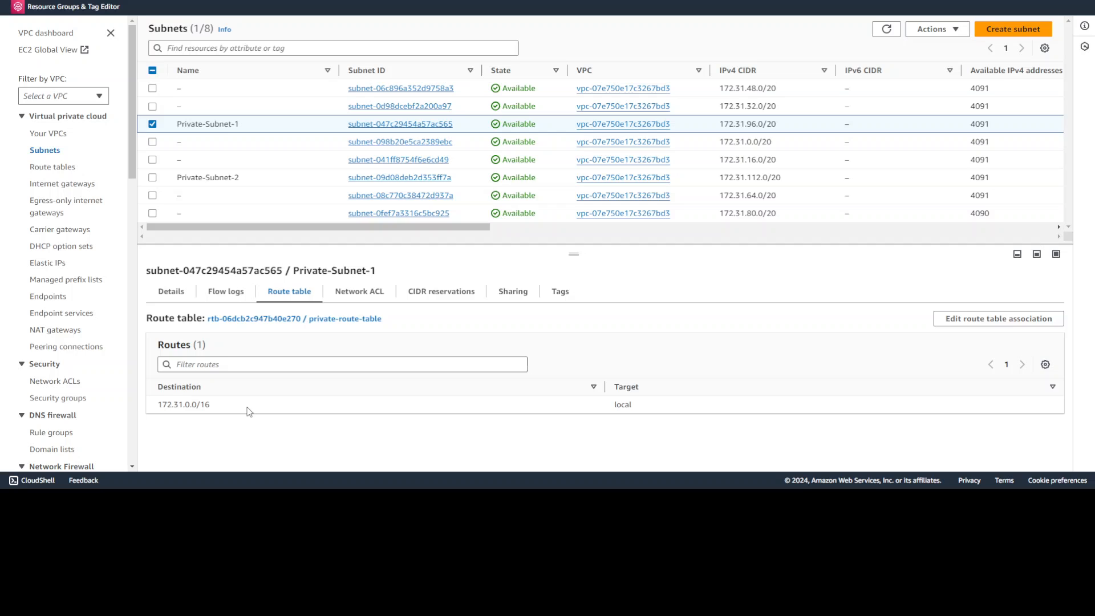
mouse_move(629, 408)
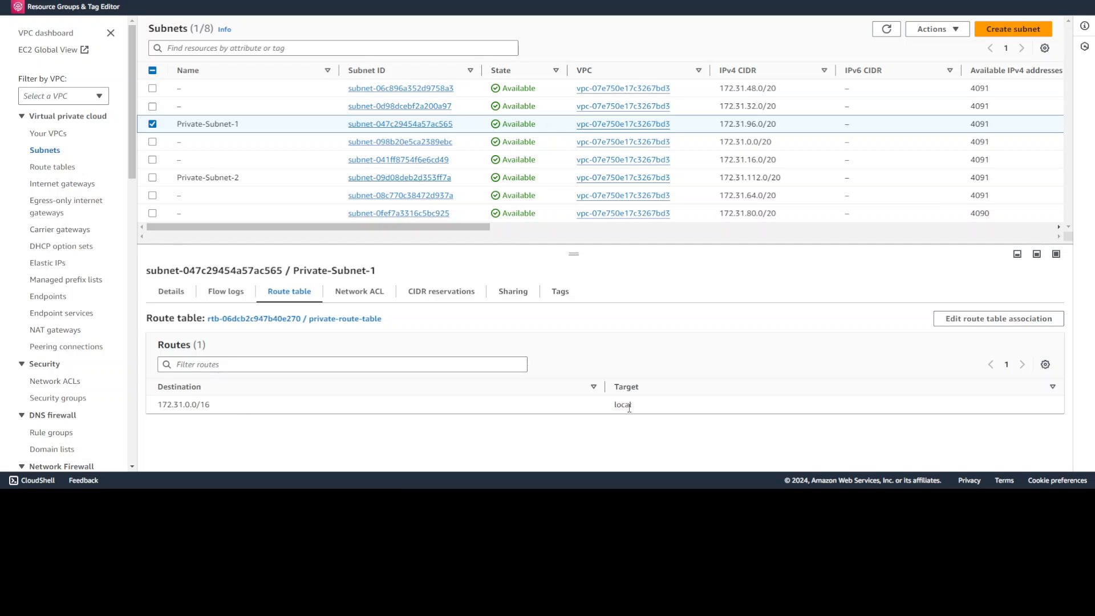
click(153, 124)
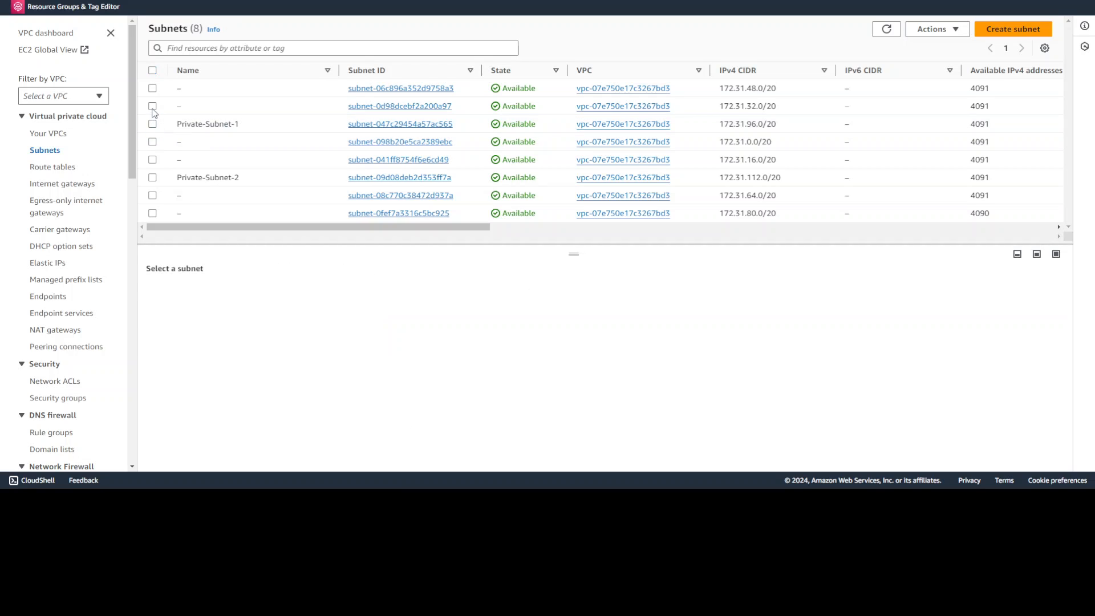
click(153, 106)
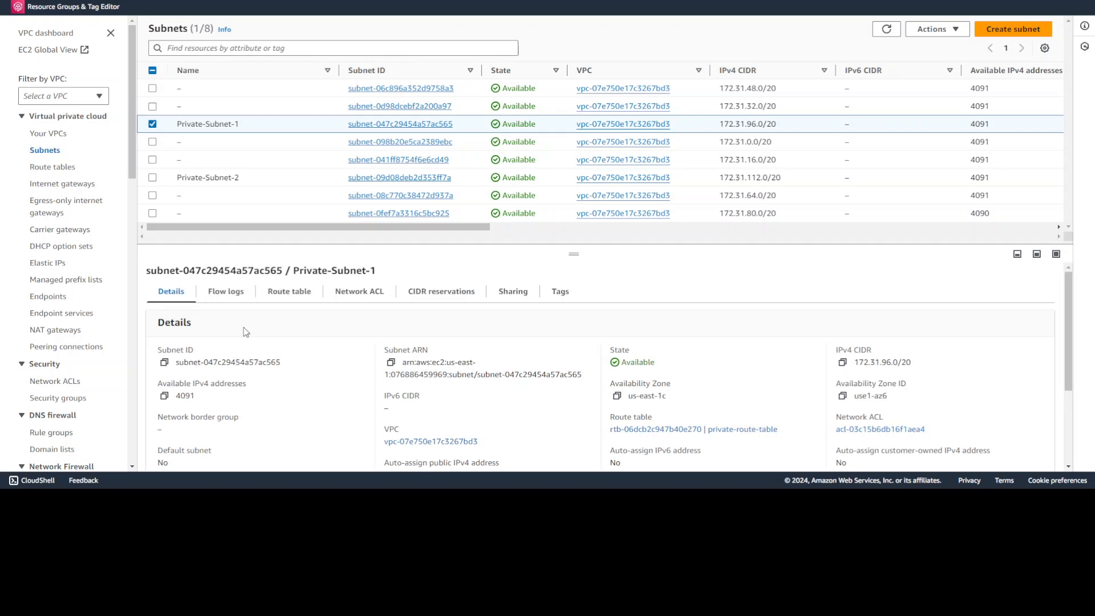
click(289, 291)
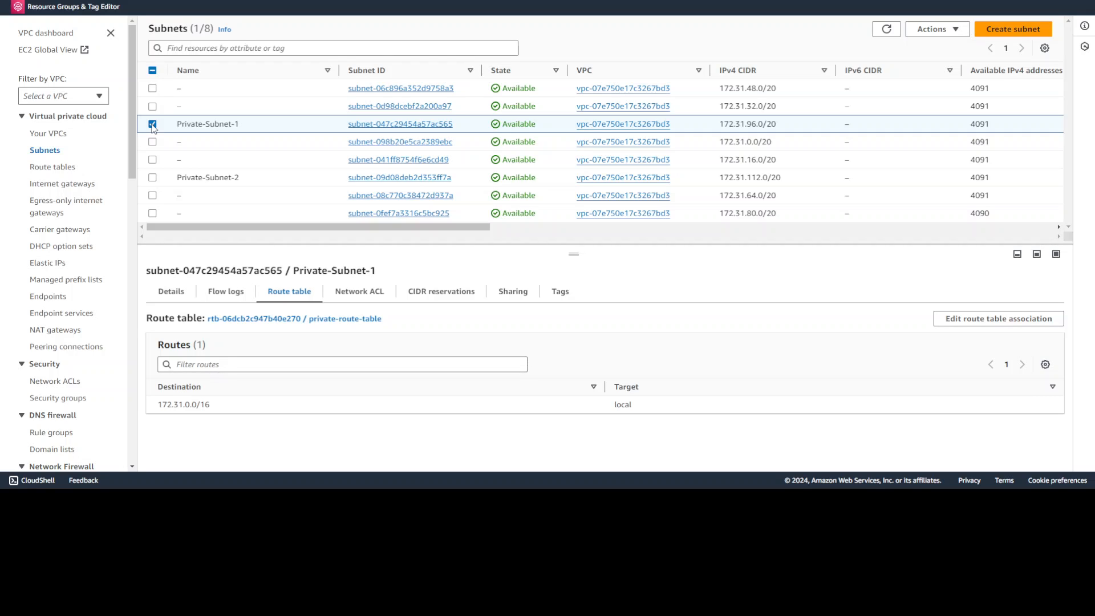
click(152, 124)
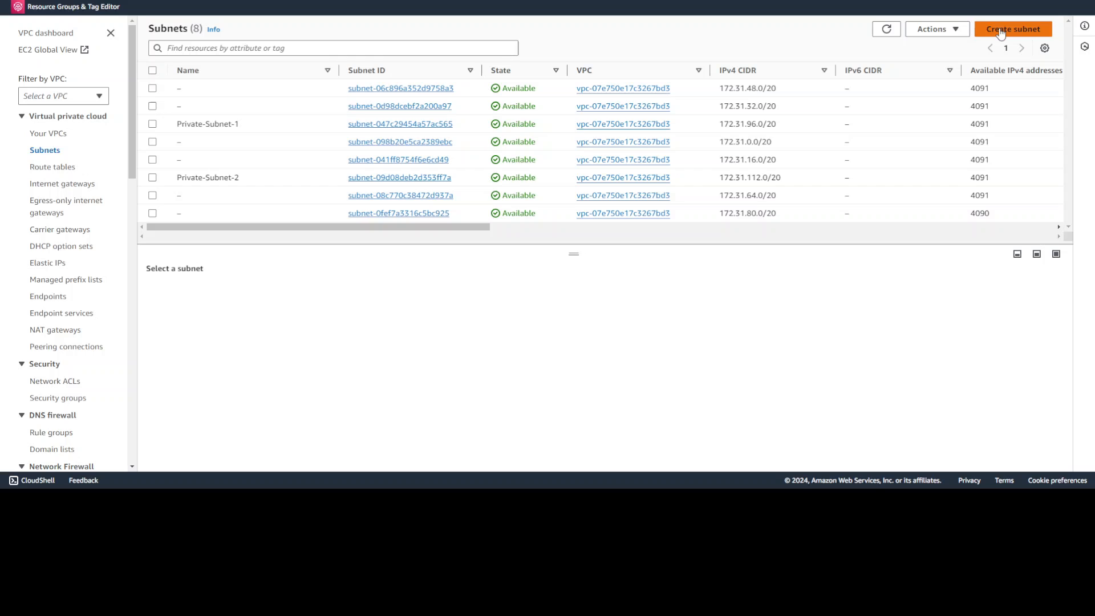
click(1012, 29)
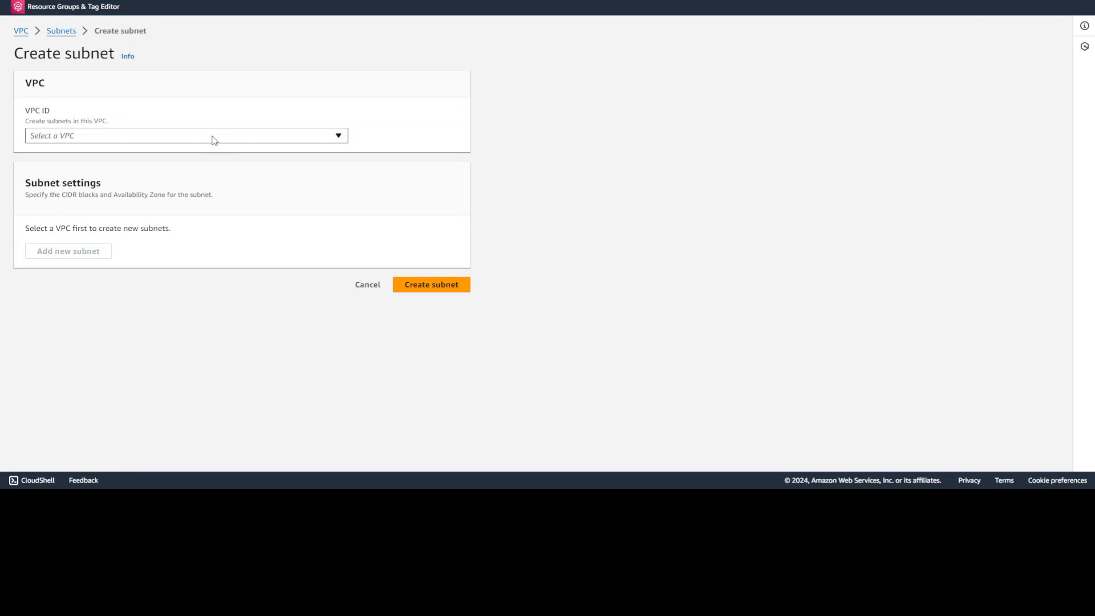
click(186, 136)
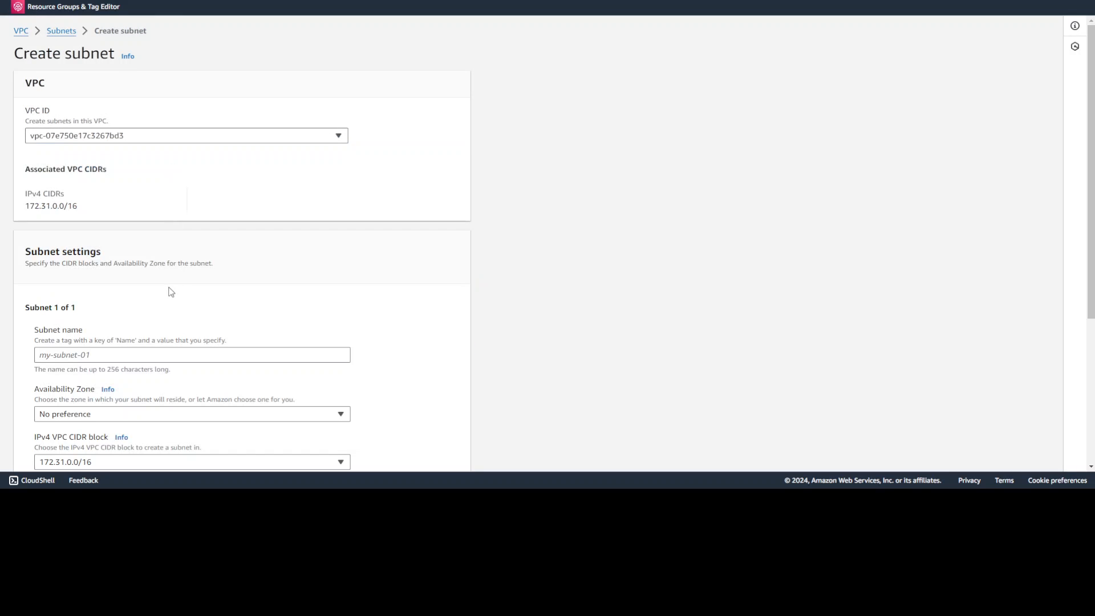
click(192, 354)
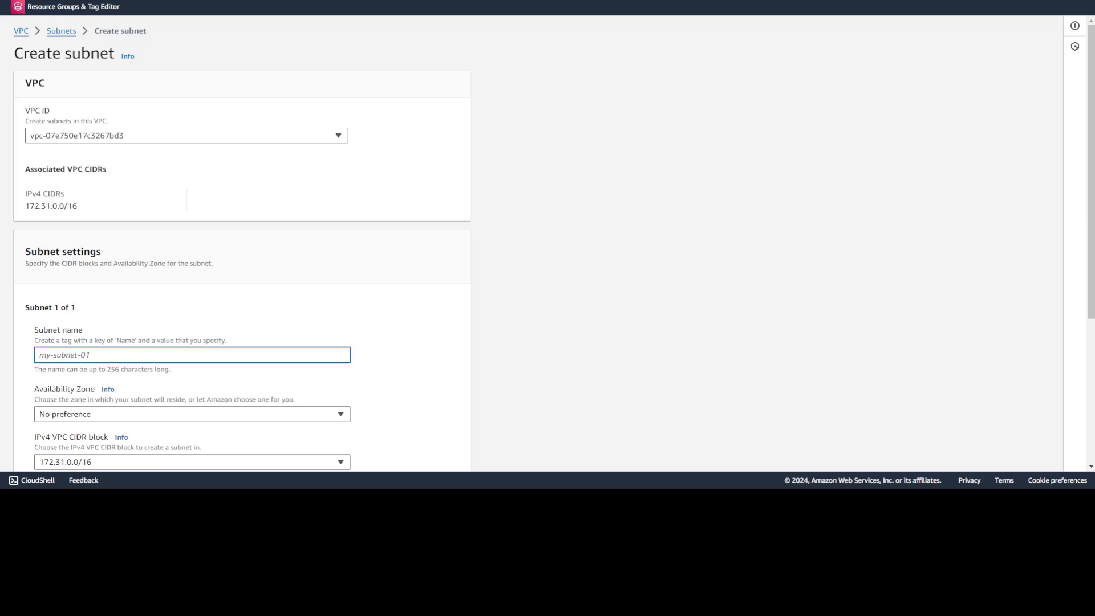
scroll(down, 3)
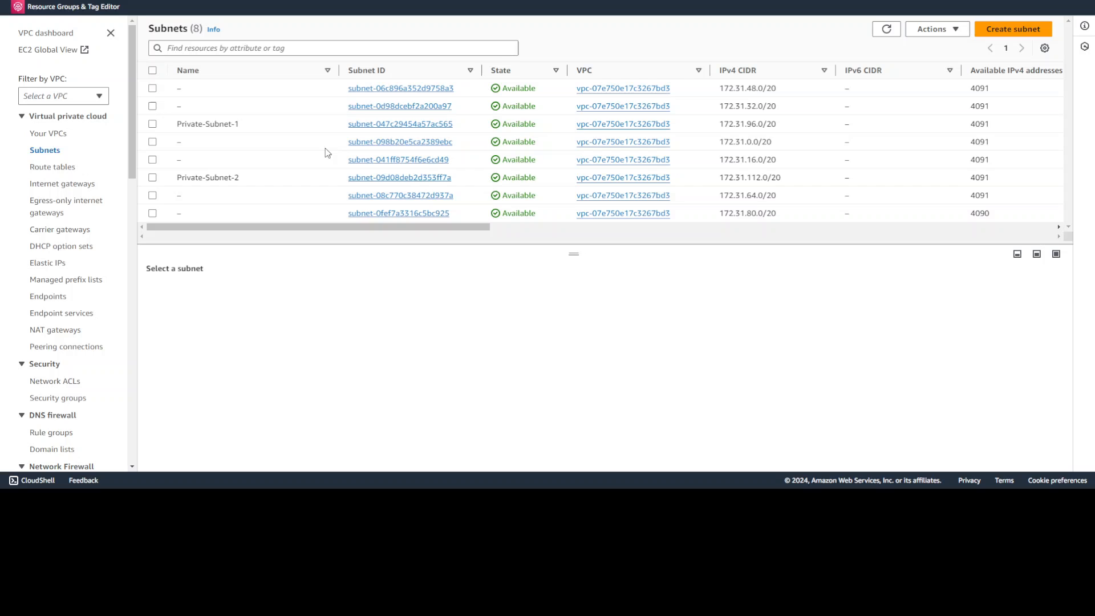
mouse_move(185, 295)
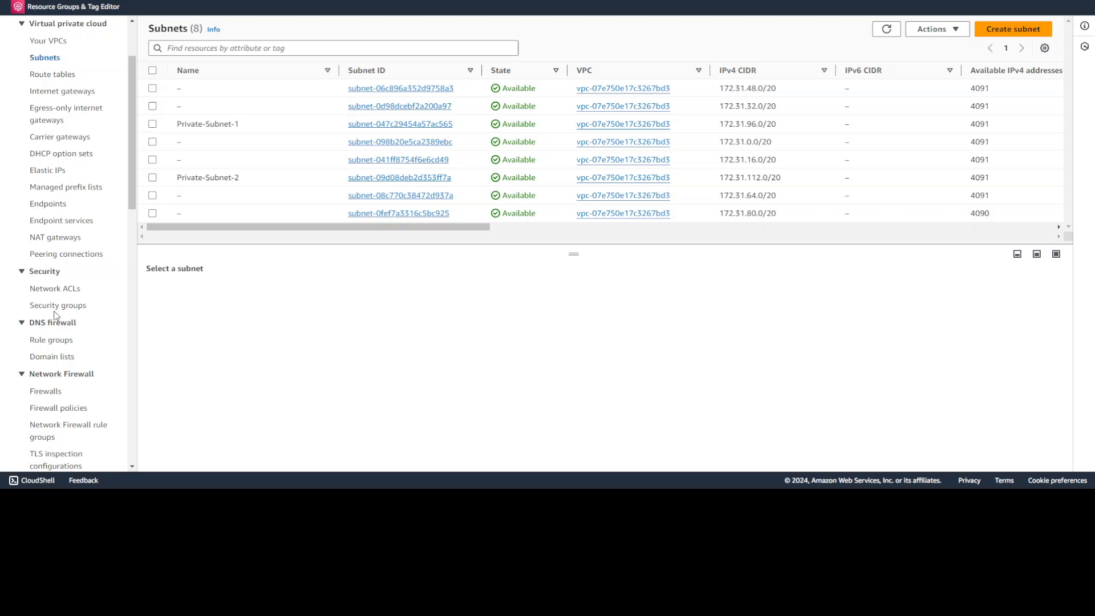
Show the VPC's security groups list with CanBot-SG and default
click(58, 305)
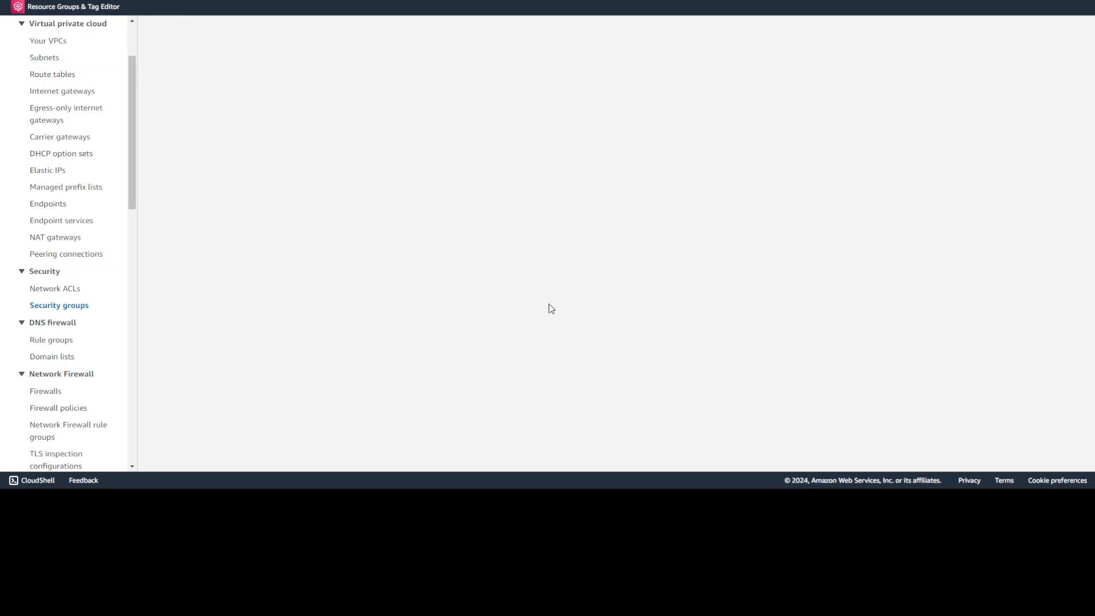
click(58, 304)
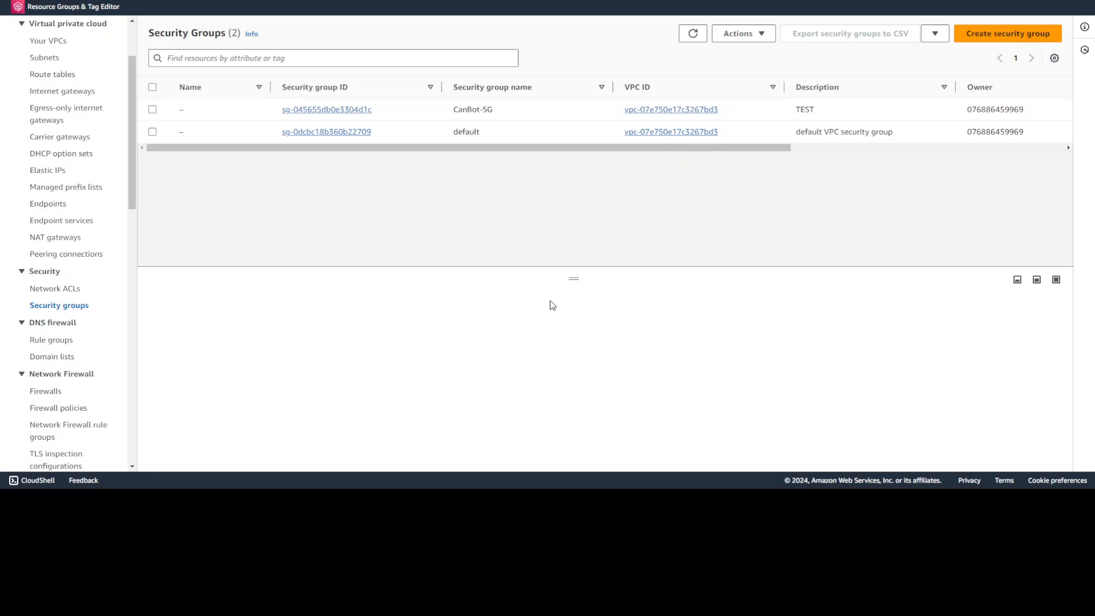
mouse_move(558, 277)
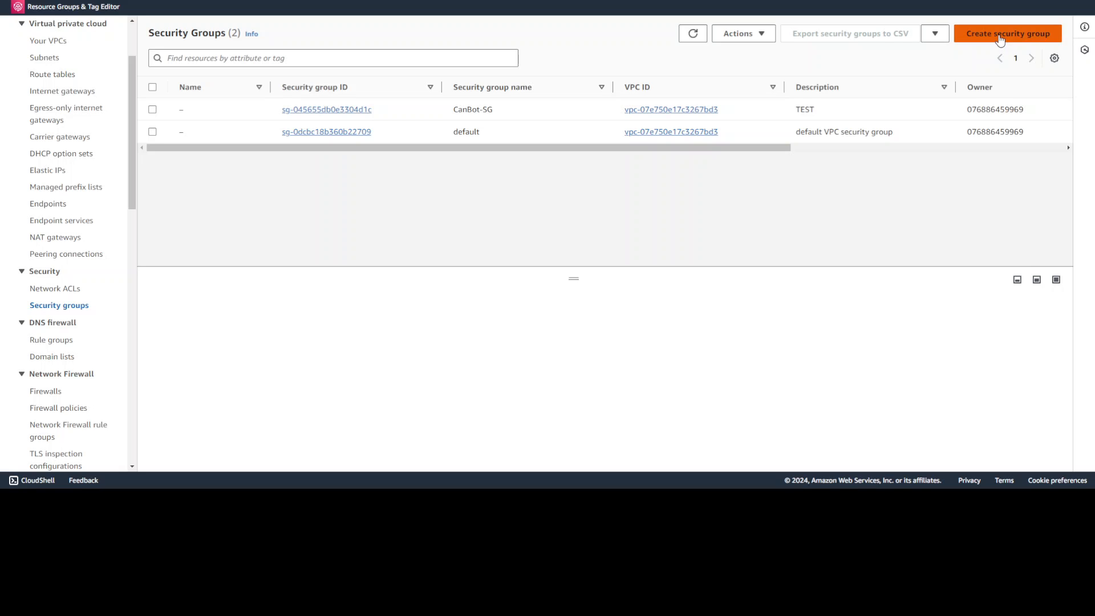
Create security group Bedrock-Endpoint-SG, named and described Bedrock-Endpoint-SG, and return to the list
click(1007, 34)
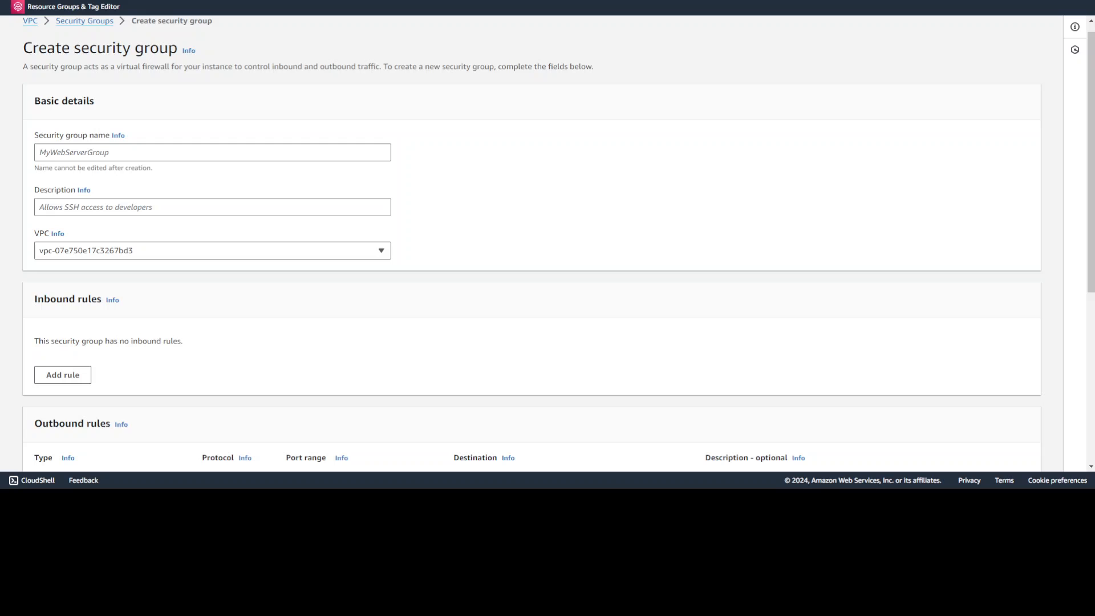
text(Bedrock-Endpoint-SG)
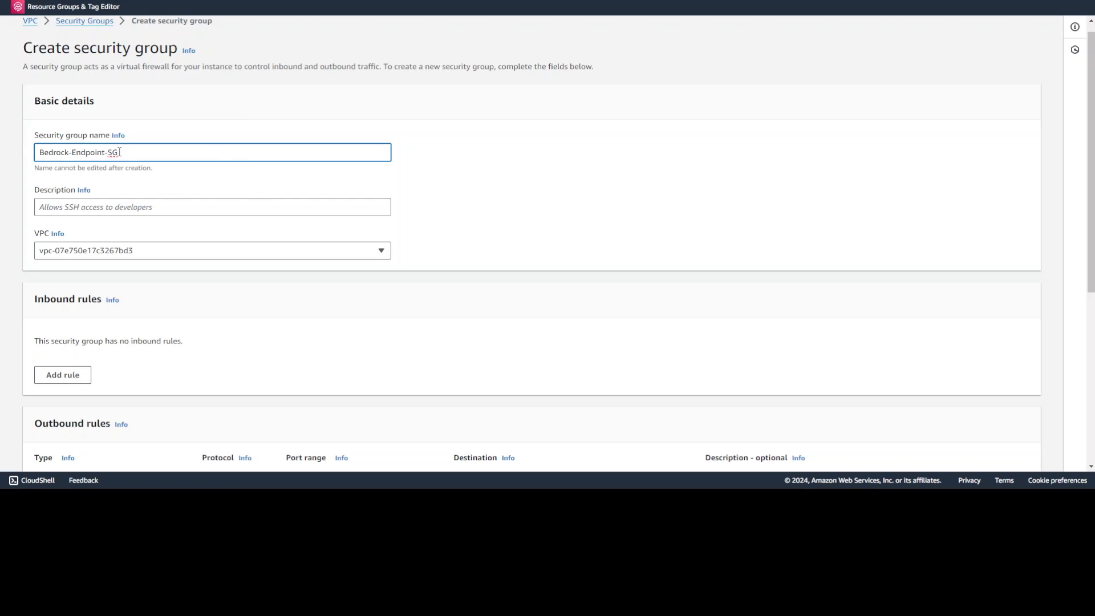
text(Bedrock-Endpoint-SG)
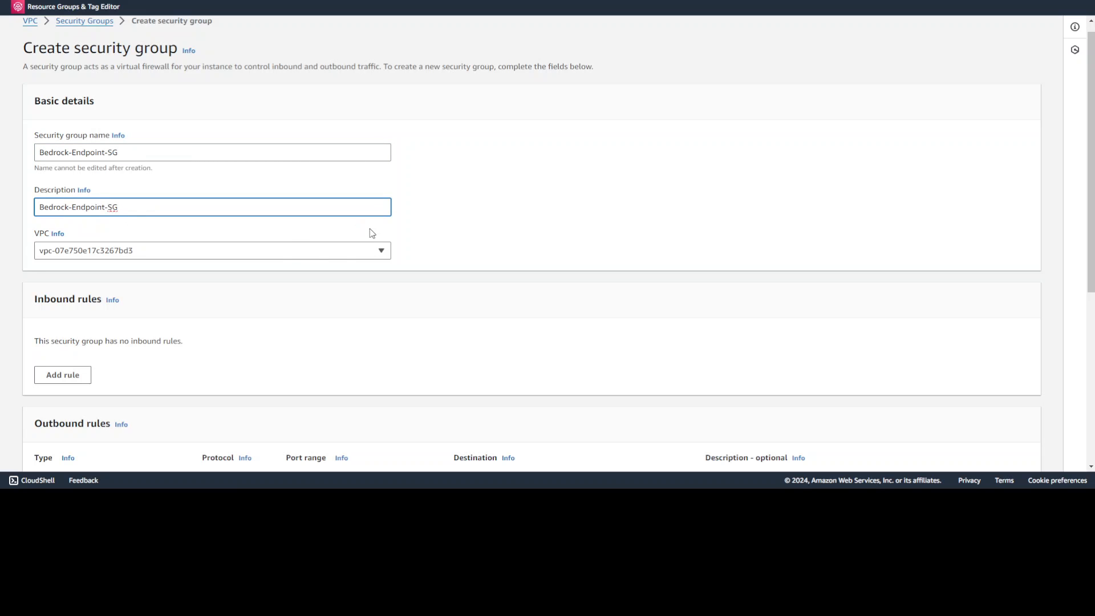
mouse_move(1089, 187)
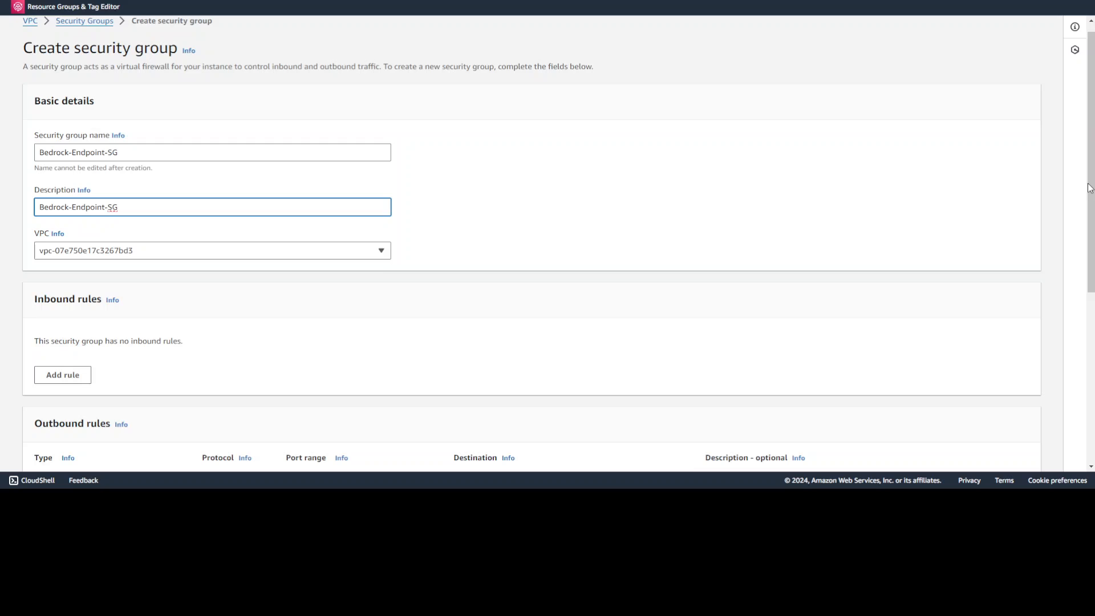
scroll(down, 3)
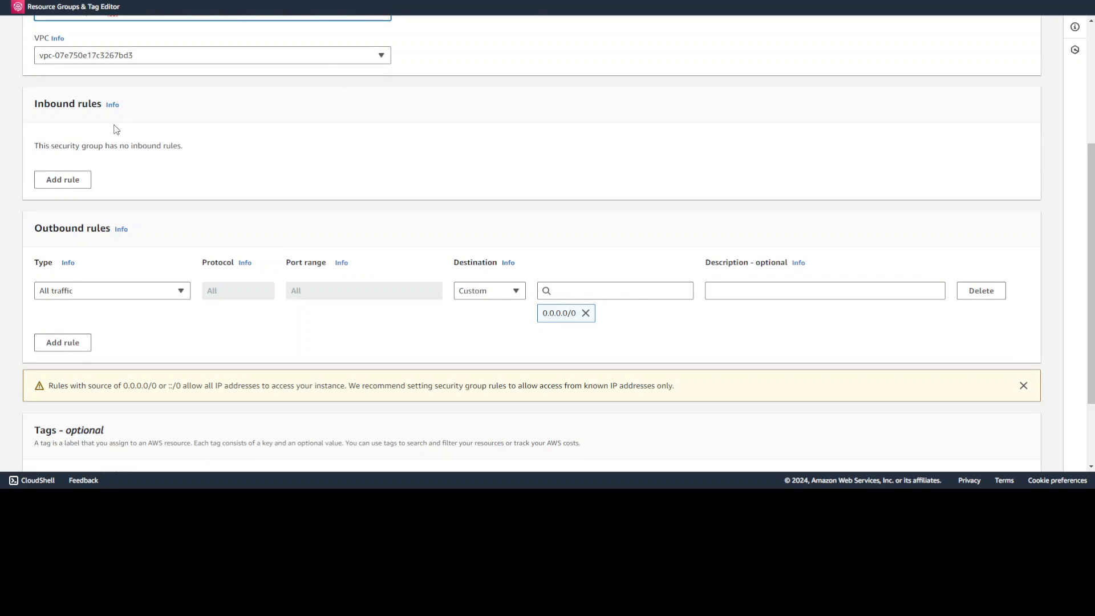
scroll(down, 3)
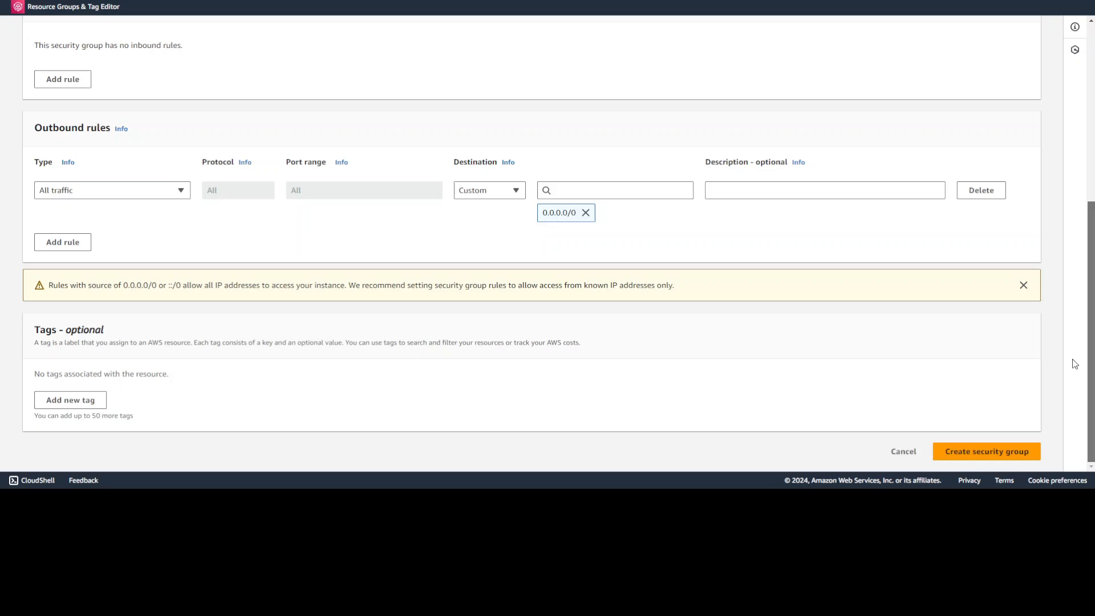
mouse_move(986, 451)
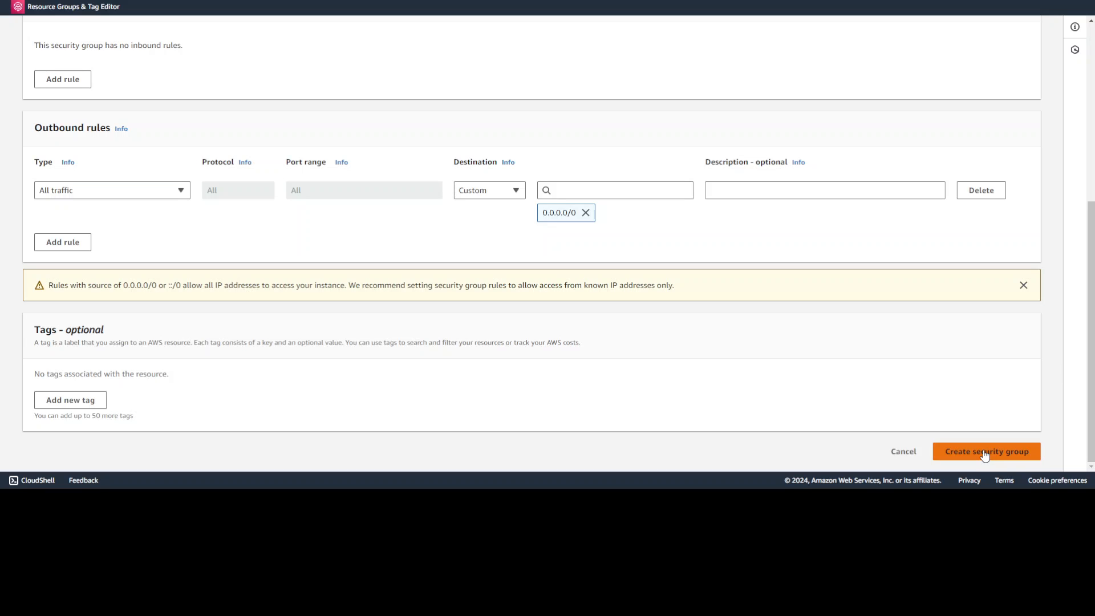
click(986, 451)
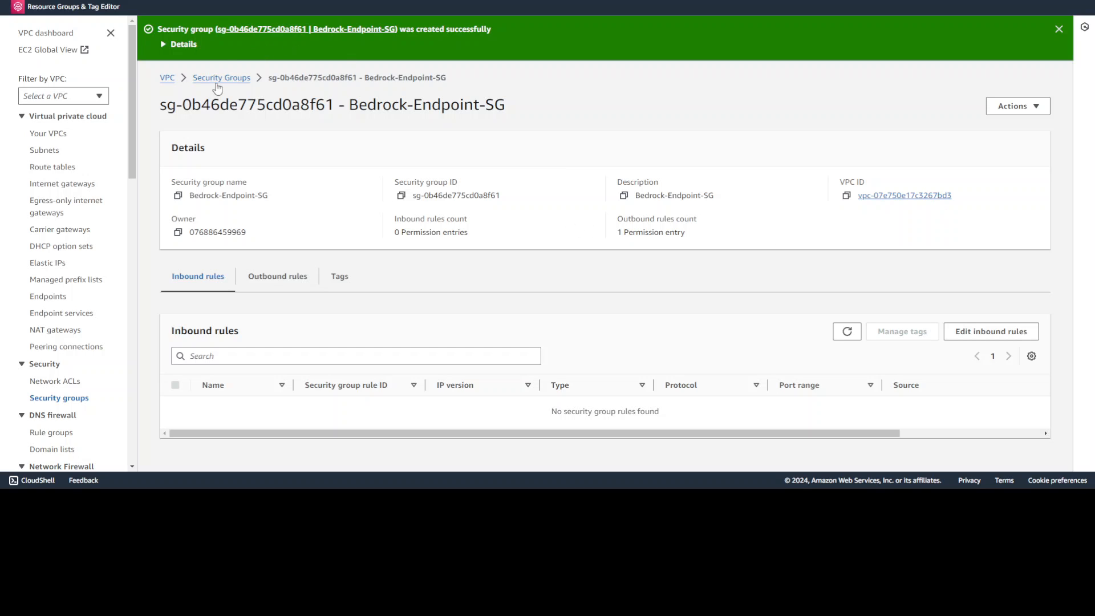
click(221, 77)
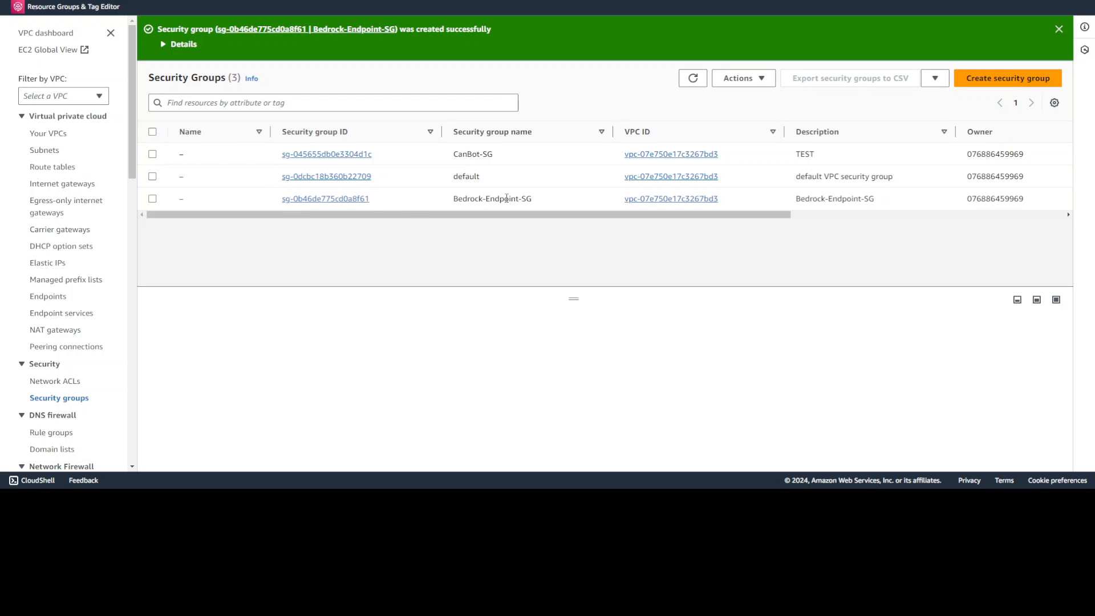
Create security group Bedrock-Lambda-SG, named and described Bedrock-Lambda-SG, and open its details
double_click(492, 198)
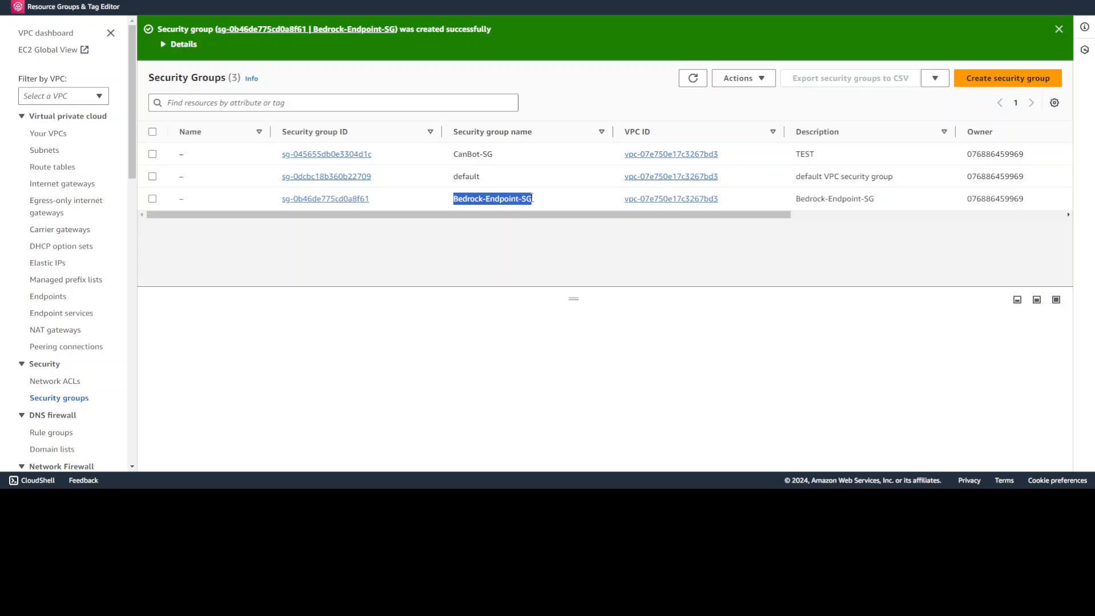
click(1008, 78)
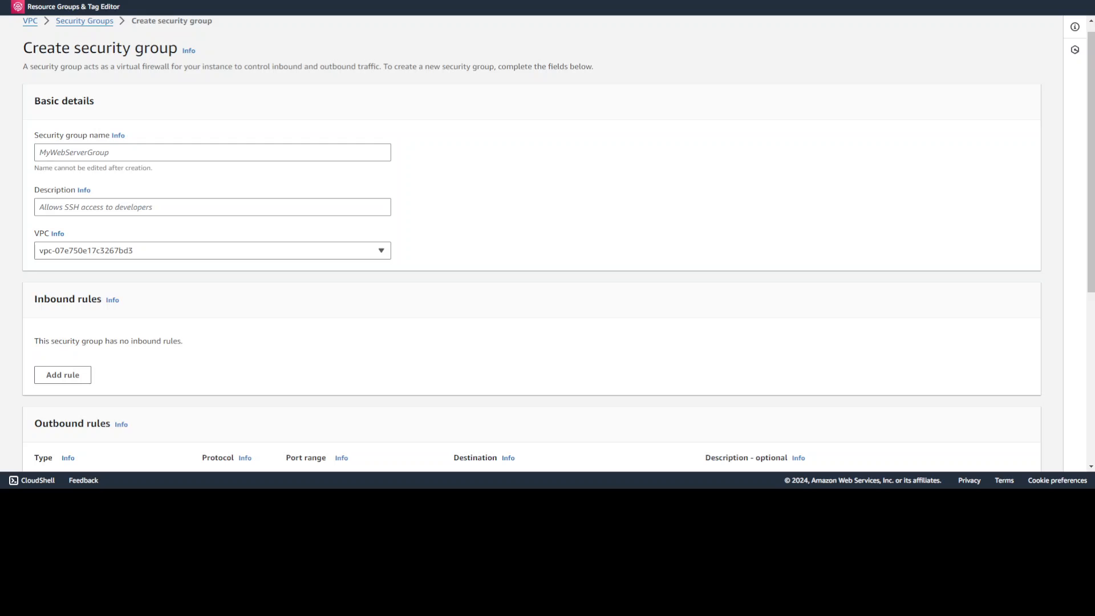
text(Bedrock-Lambda-SG)
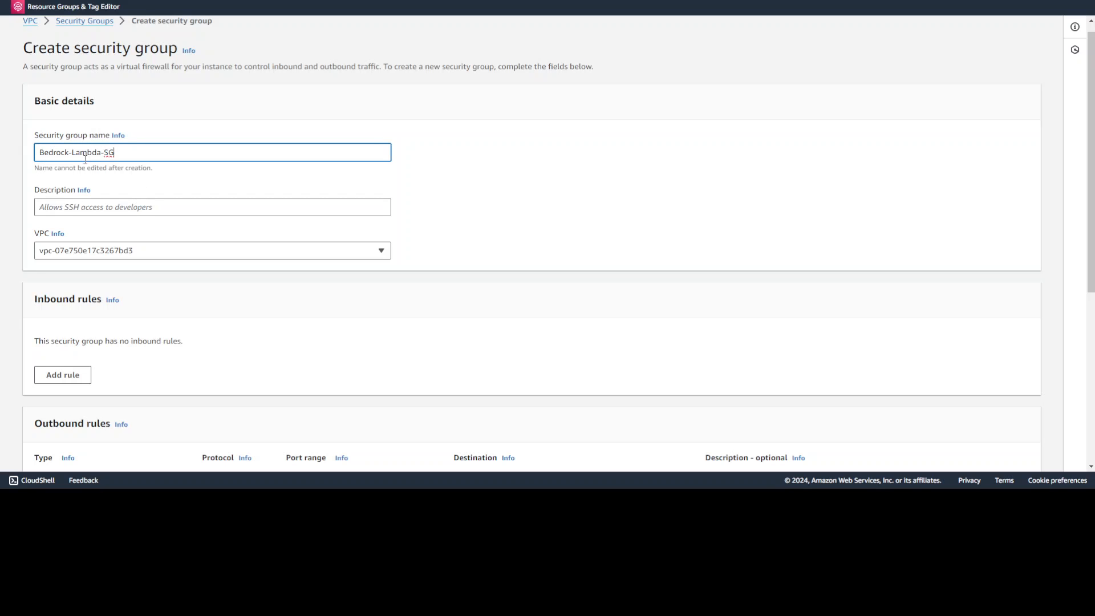
text(Bedrock-Lambda-SG)
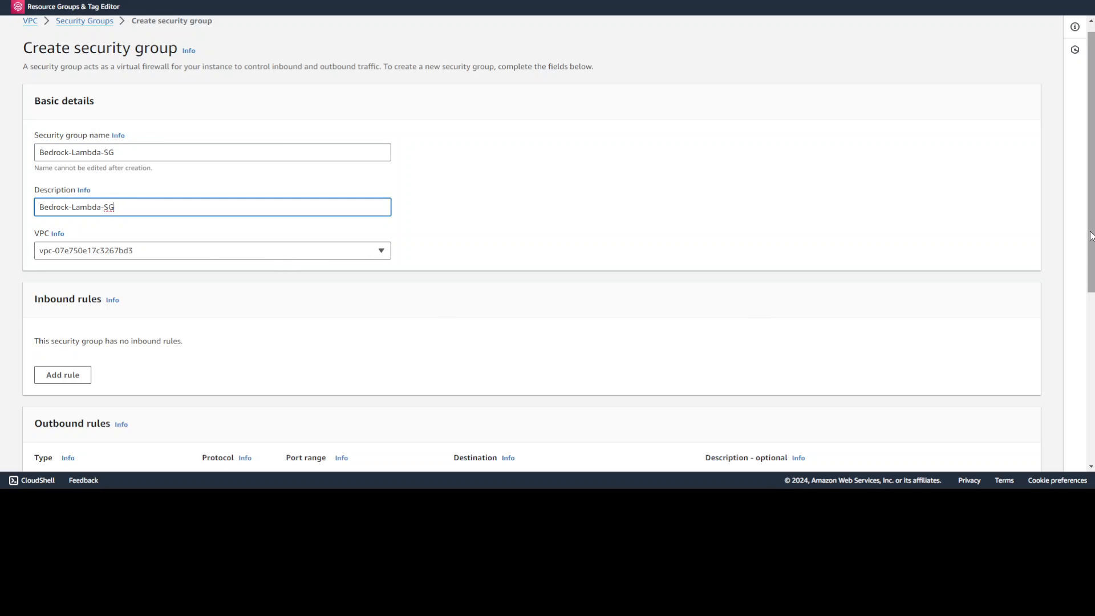
scroll(down, 3)
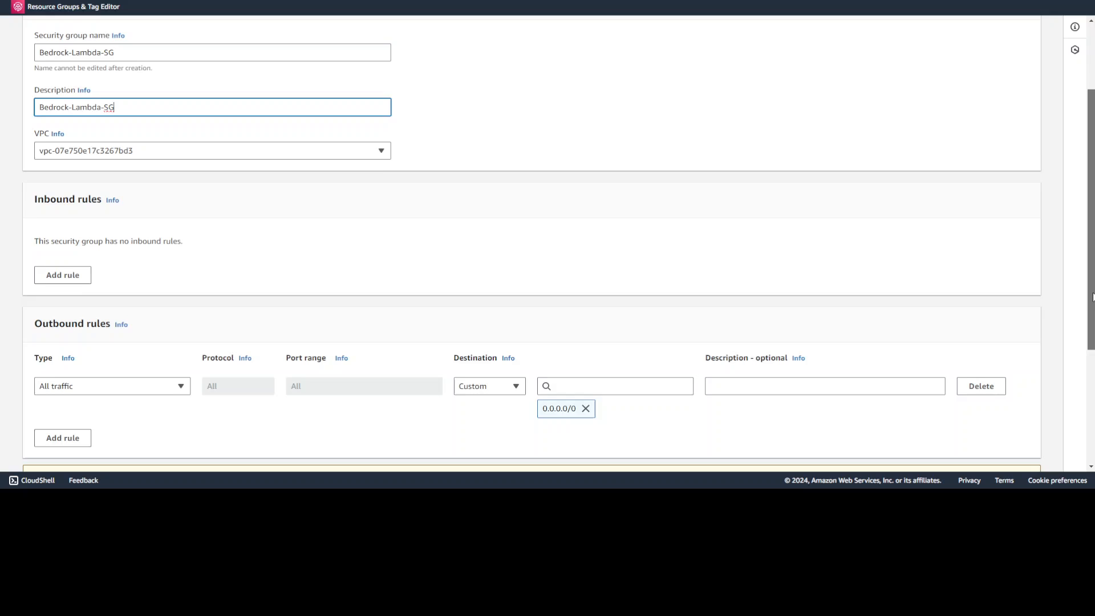
scroll(down, 3)
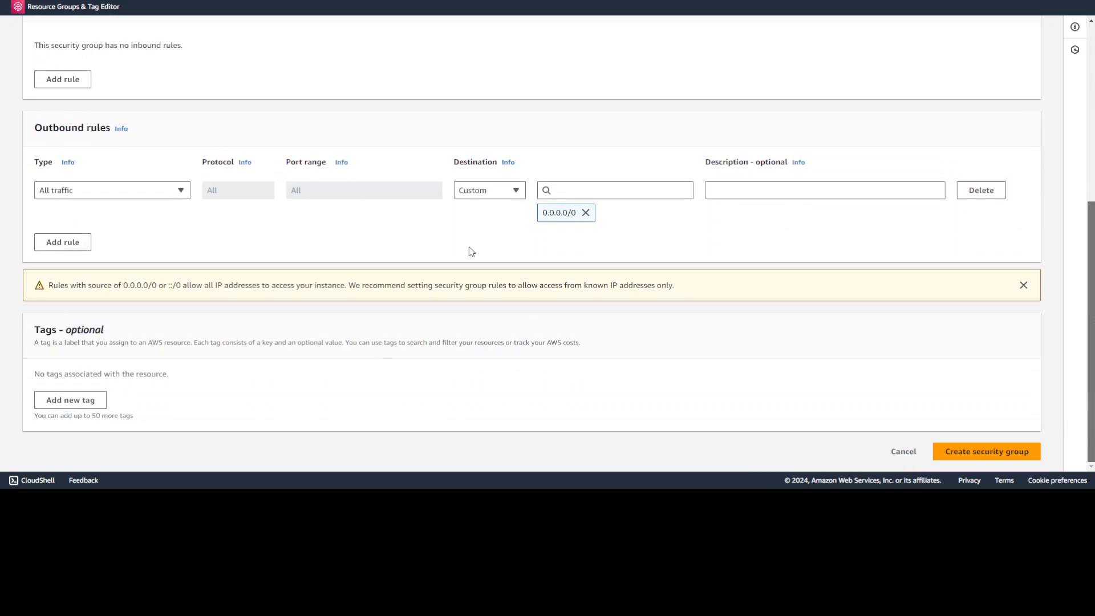
mouse_move(964, 423)
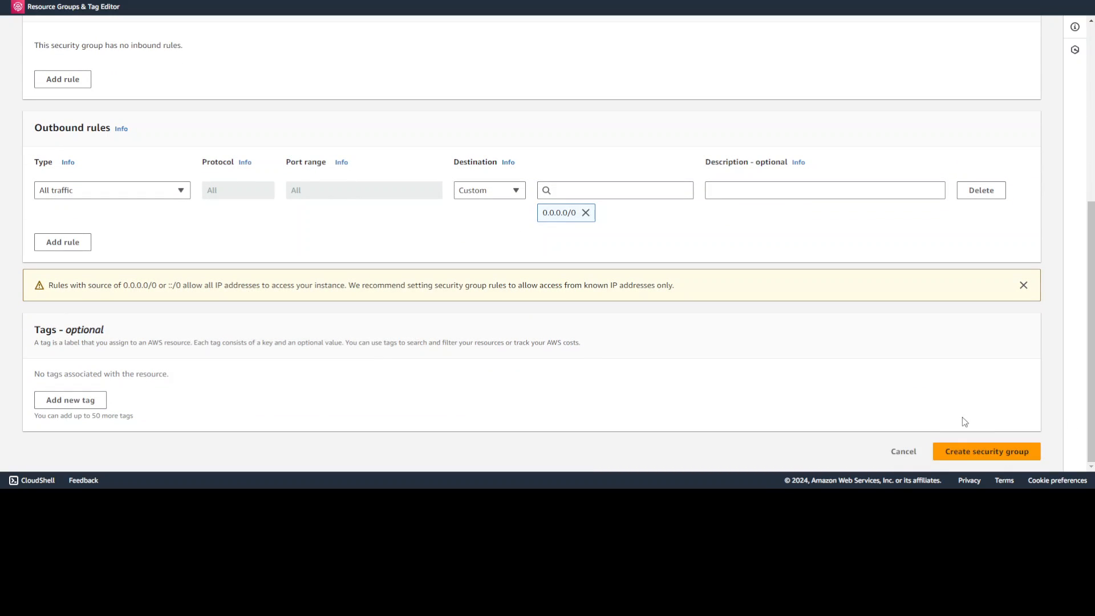
mouse_move(986, 451)
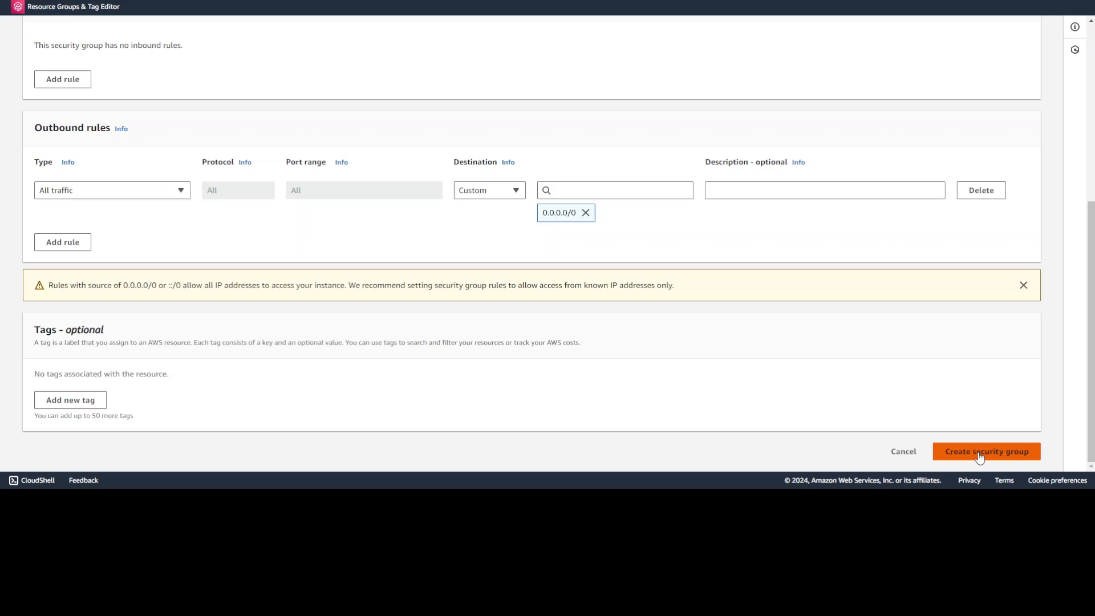
click(986, 451)
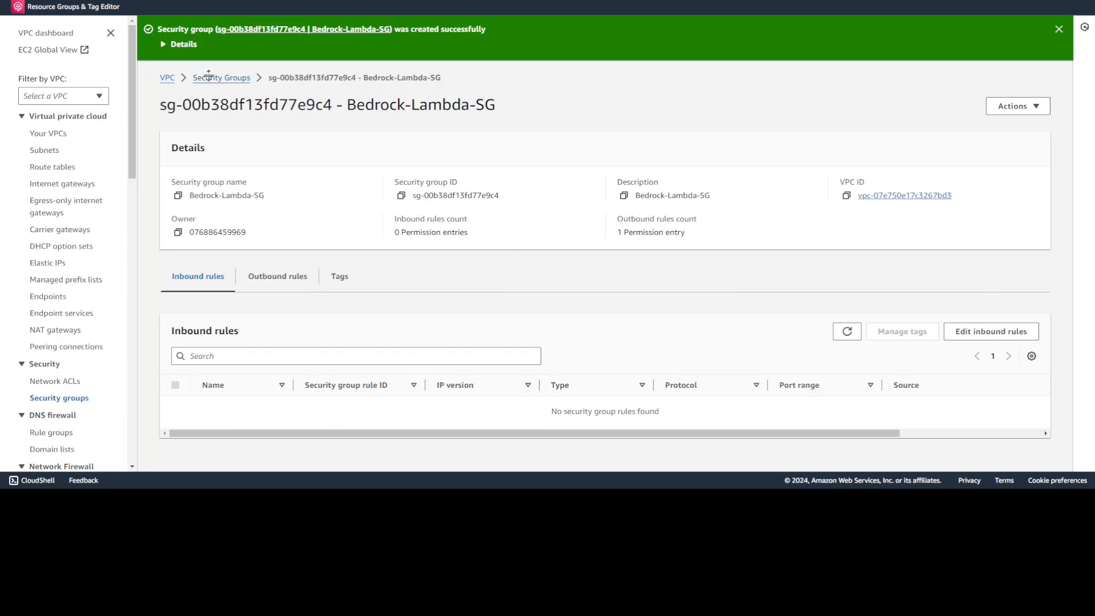
click(221, 78)
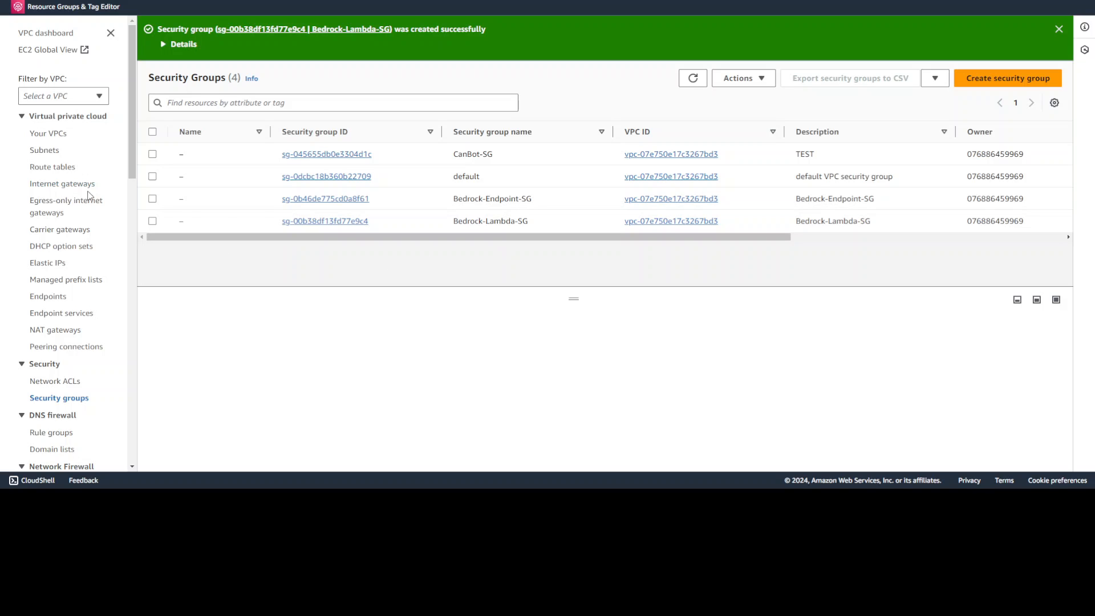
mouse_move(448, 225)
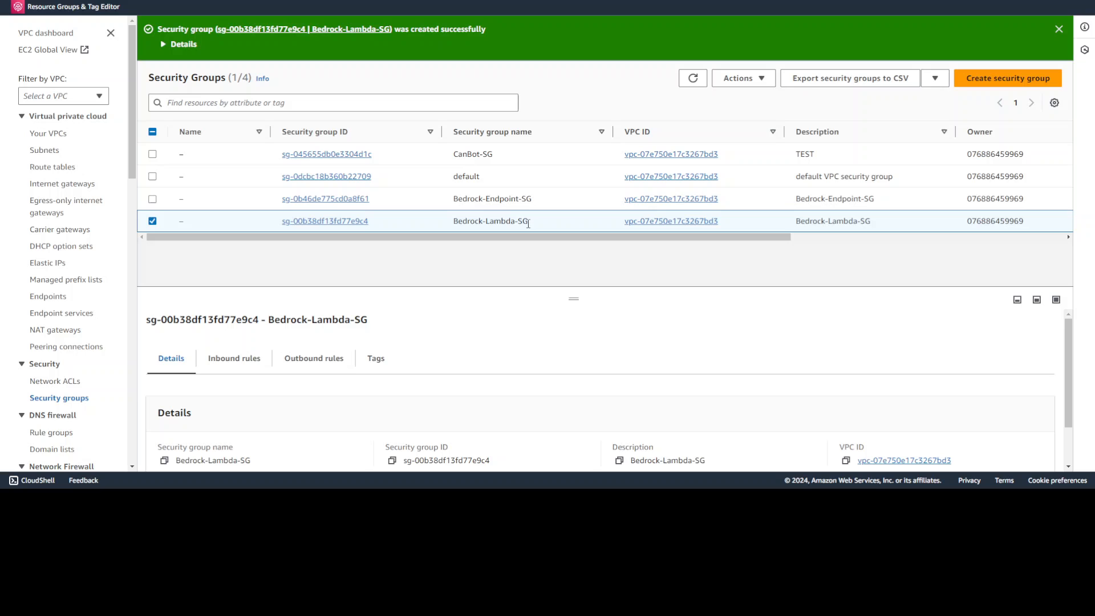
click(324, 221)
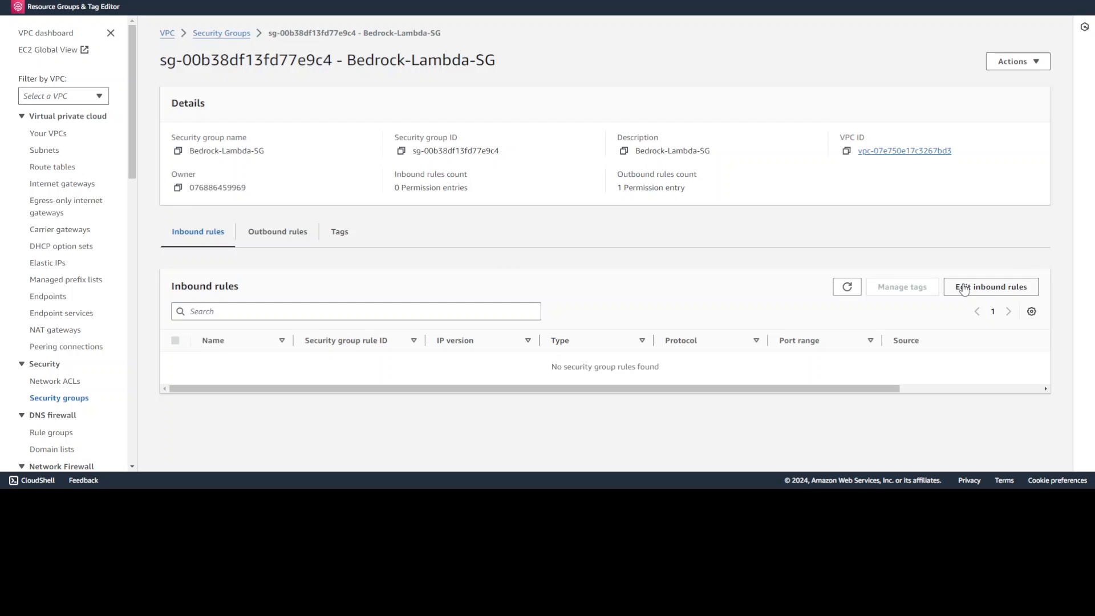
Save an inbound rule on Bedrock-Lambda-SG allowing All traffic from Bedrock-Endpoint-SG
click(989, 287)
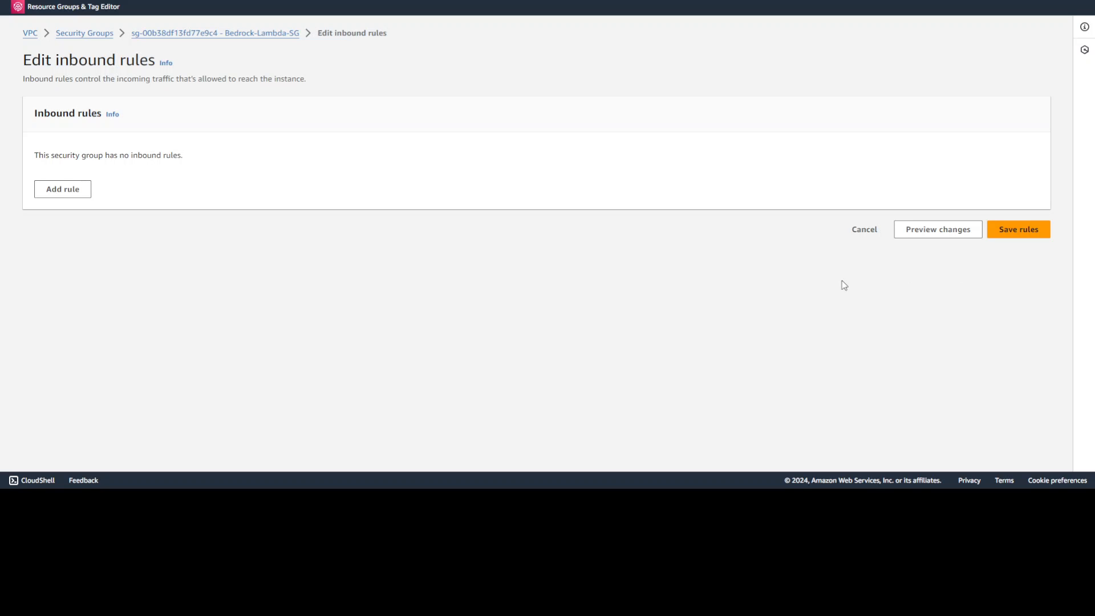
click(62, 189)
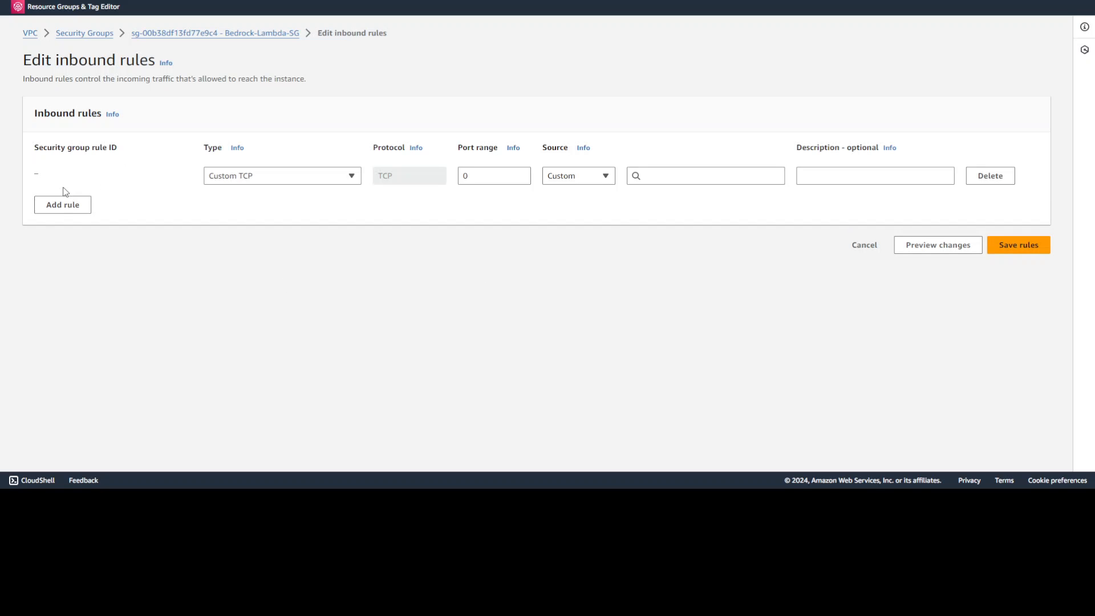
click(282, 175)
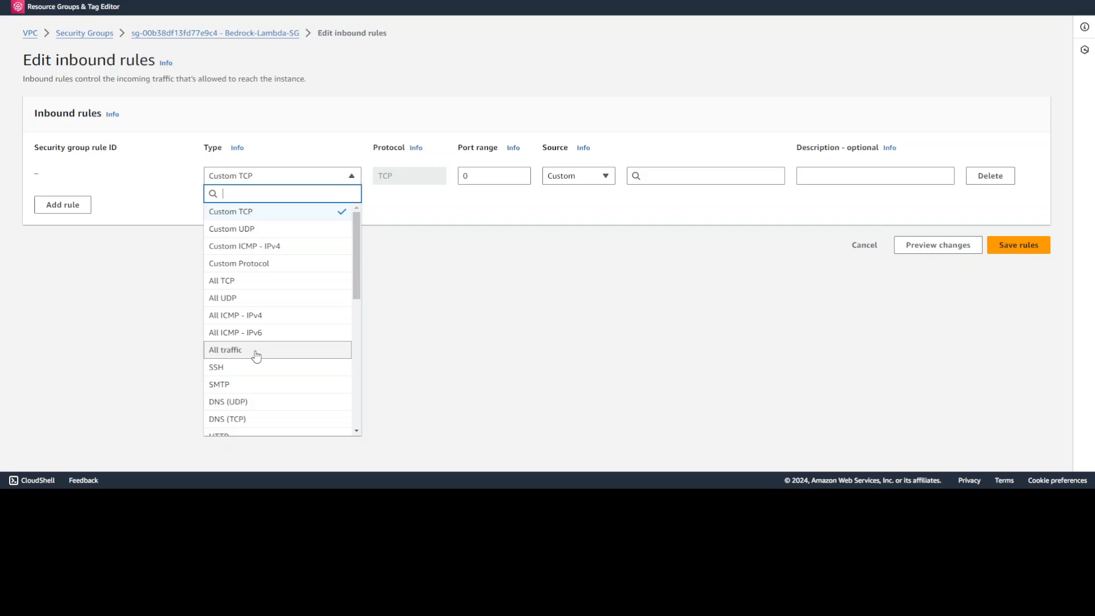
click(225, 350)
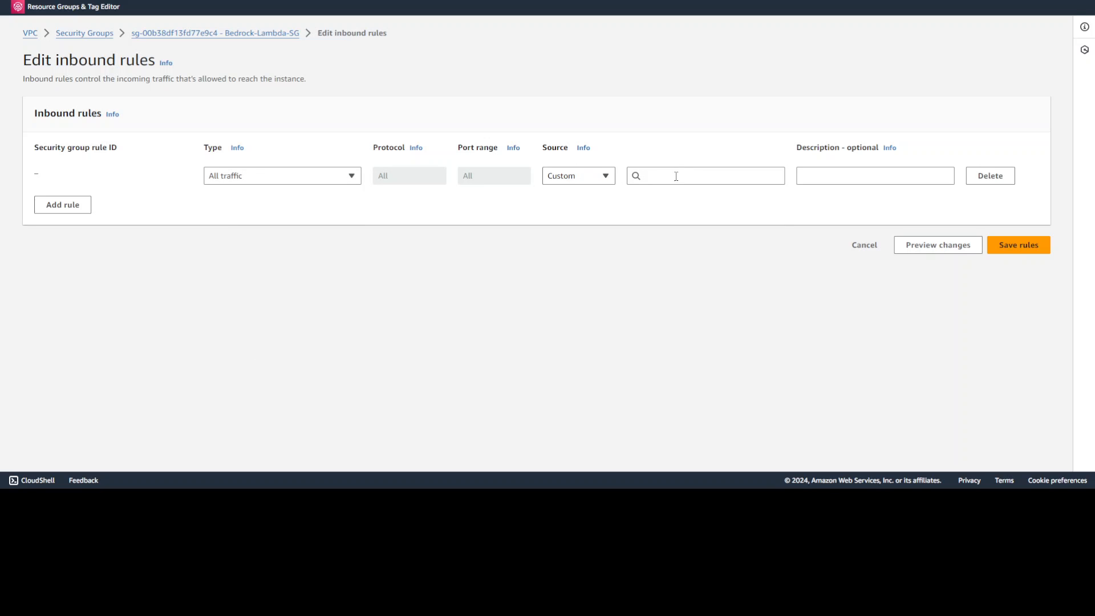
click(705, 175)
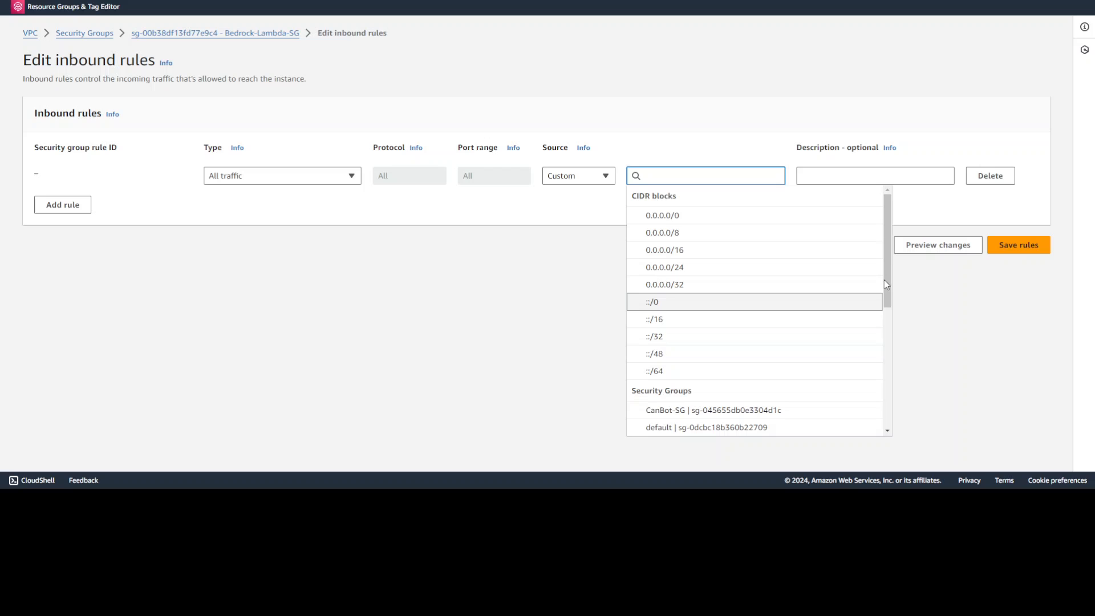
scroll(down, 3)
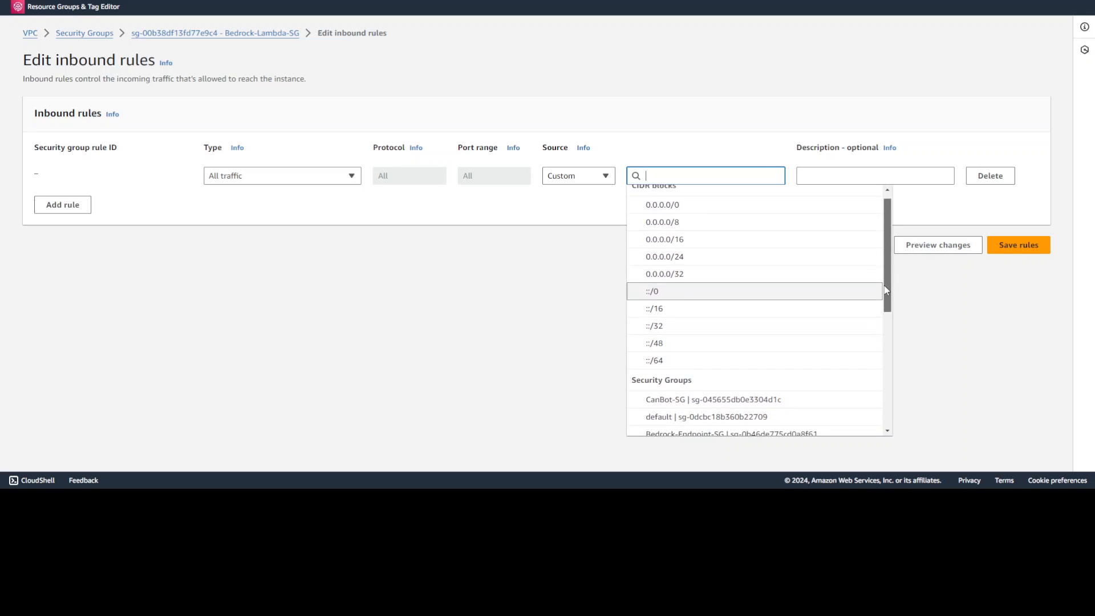
scroll(down, 3)
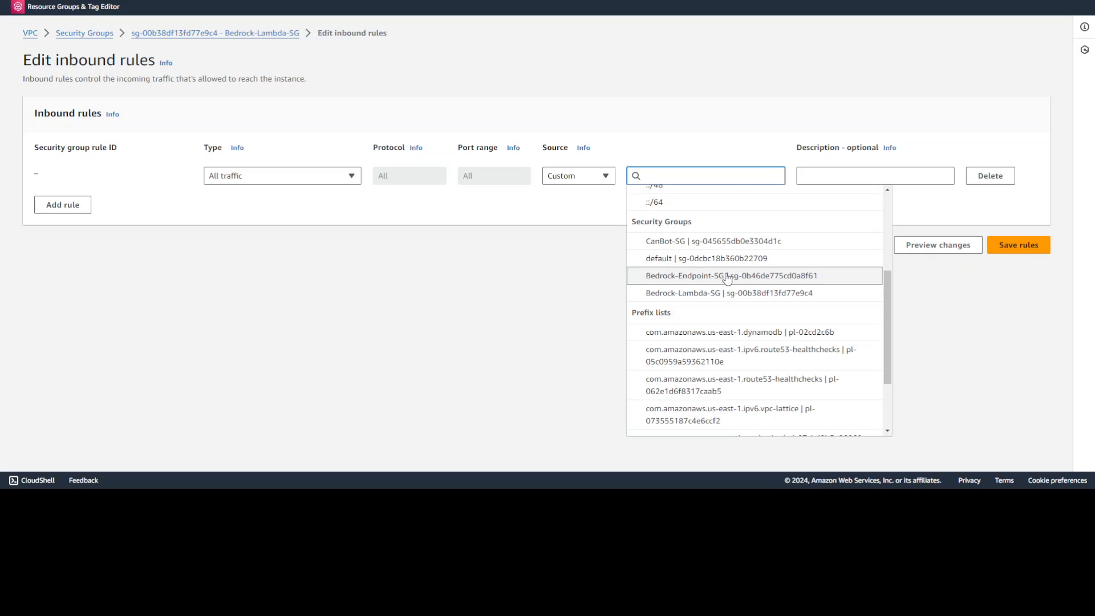
click(731, 275)
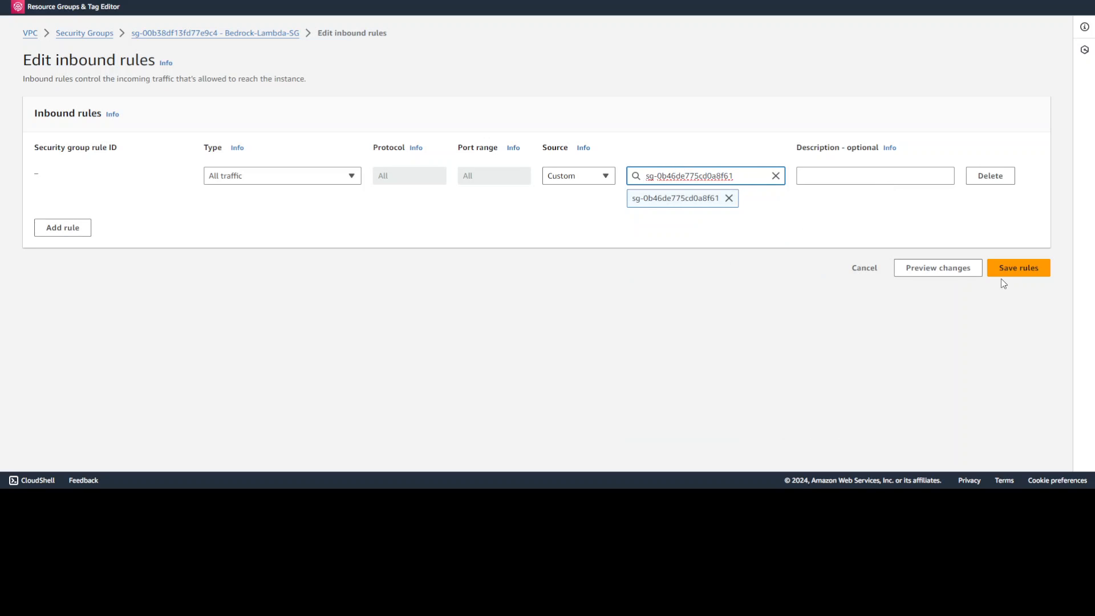
click(1018, 267)
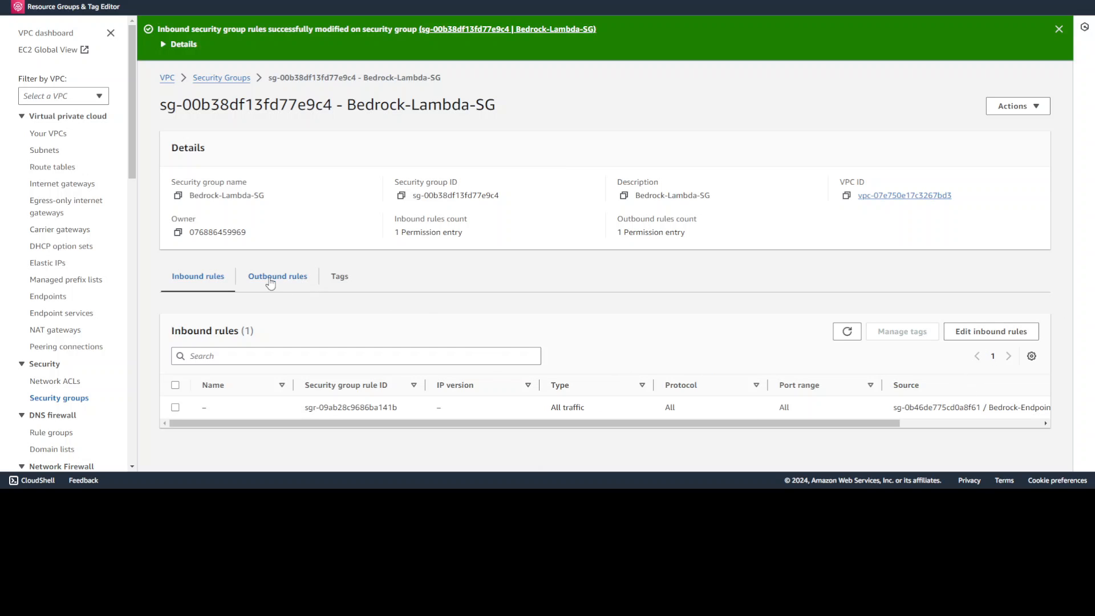
Review Bedrock-Lambda-SG's outbound rule (all traffic to 0.0.0.0/0) and return to the group list
click(277, 276)
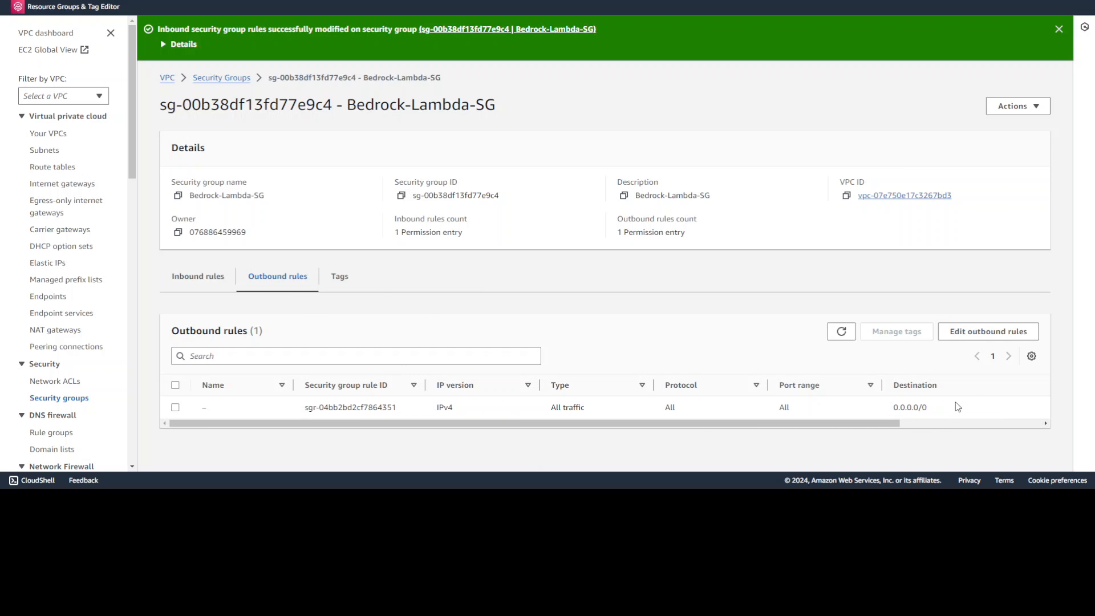
mouse_move(306, 324)
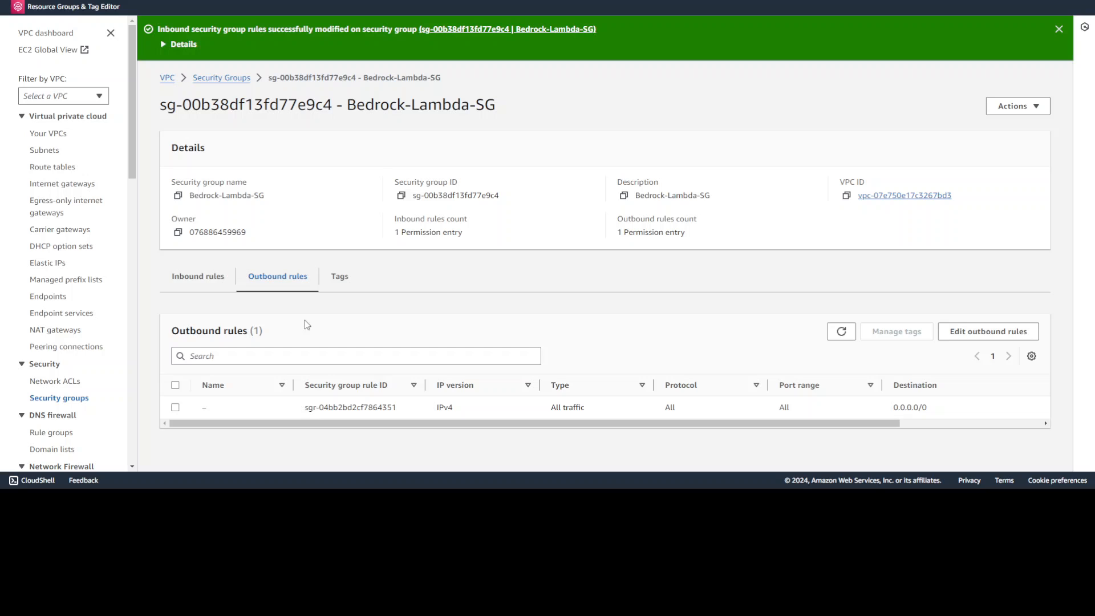
mouse_move(408, 113)
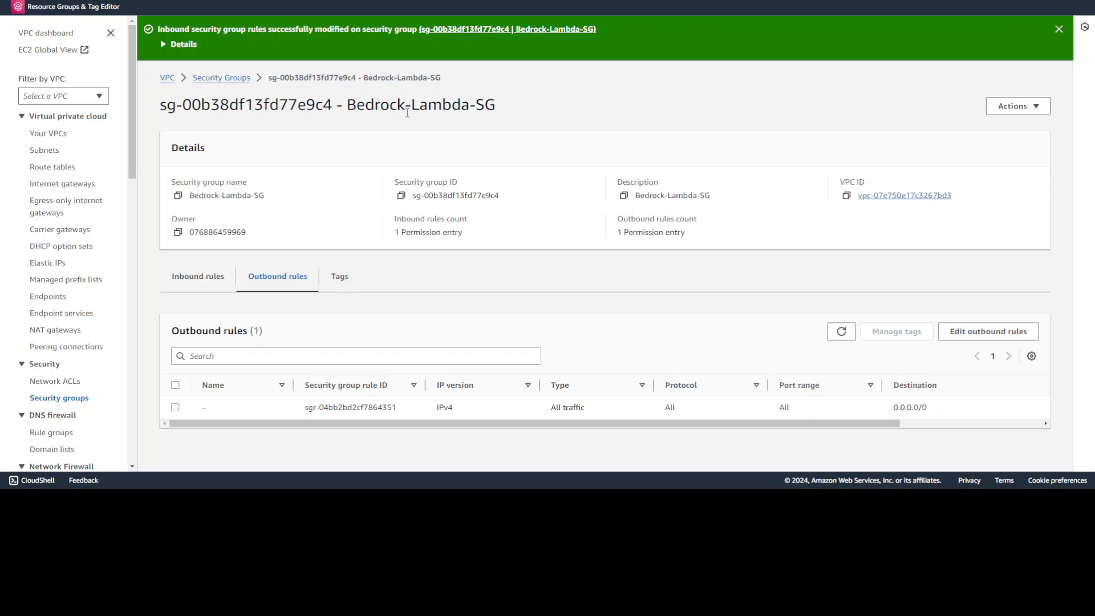
click(221, 78)
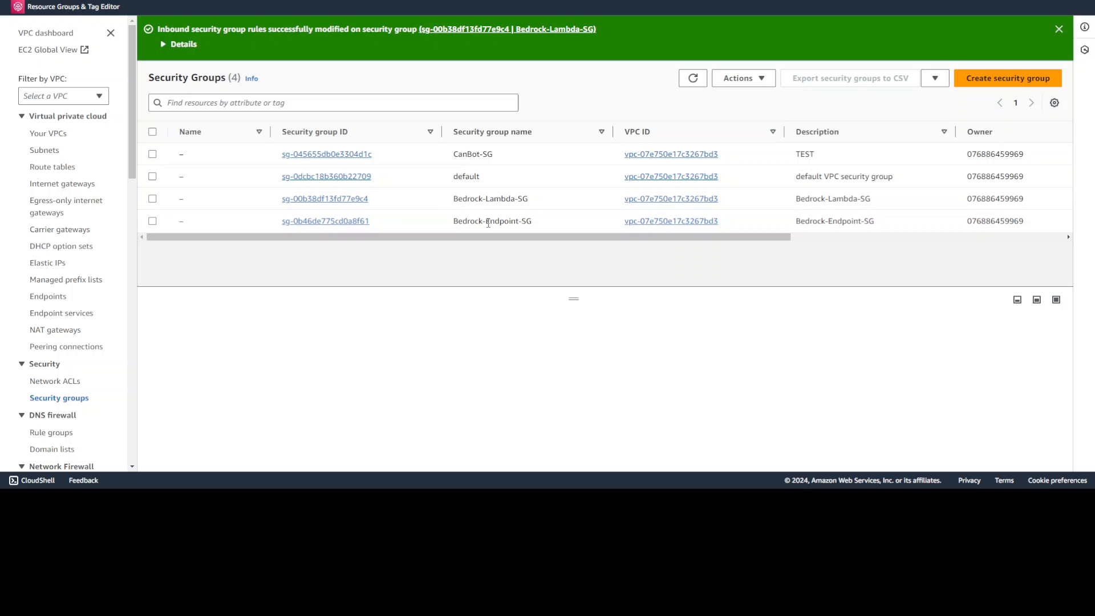
mouse_move(402, 223)
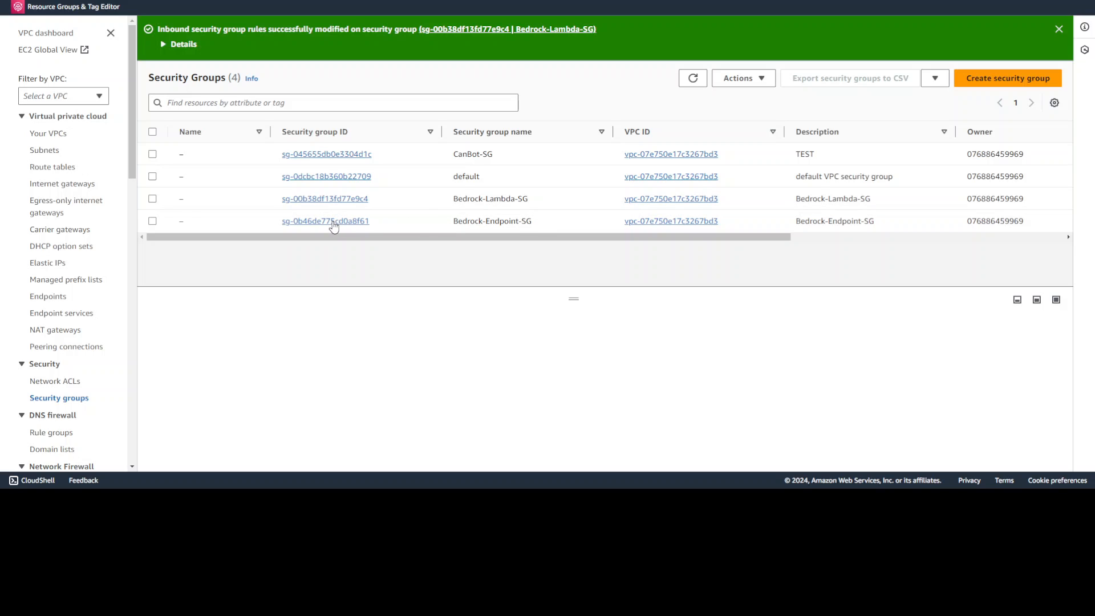
Open Bedrock-Endpoint-SG's empty inbound rules and begin editing them
click(325, 221)
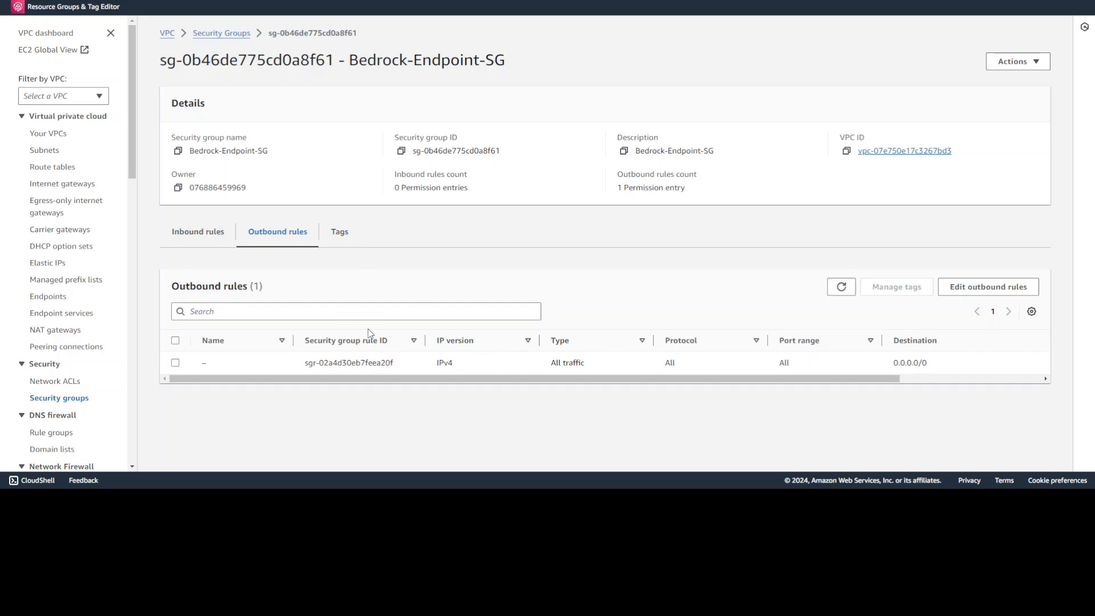
click(198, 231)
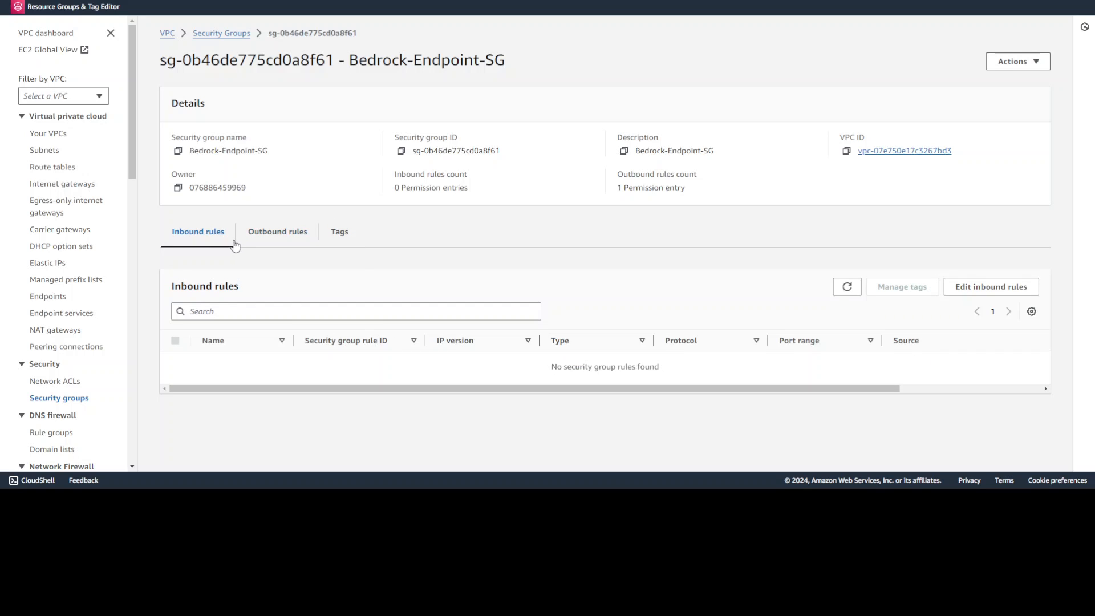
click(990, 287)
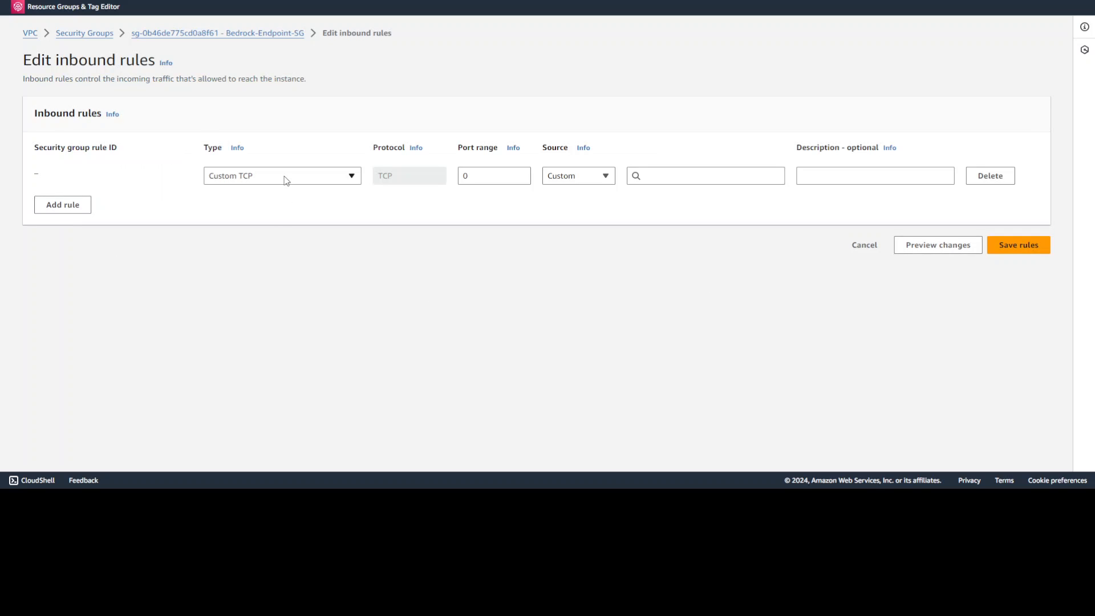
Save an All traffic rule with source Bedrock-Lambda-SG, replacing the mistaken Bedrock-Endpoint-SG
click(282, 175)
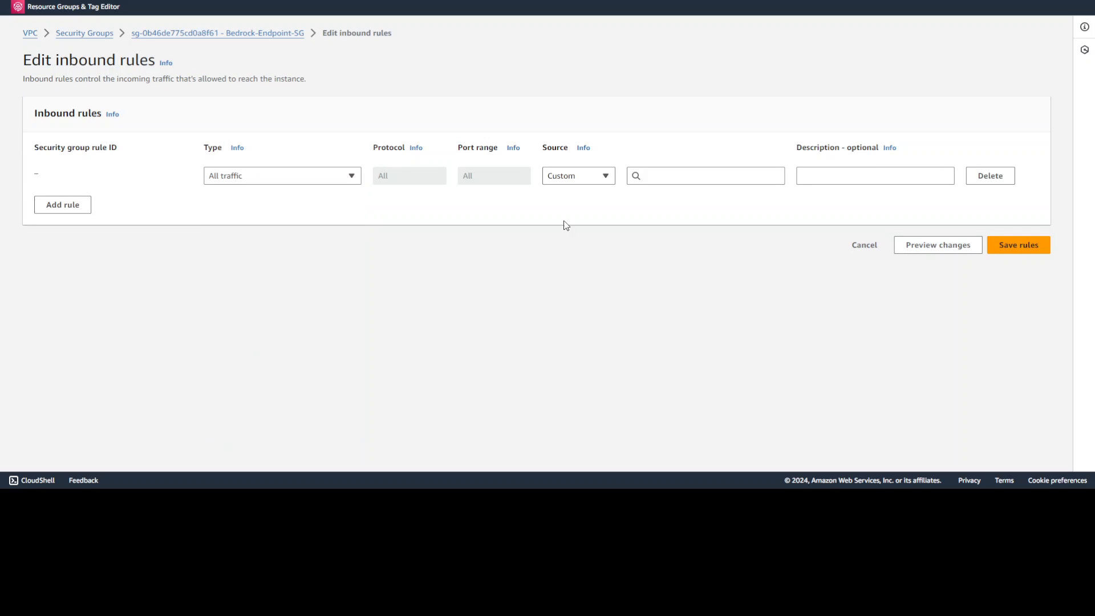
click(705, 175)
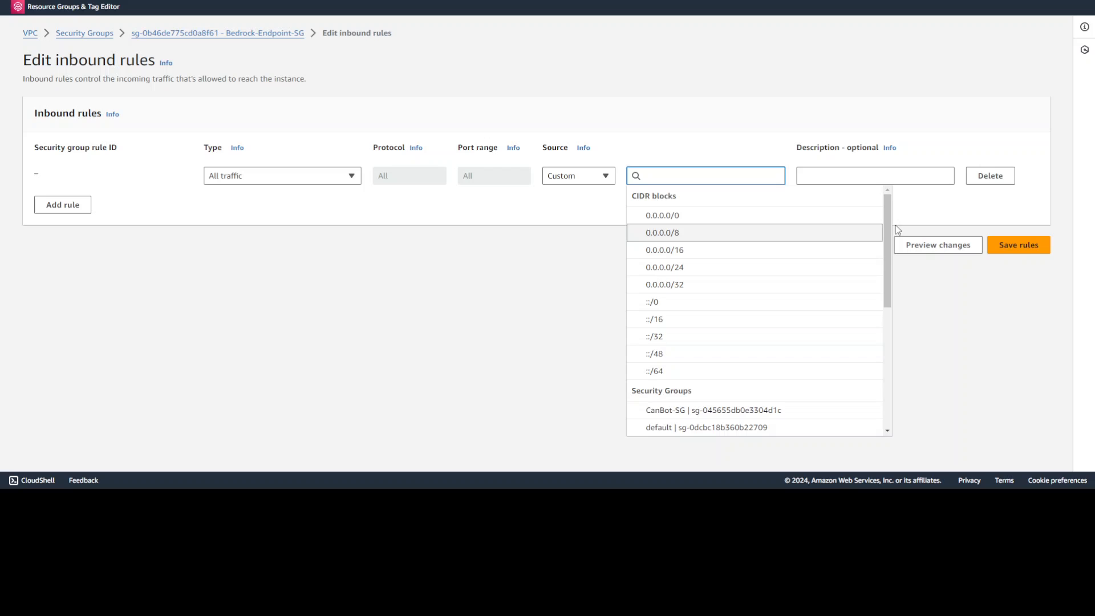
mouse_move(889, 233)
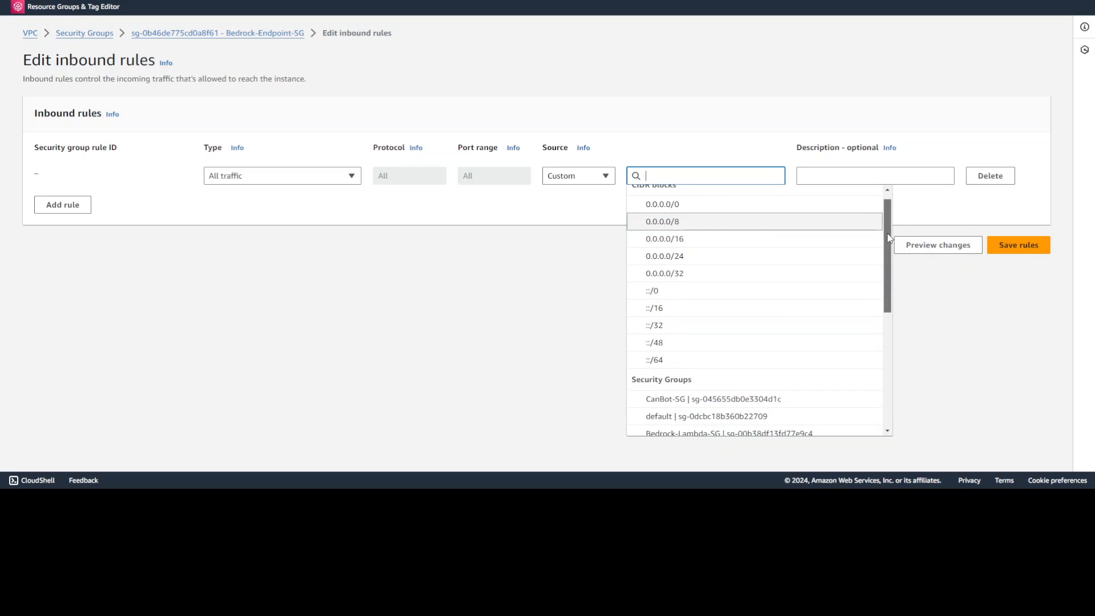
scroll(down, 3)
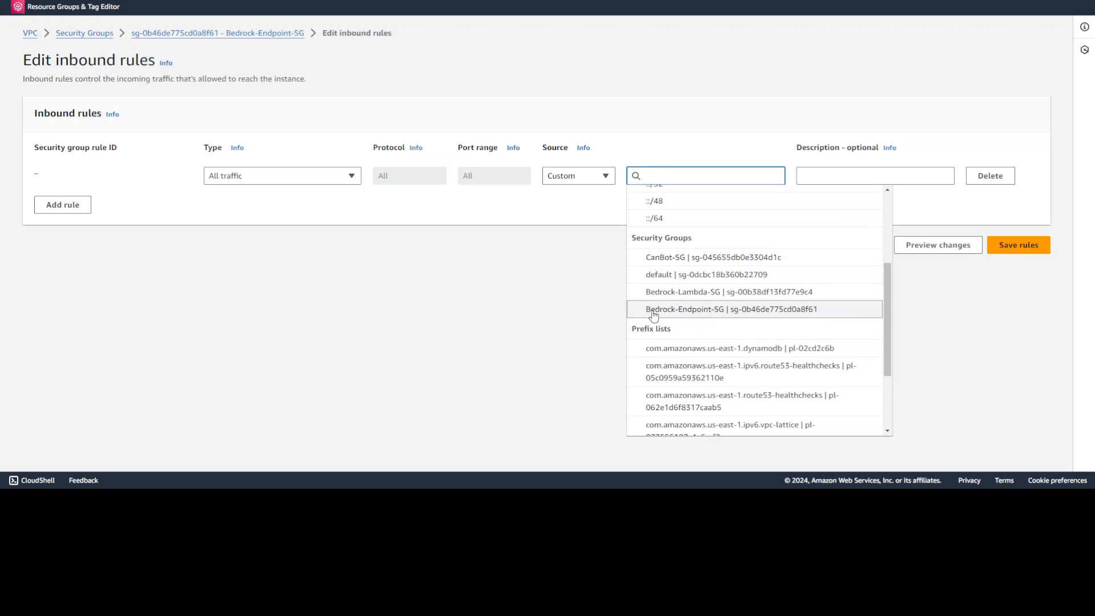
mouse_move(756, 314)
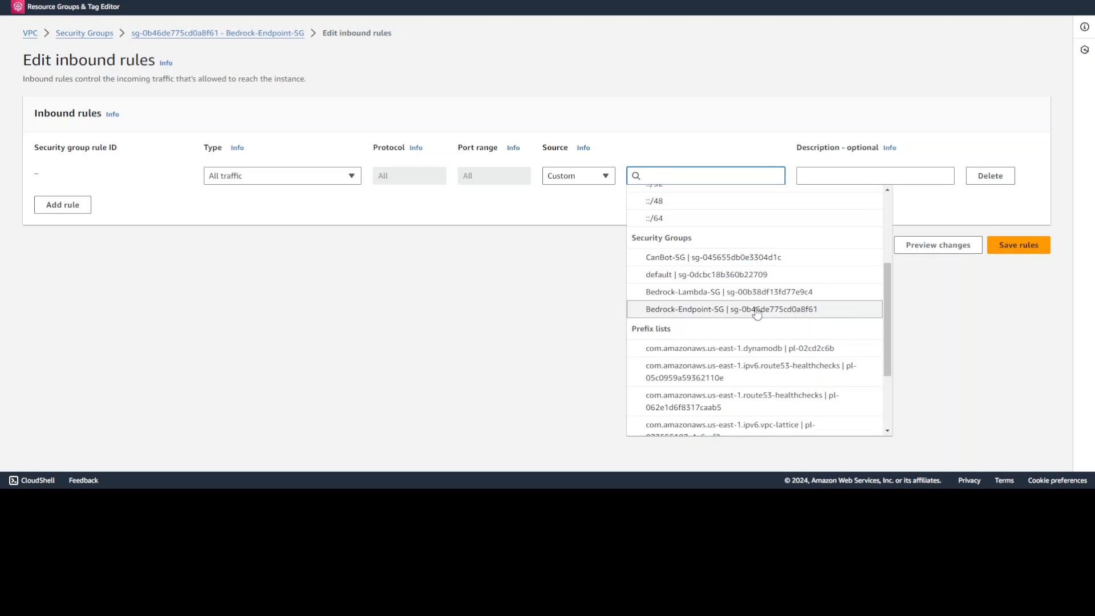
click(728, 308)
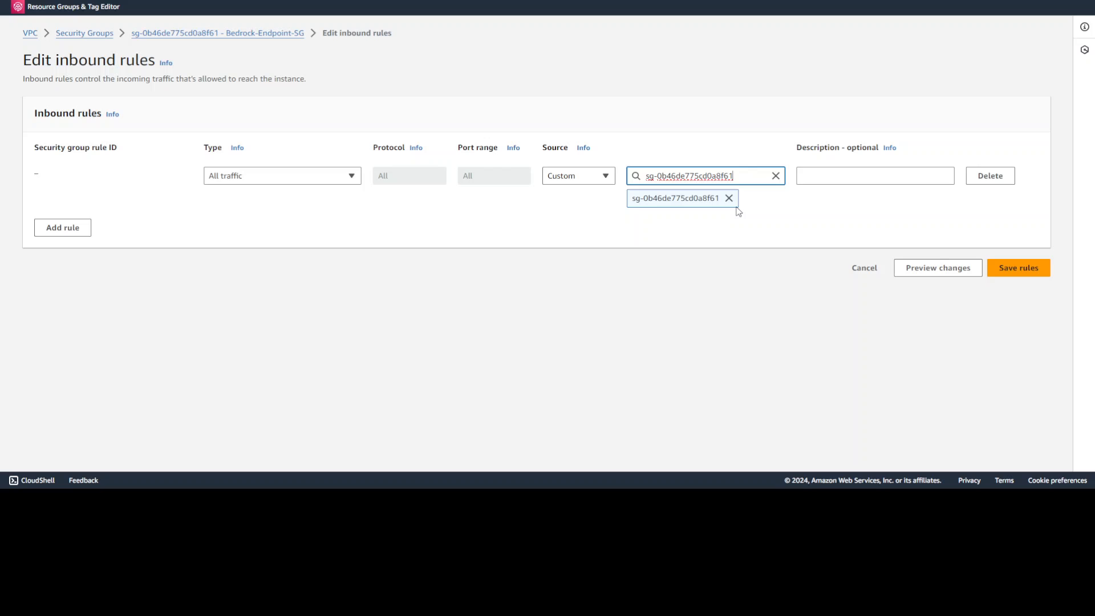
mouse_move(371, 59)
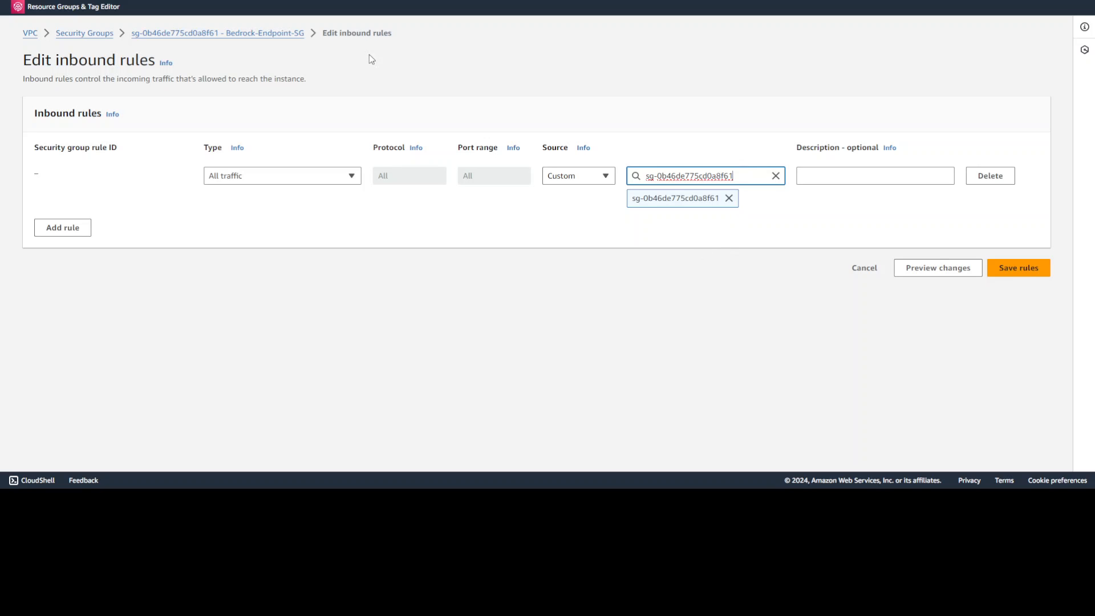
mouse_move(730, 199)
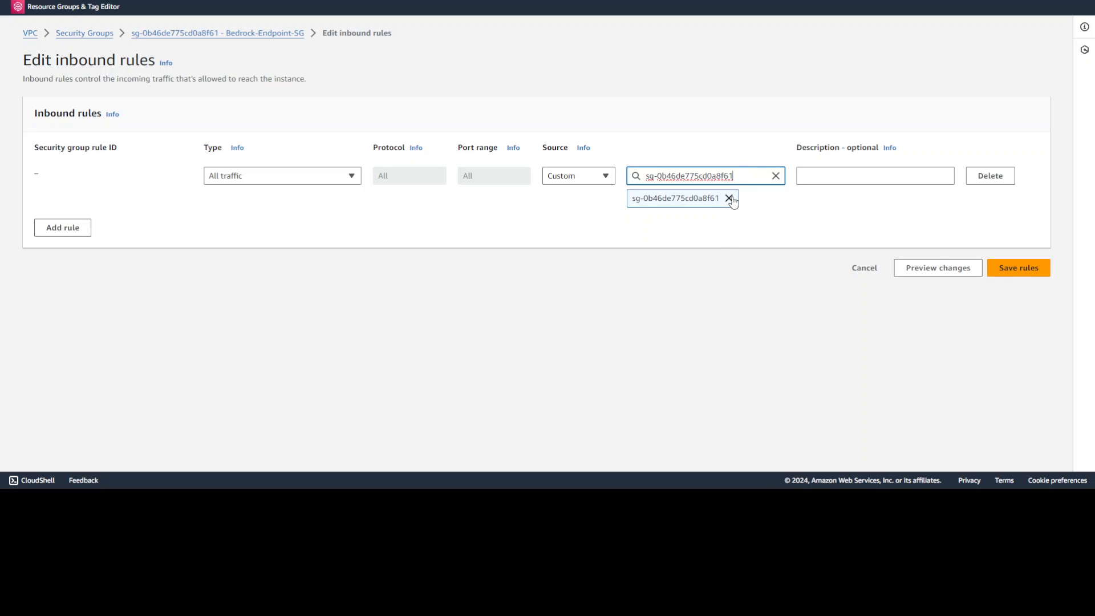
click(729, 198)
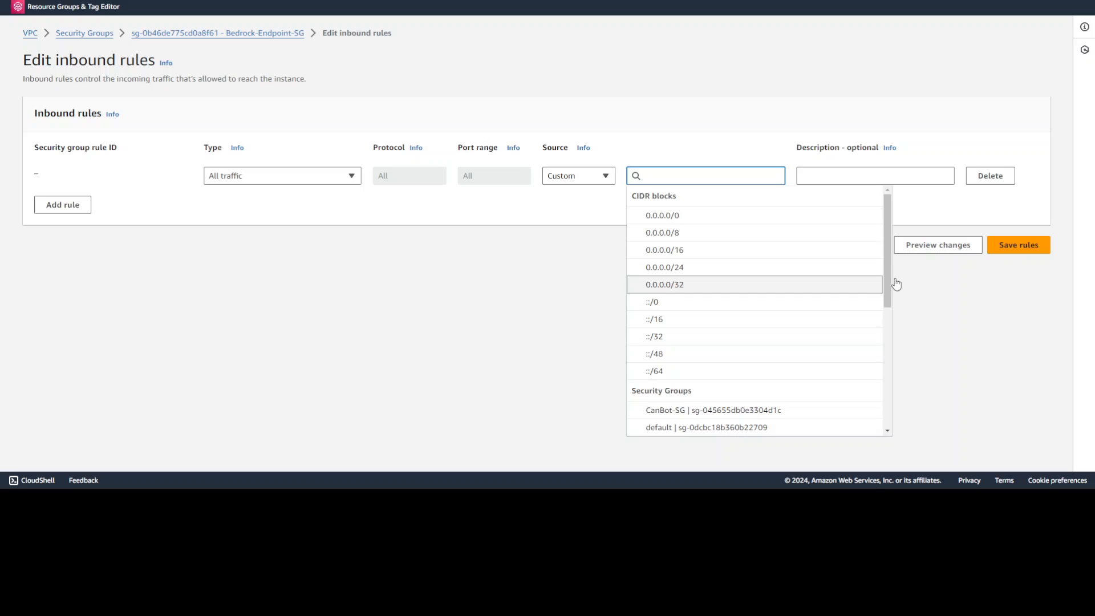
scroll(down, 3)
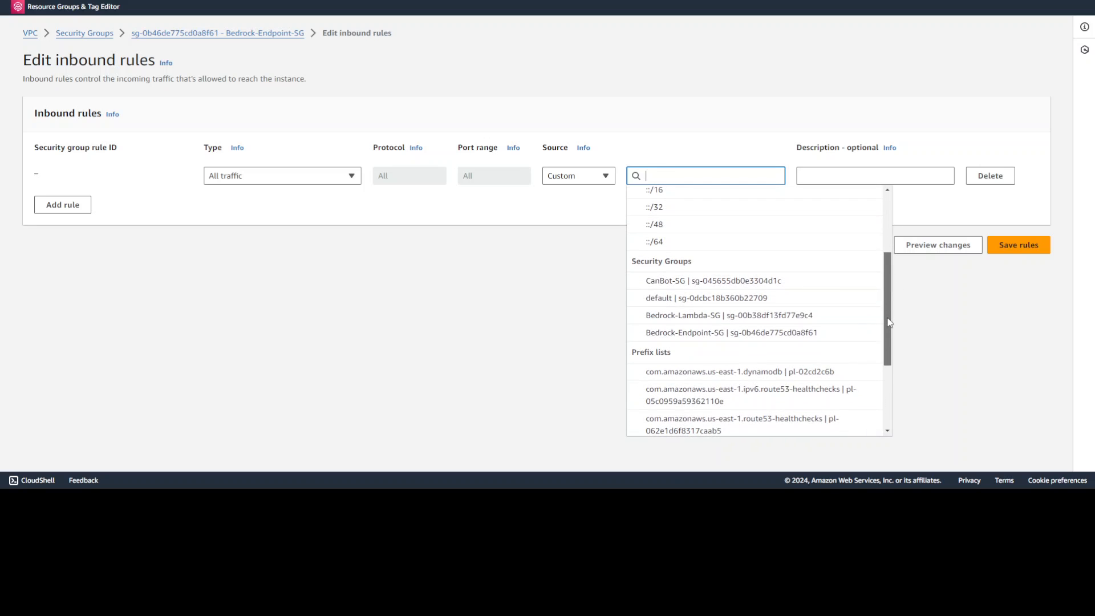
mouse_move(726, 315)
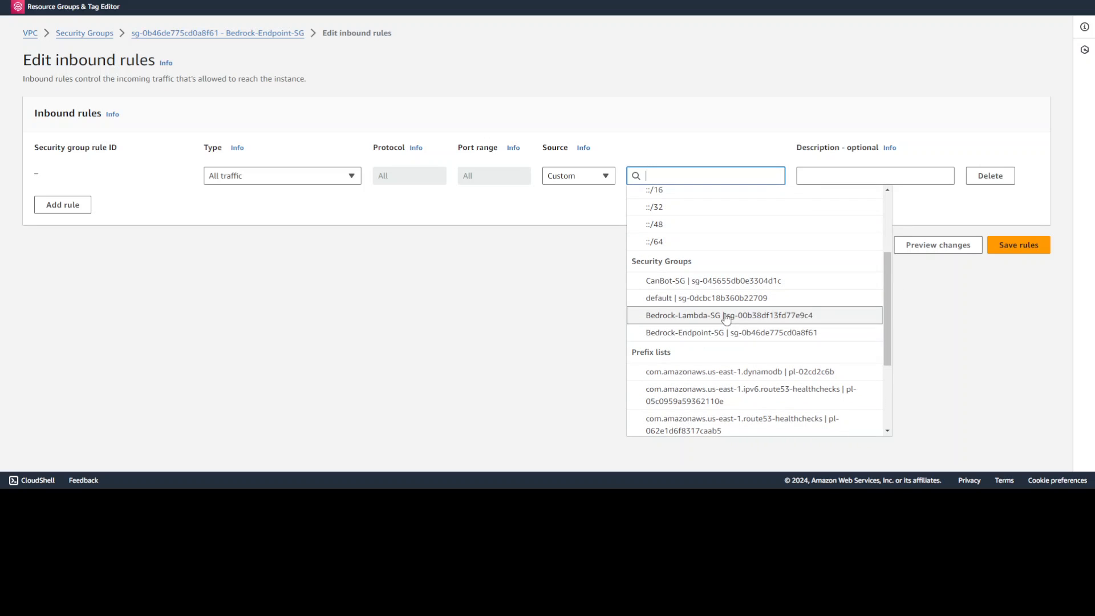
click(729, 314)
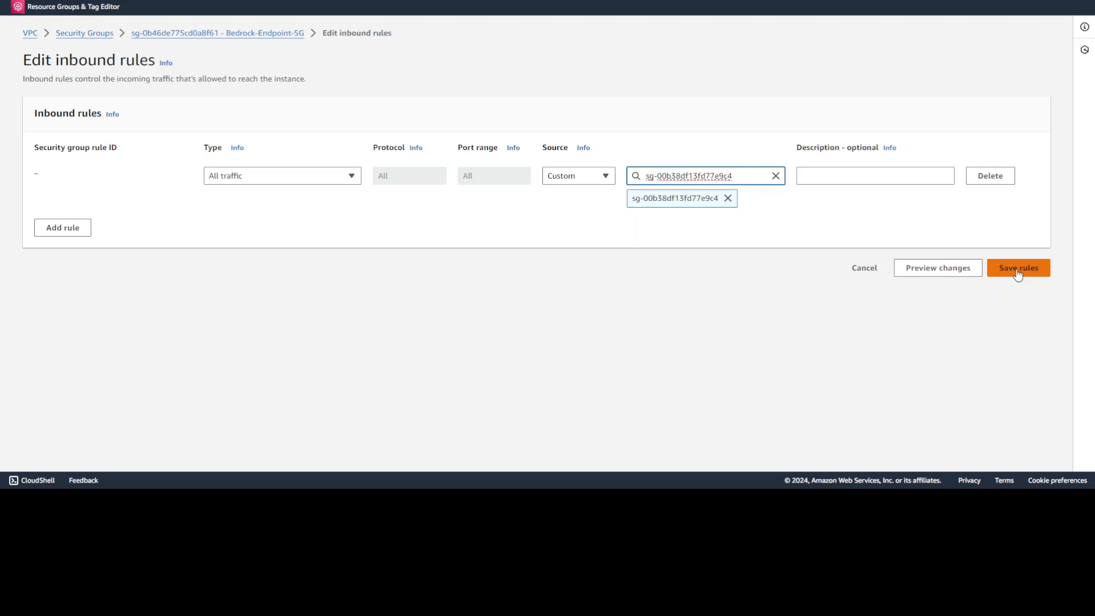
click(1018, 267)
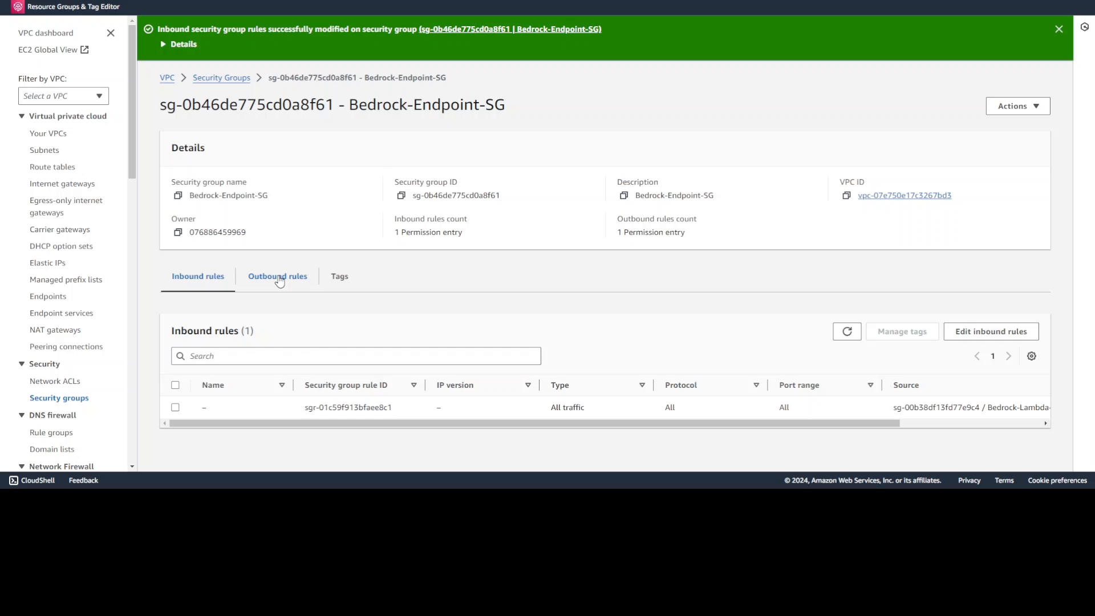
Check Bedrock-Endpoint-SG's outbound rule (all traffic to 0.0.0.0/0) and return to the group list
click(278, 276)
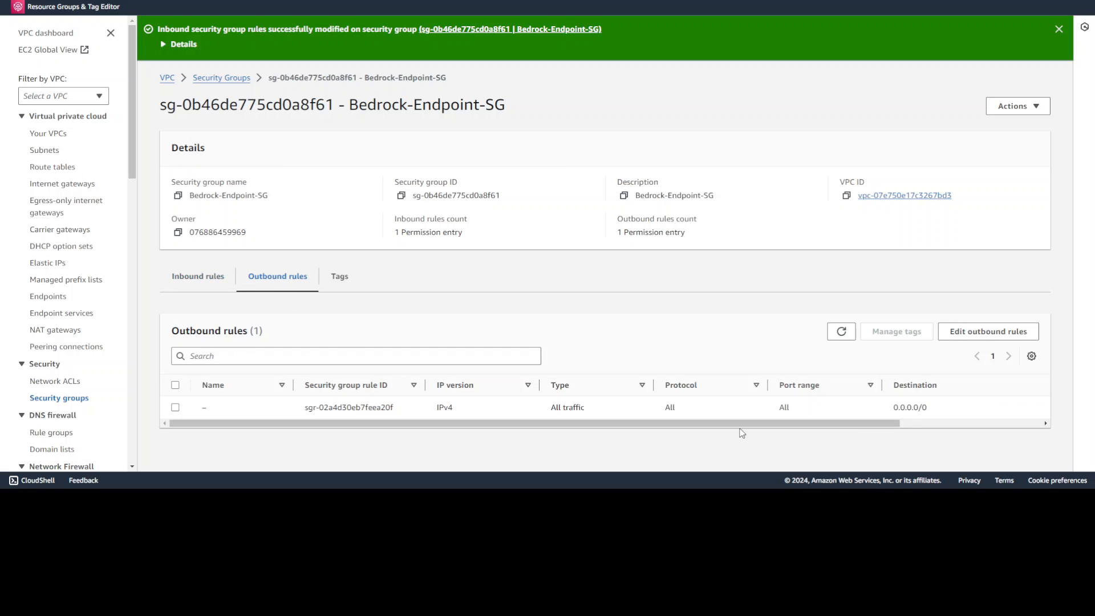
mouse_move(838, 392)
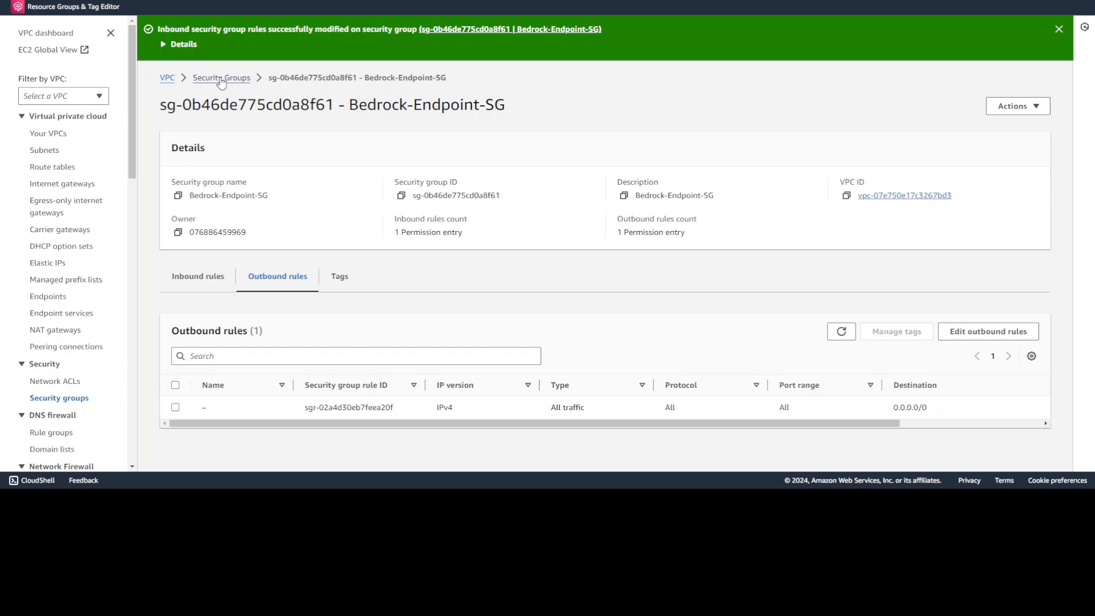
click(221, 77)
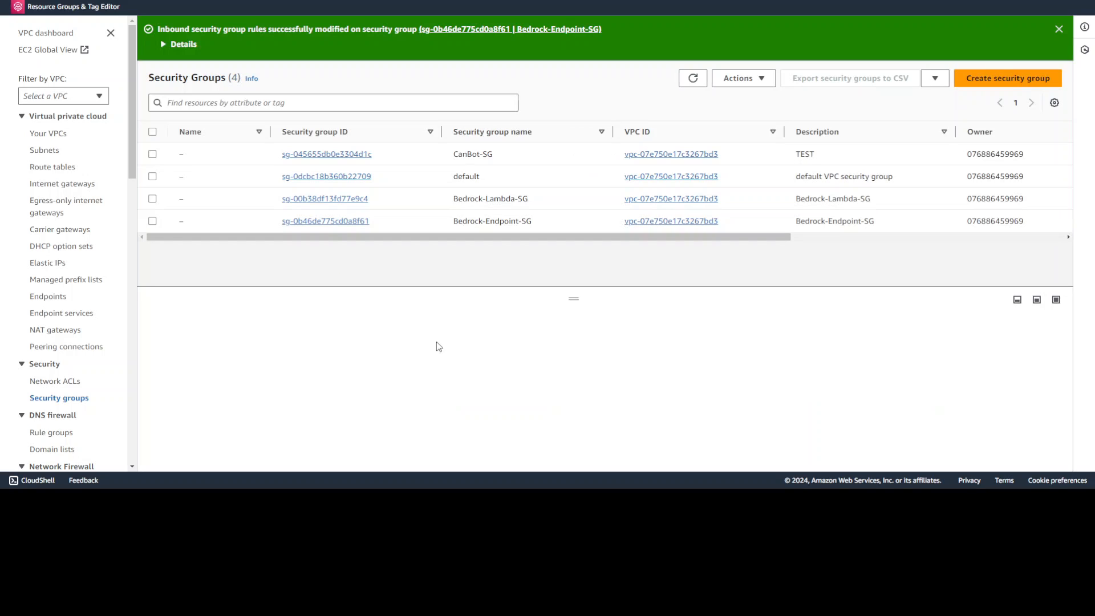
mouse_move(412, 248)
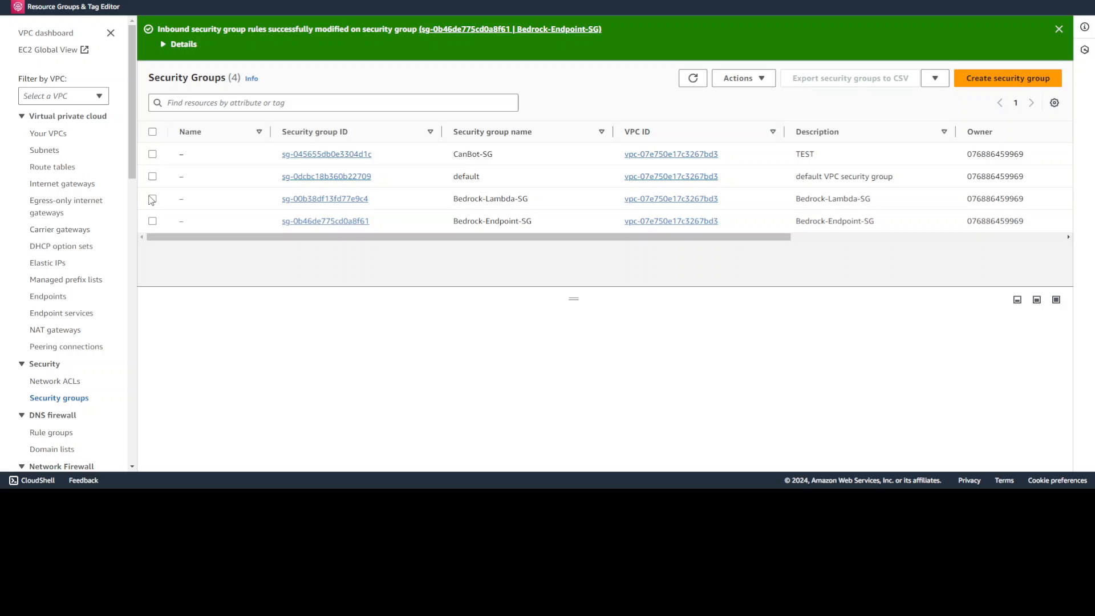
Review the outbound rules of the Bedrock-Lambda-SG security group
click(152, 198)
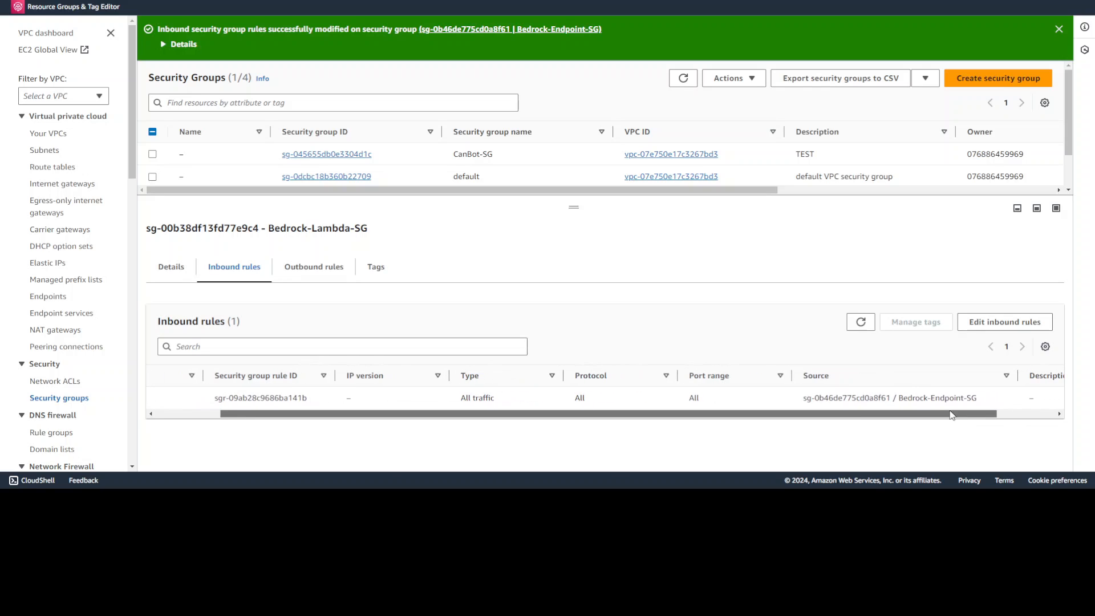
click(313, 267)
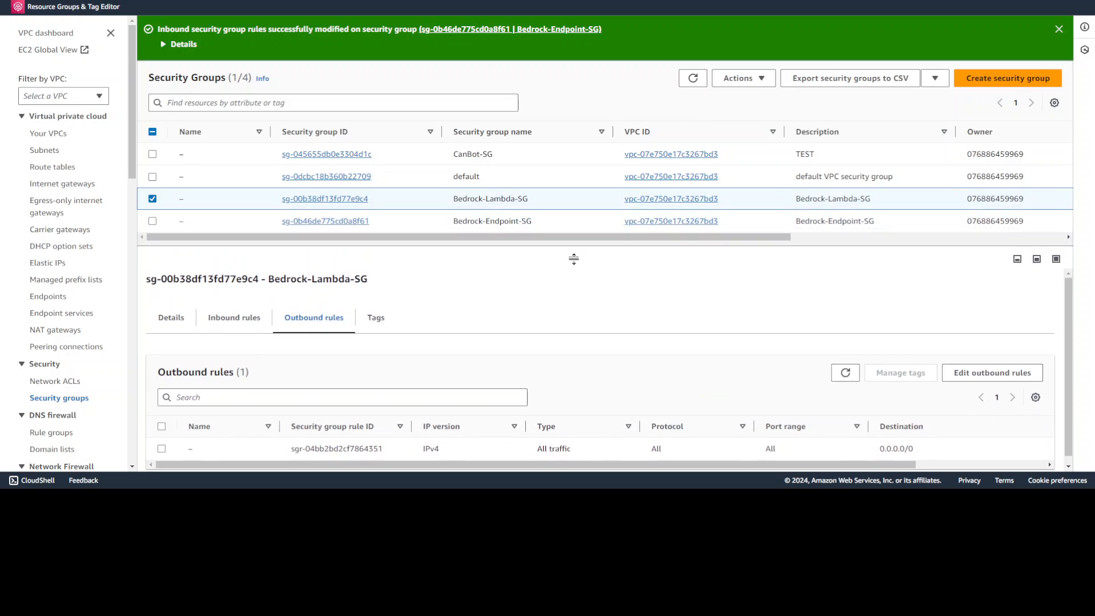
click(152, 199)
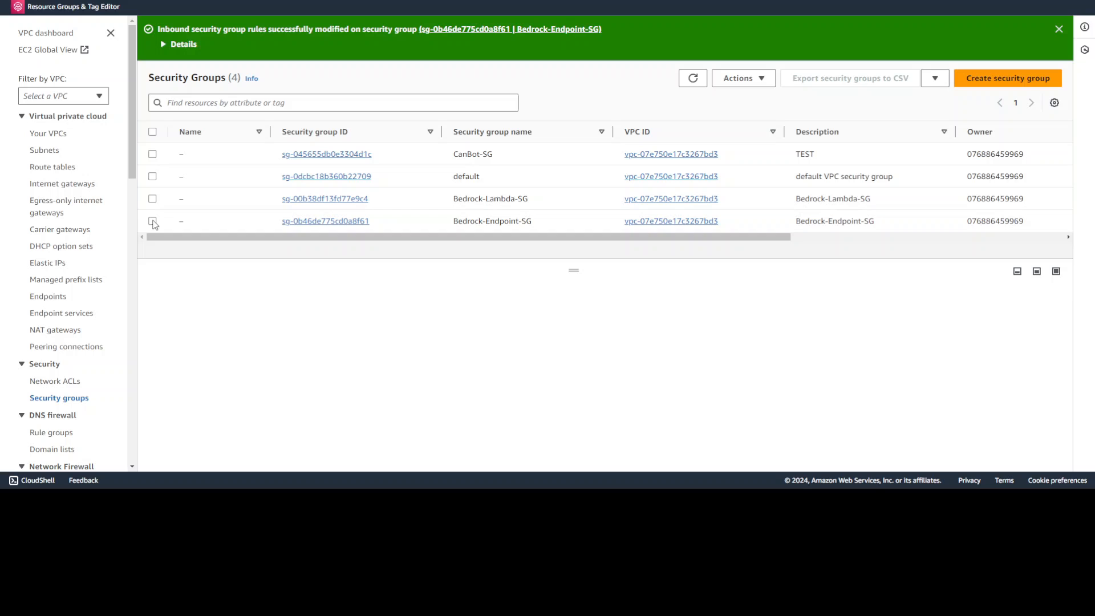
Recheck Bedrock-Endpoint-SG's inbound rule from Bedrock-Lambda-SG and its all-traffic outbound rule
click(152, 221)
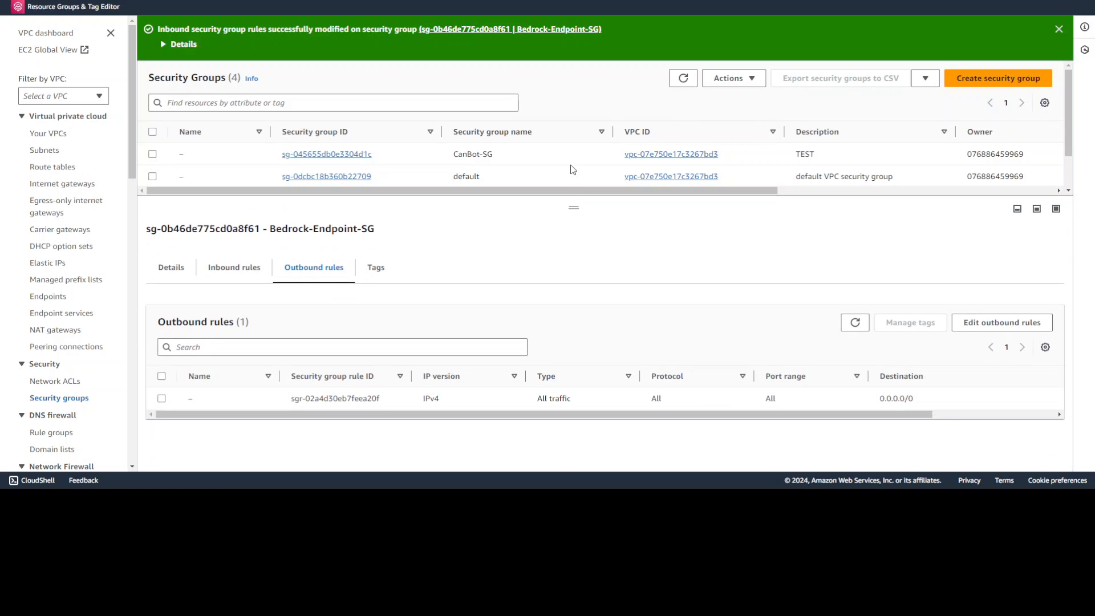
click(234, 268)
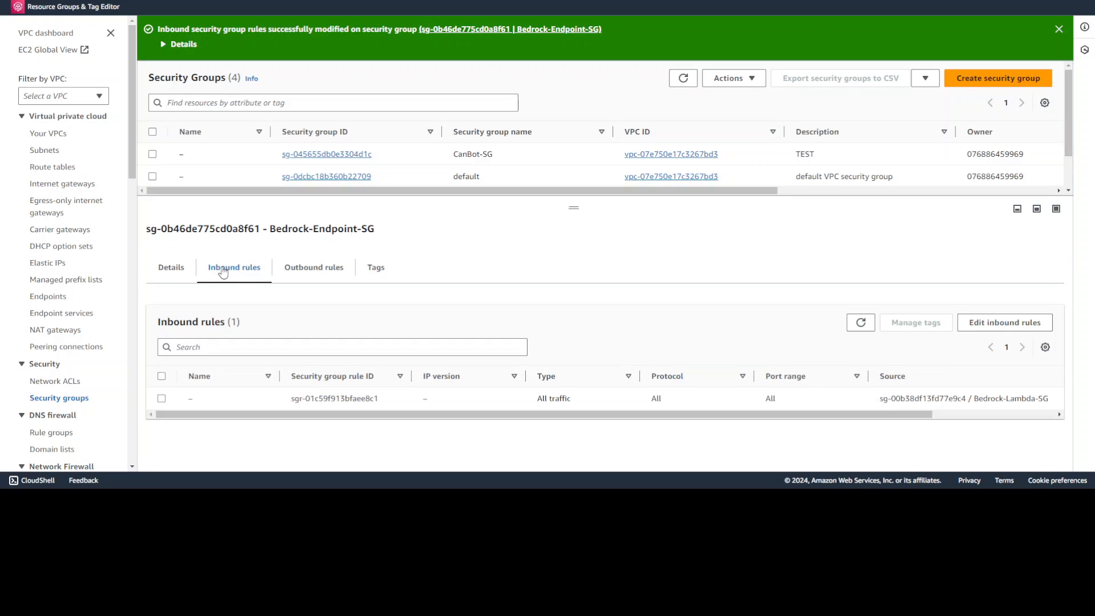
mouse_move(617, 289)
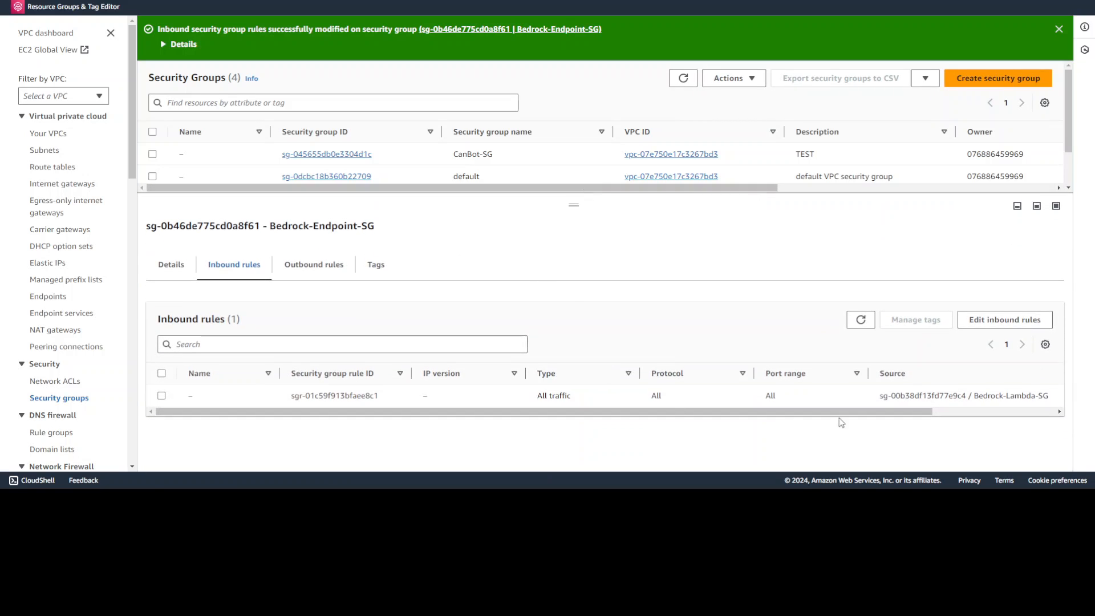
scroll(right, 3)
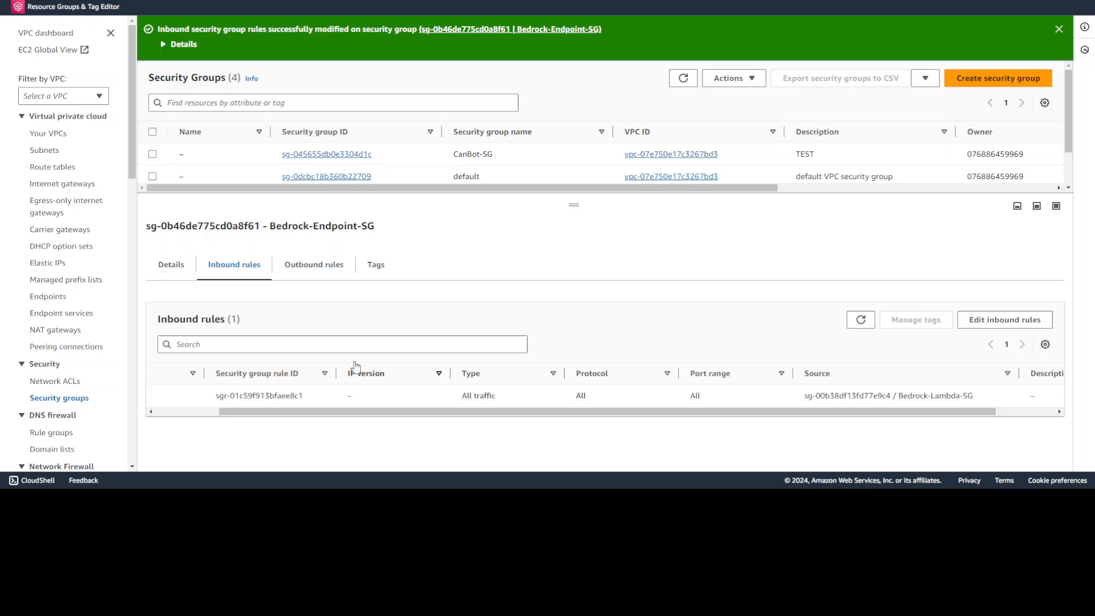
click(313, 264)
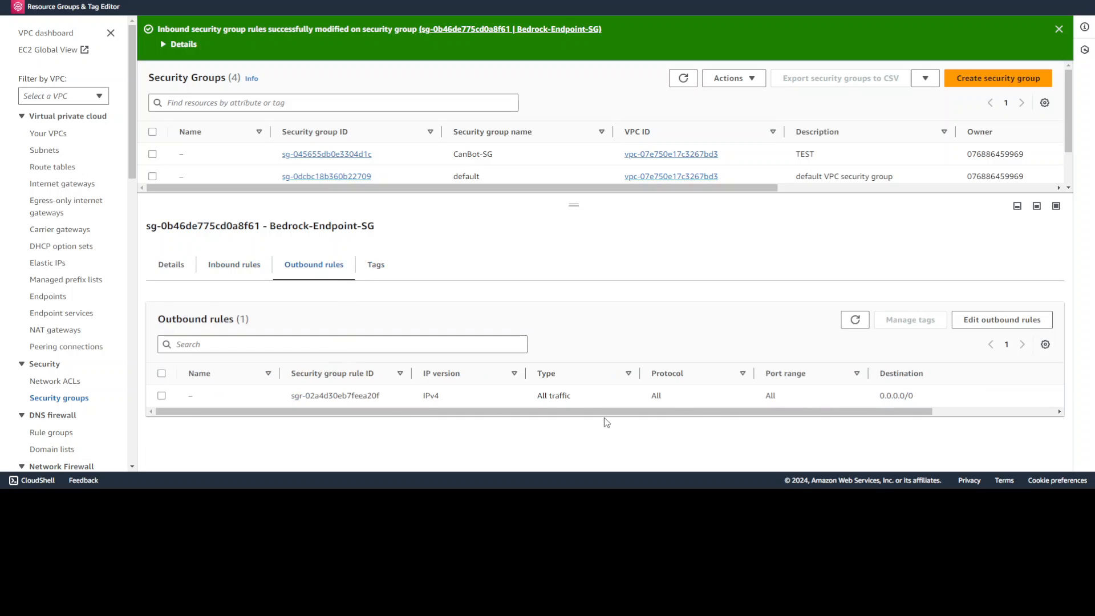
mouse_move(257, 413)
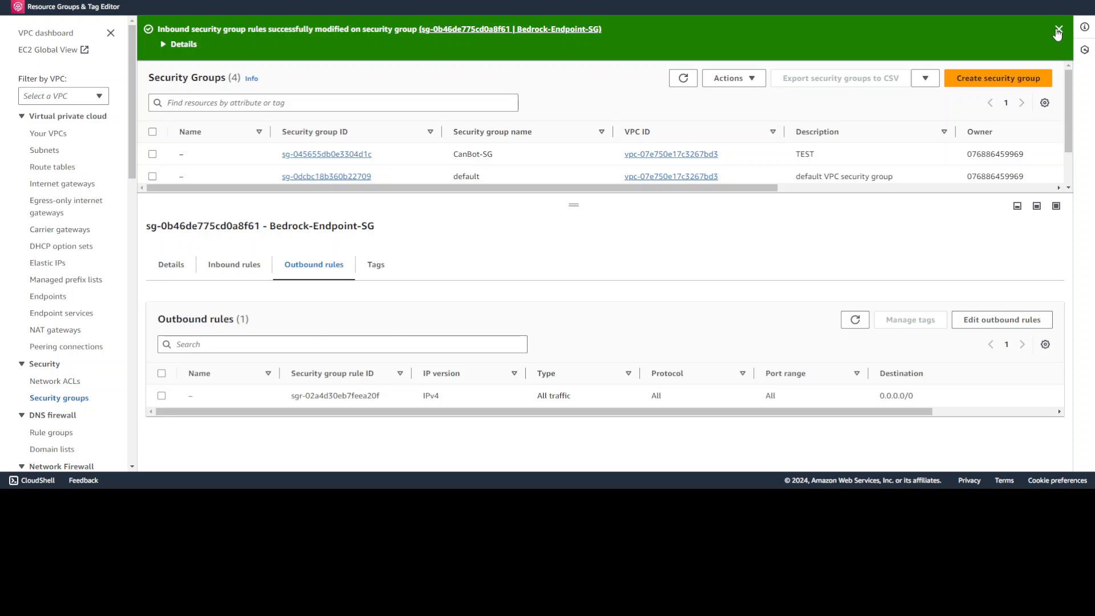
click(1057, 32)
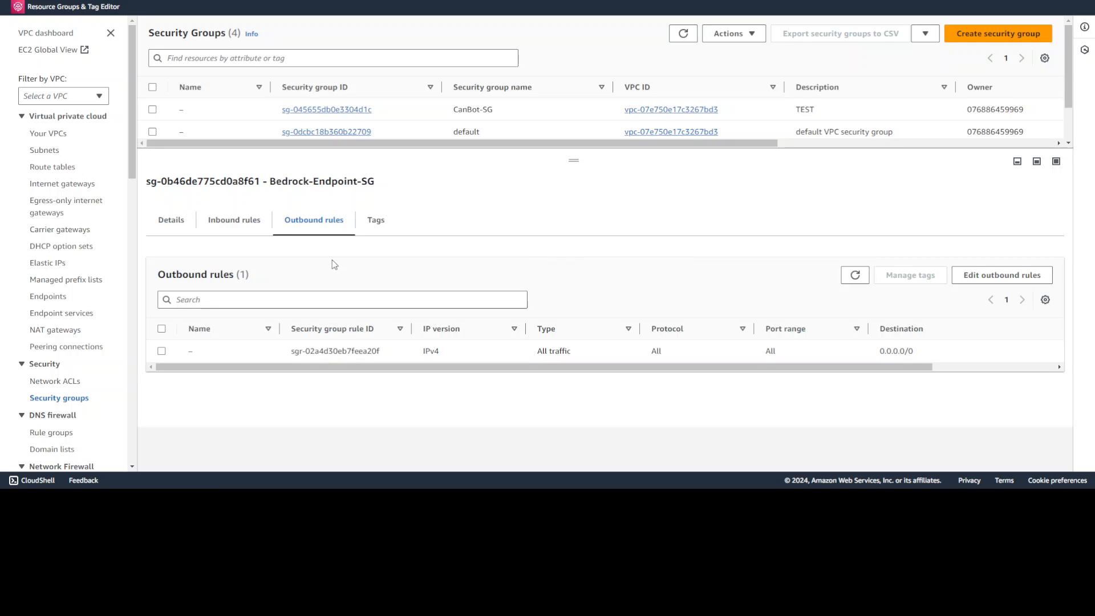
mouse_move(336, 240)
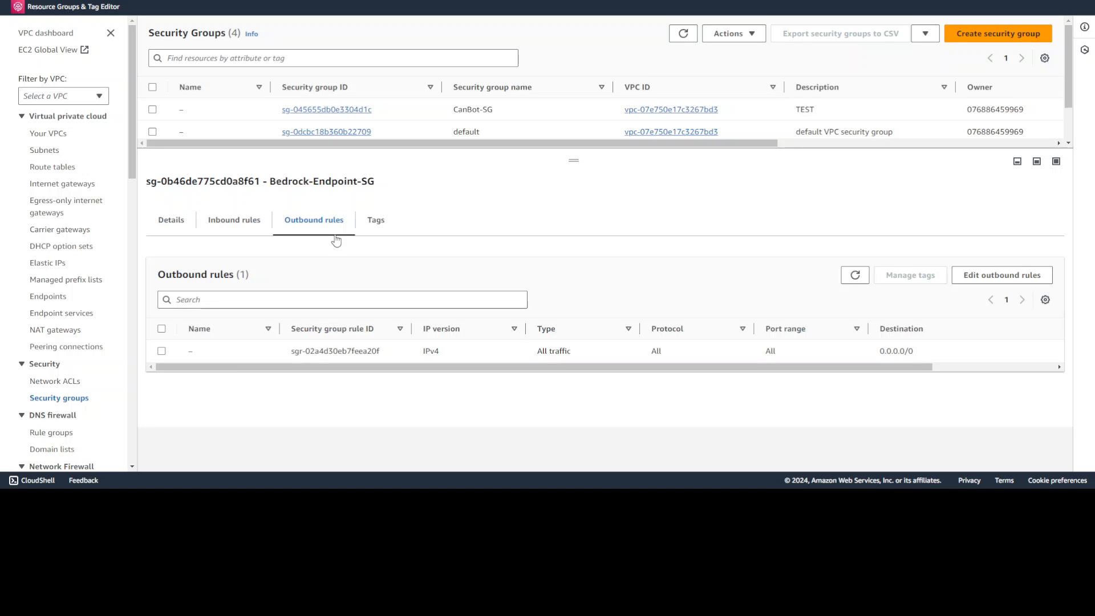
click(10, 7)
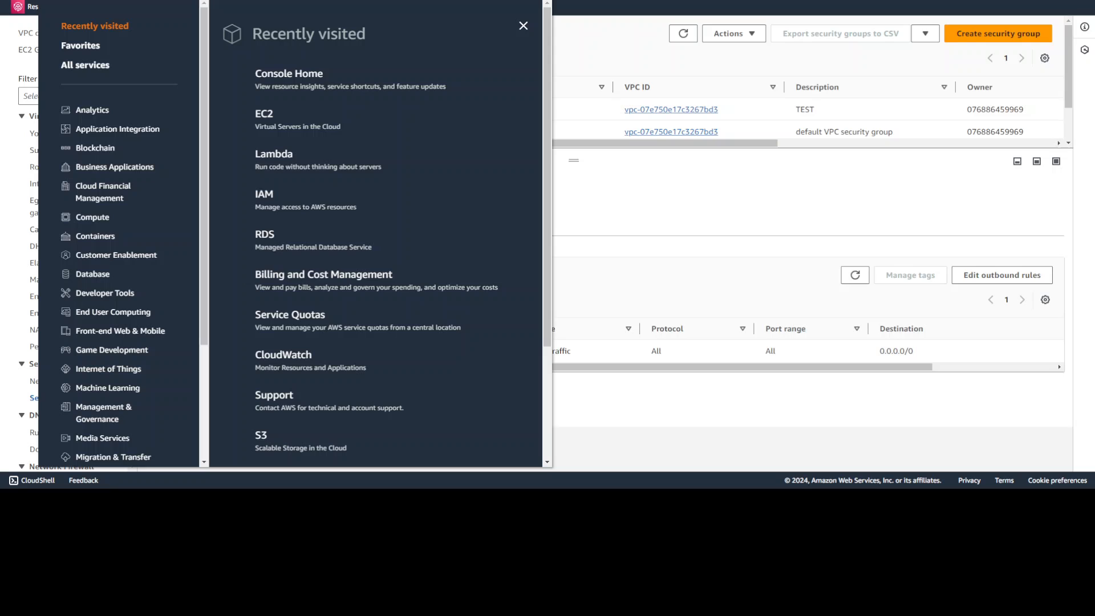
Close the services list, view the empty VPC Endpoints list, and start a new endpoint
click(524, 25)
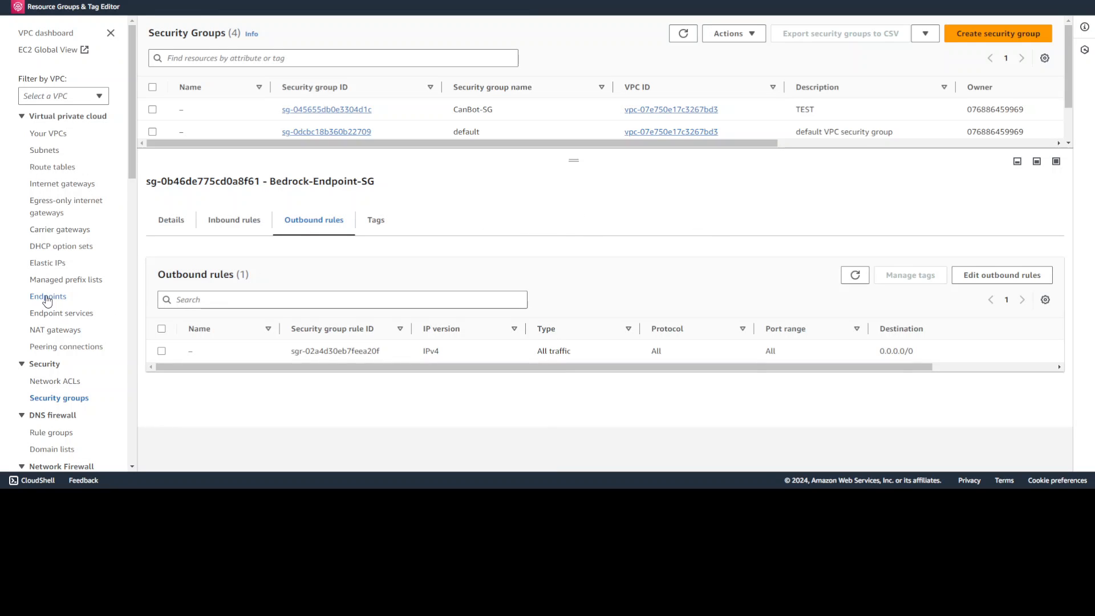
click(47, 296)
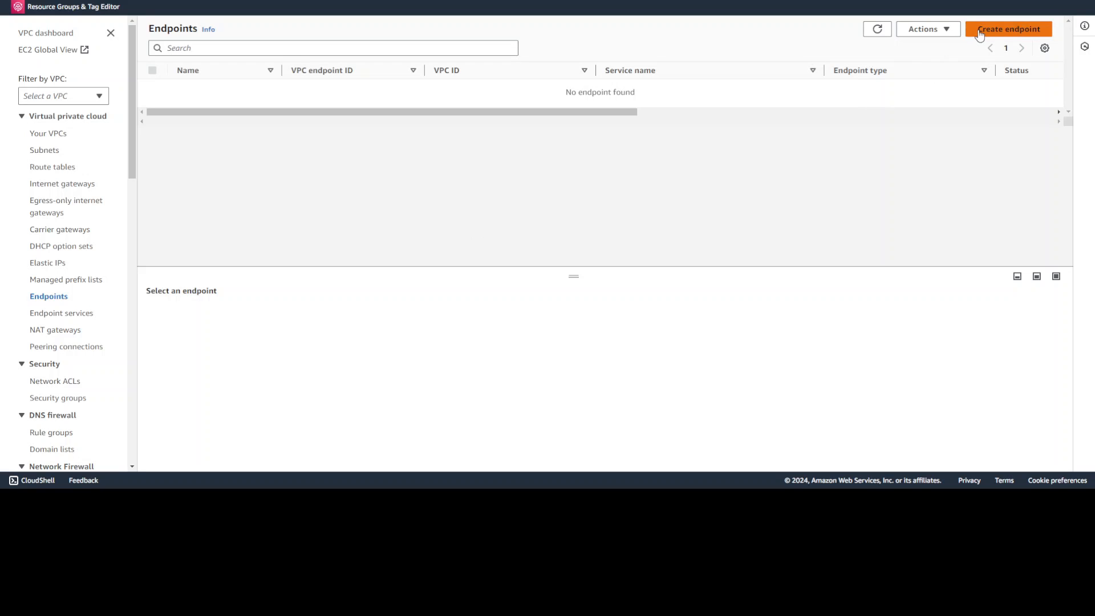
click(1008, 28)
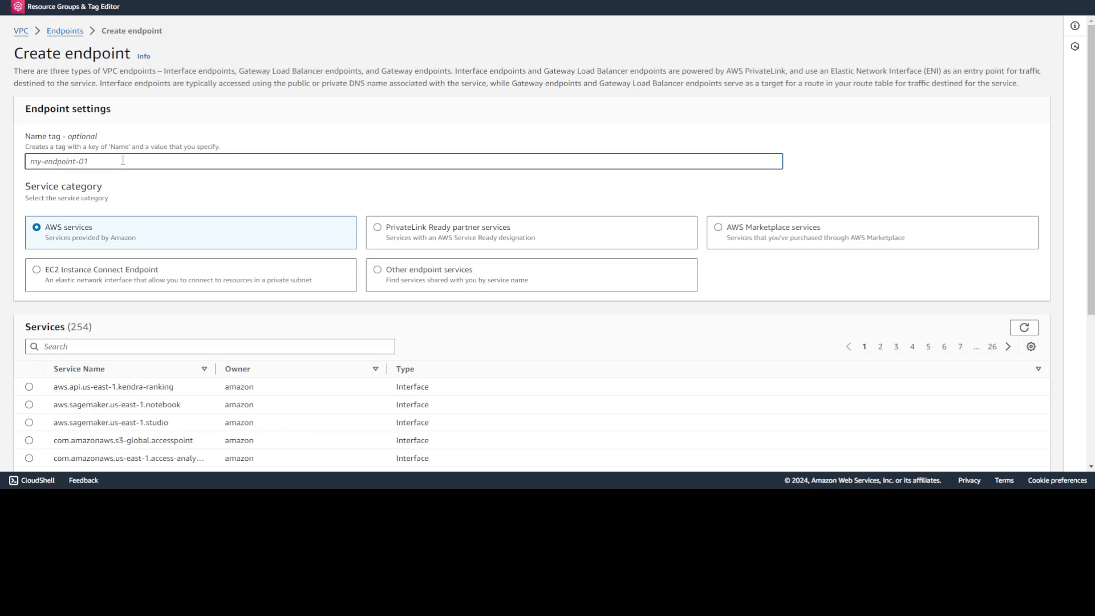
Name the endpoint Bedrock-EP and select the com.amazonaws.us-east-1.bedrock service
text(BE)
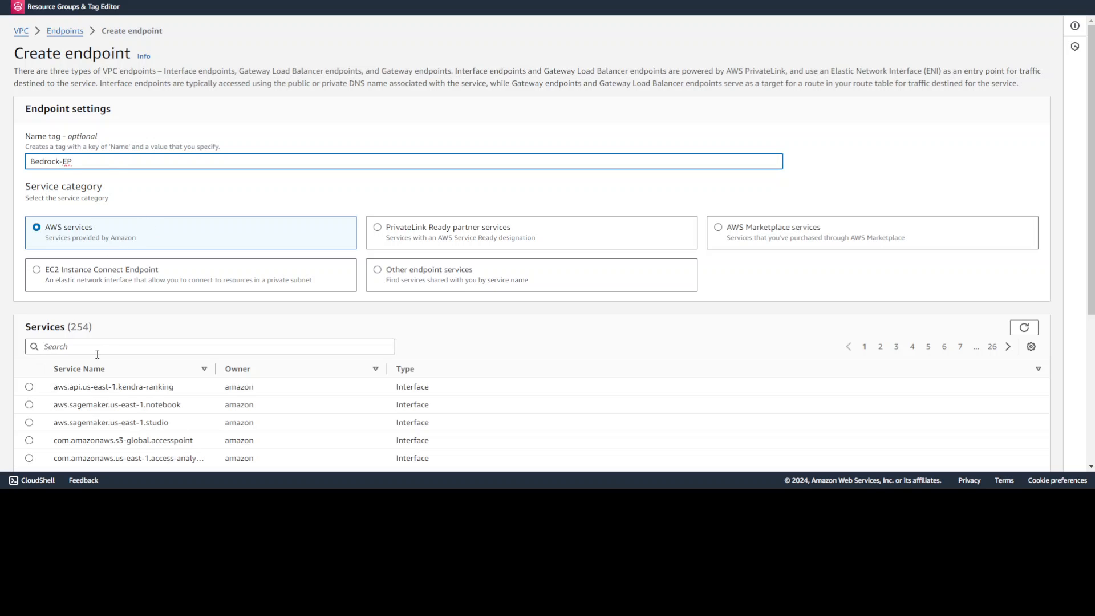
click(209, 346)
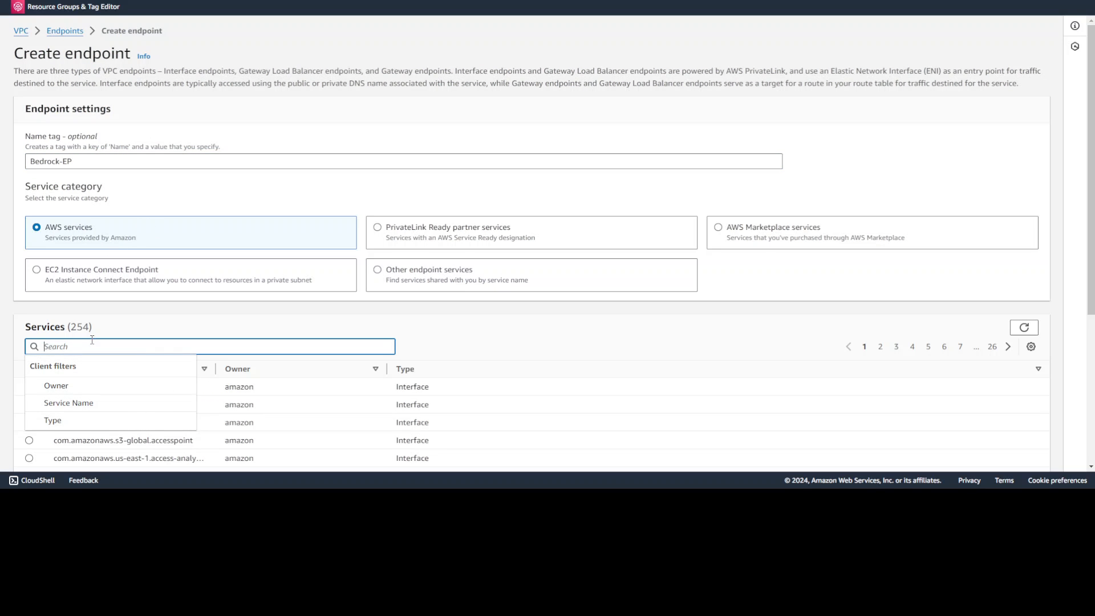
text(bedrock)
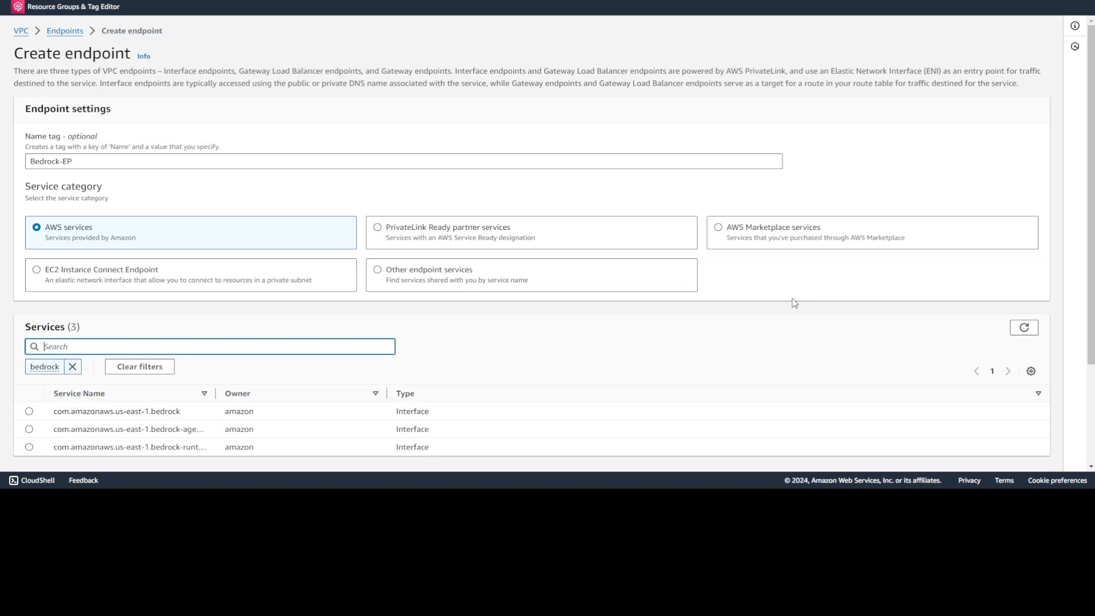
scroll(down, 3)
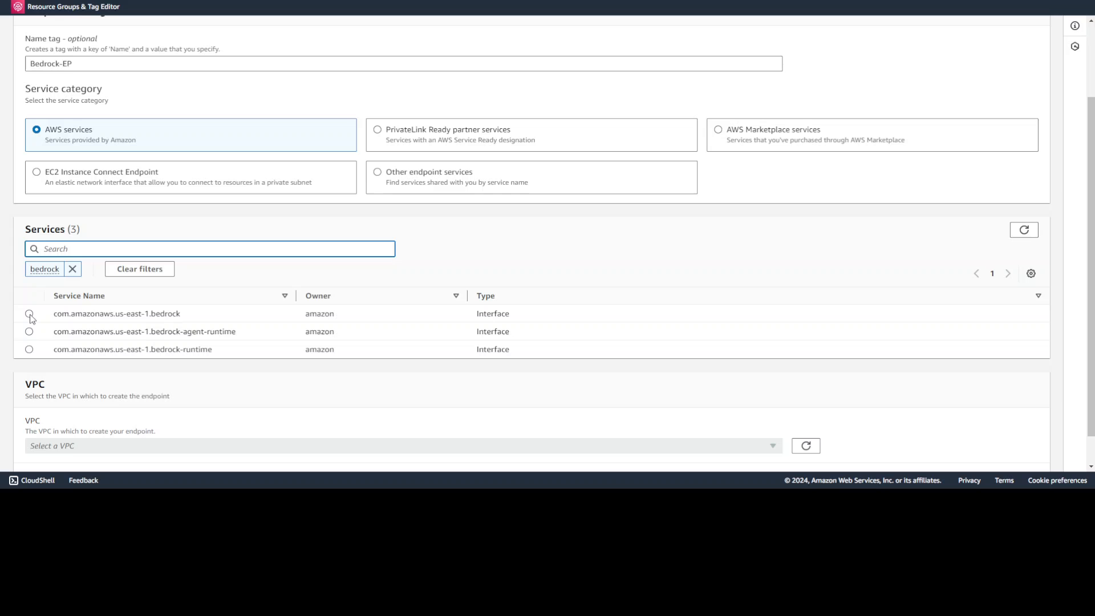
click(29, 314)
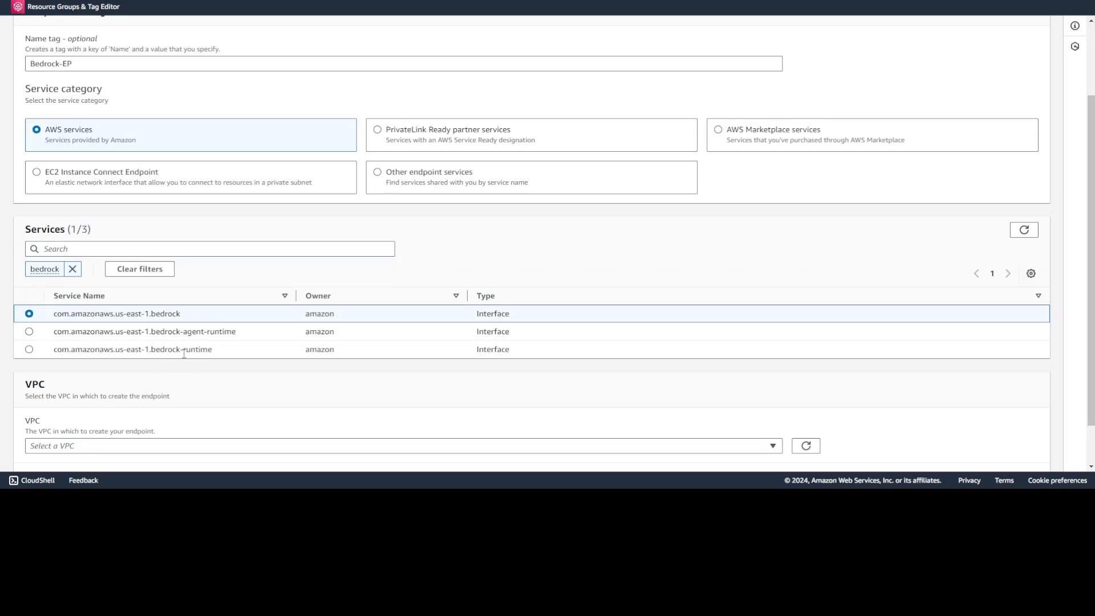
mouse_move(728, 339)
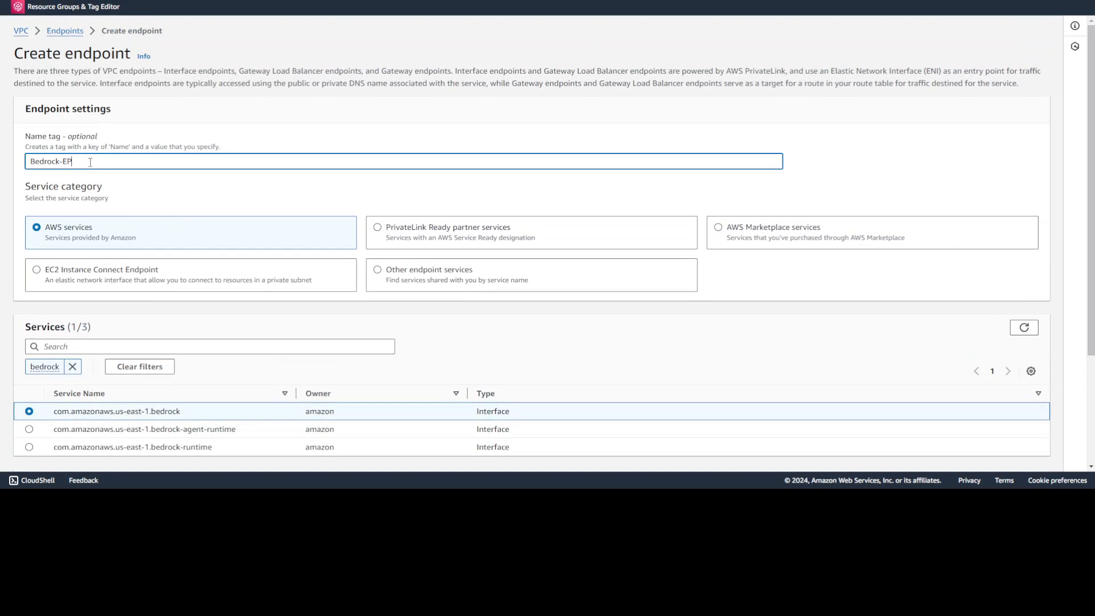
scroll(down, 3)
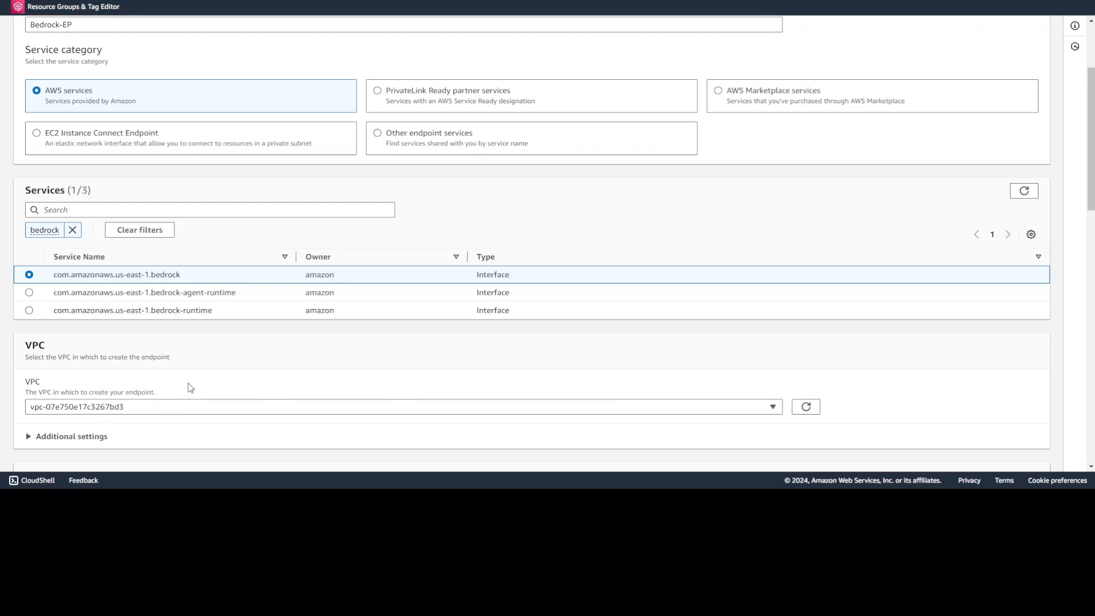
Use us-east-1c with Private-Subnet-1 and attach Bedrock-Endpoint-SG to the endpoint
scroll(down, 3)
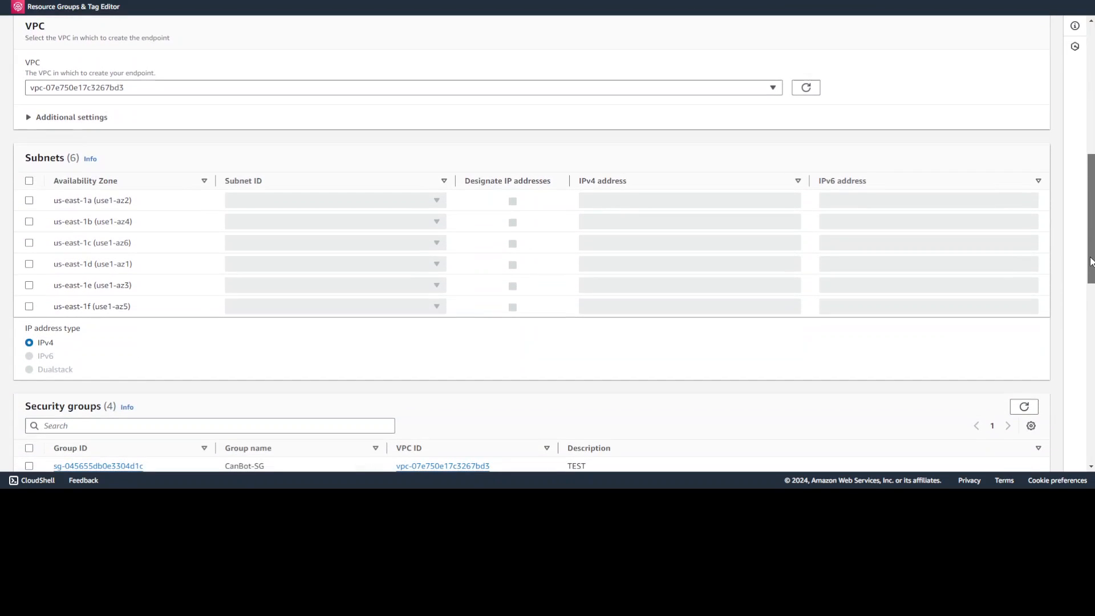
click(66, 117)
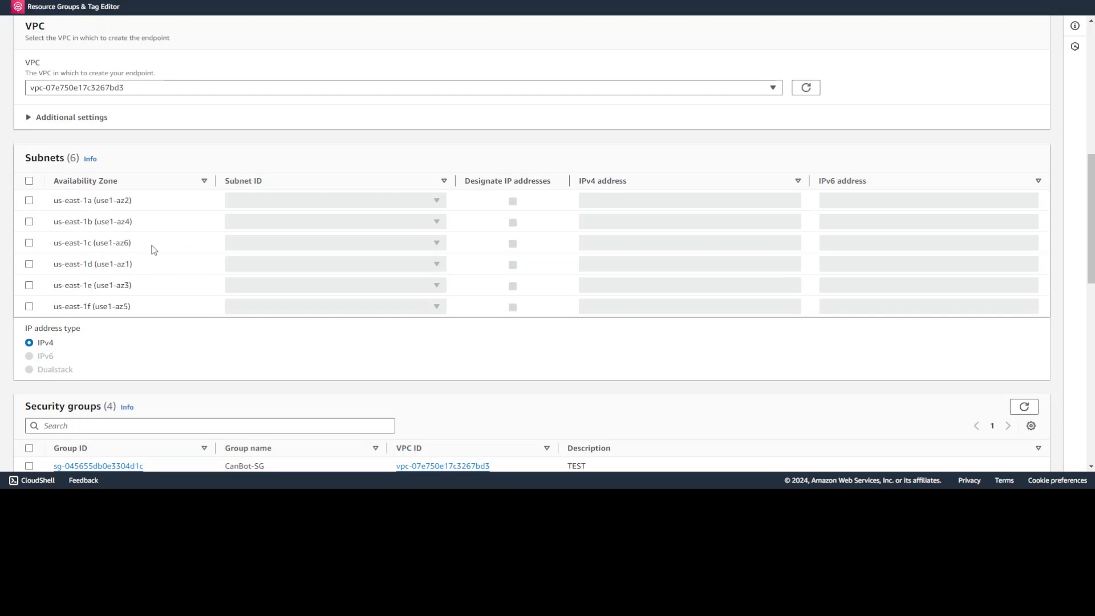
click(29, 242)
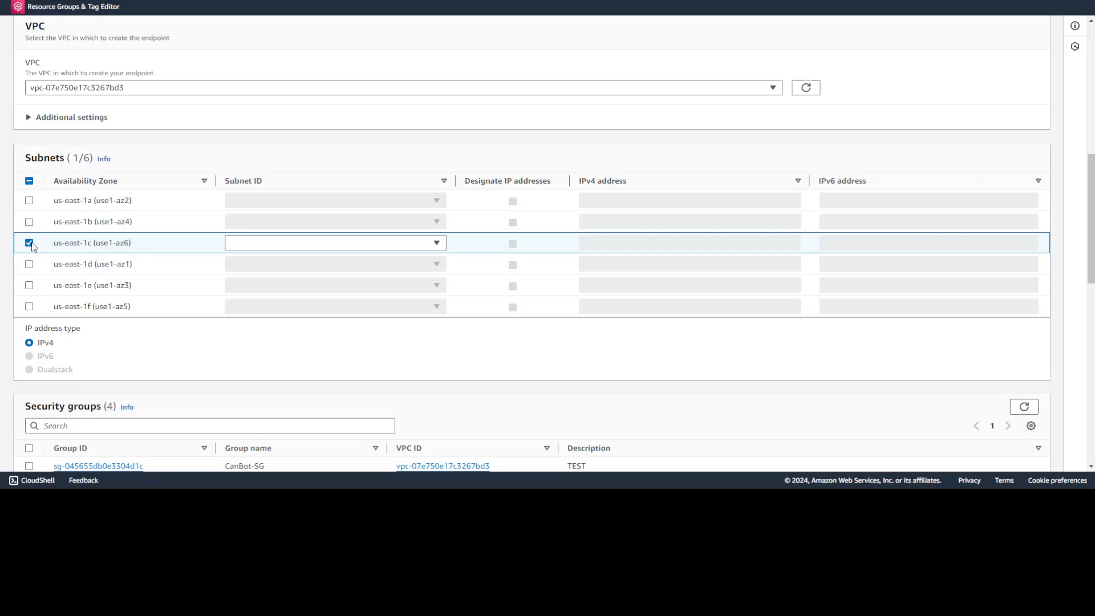
click(334, 243)
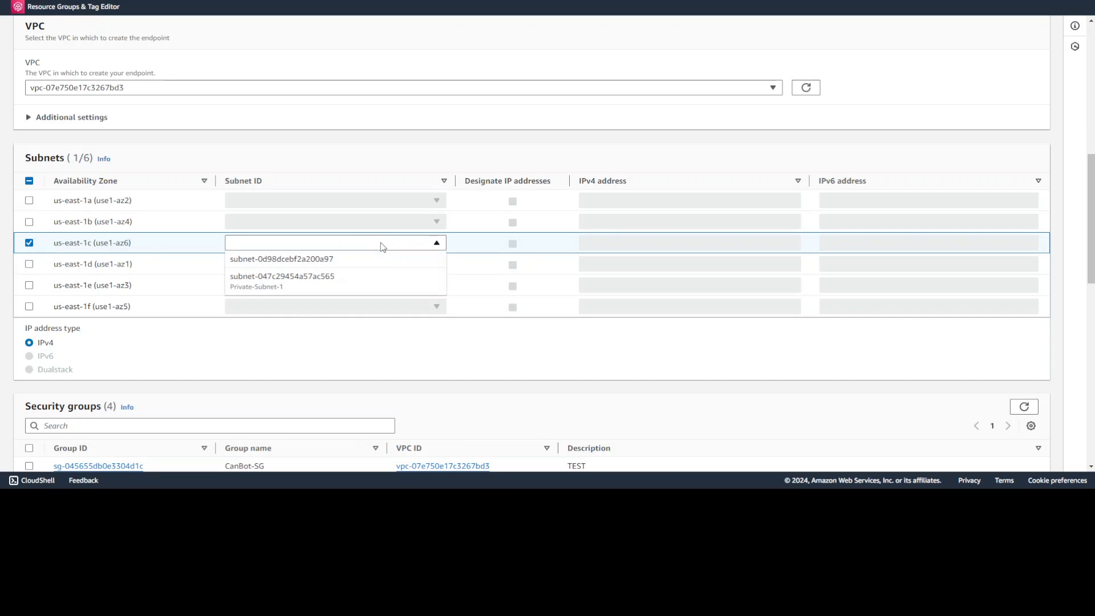
click(281, 281)
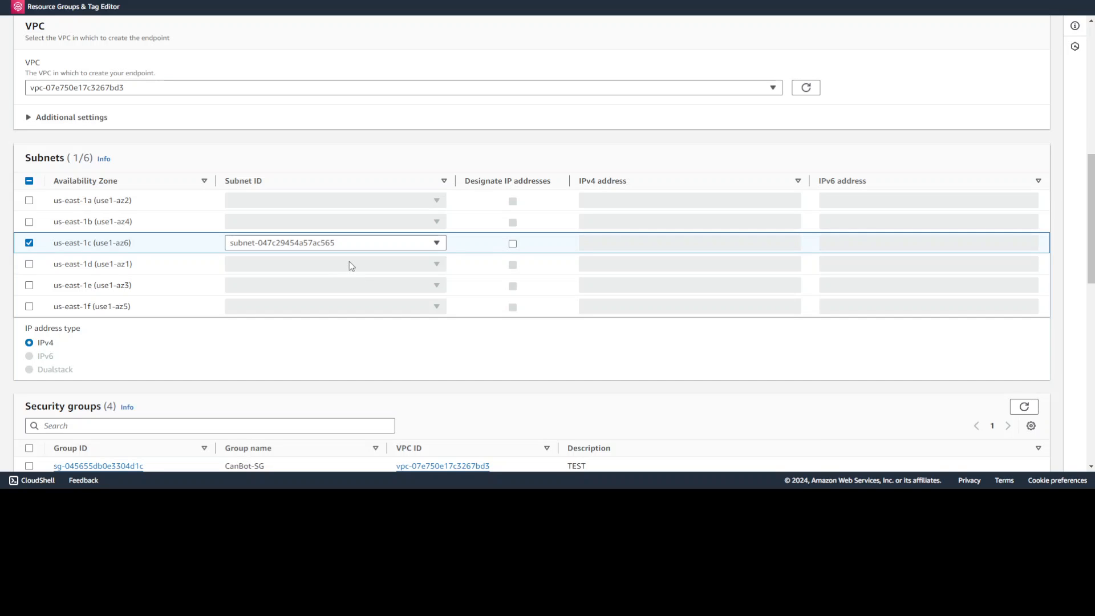
scroll(down, 3)
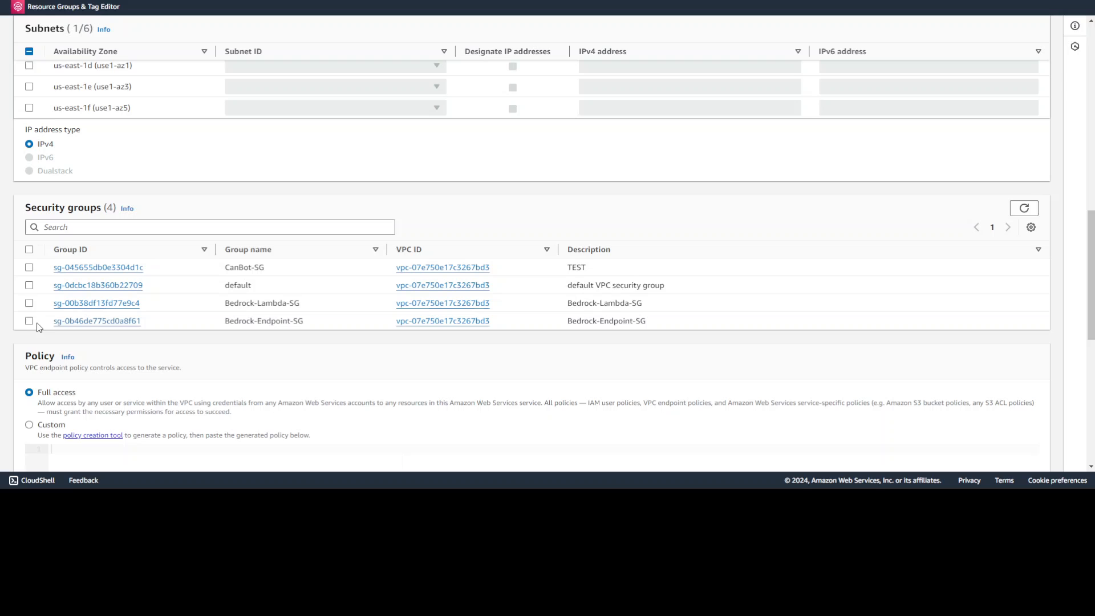
click(29, 320)
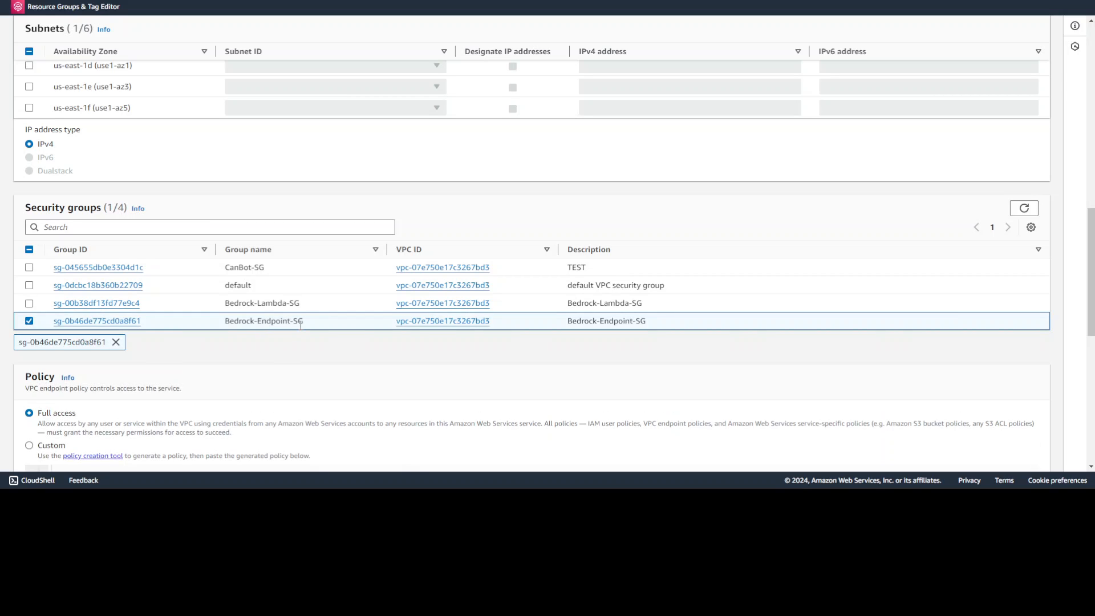
Create the Bedrock-EP endpoint and begin a second new endpoint
scroll(down, 3)
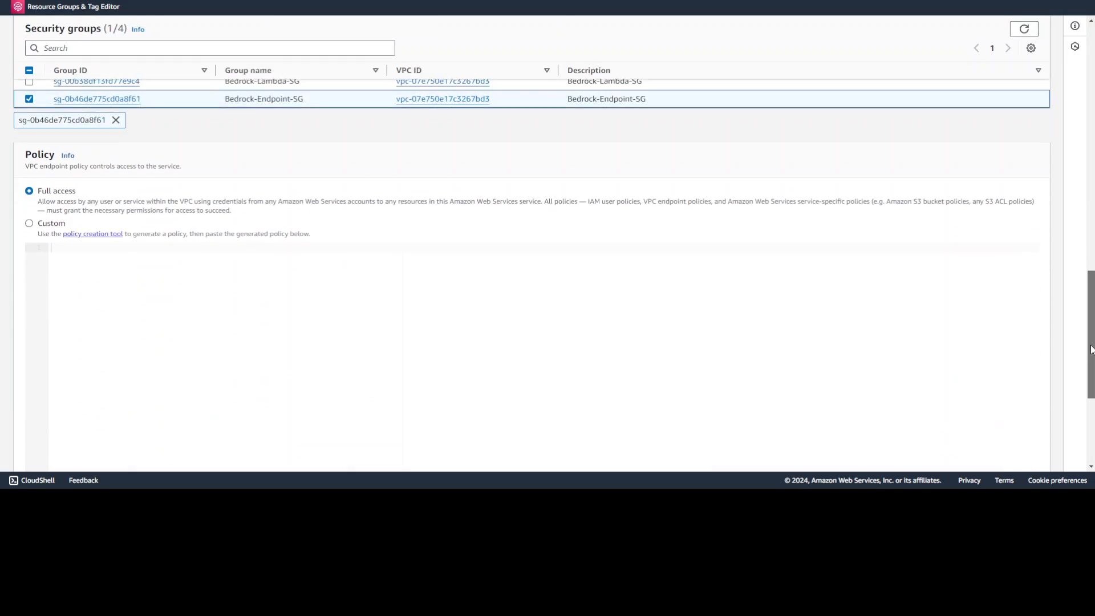
scroll(down, 3)
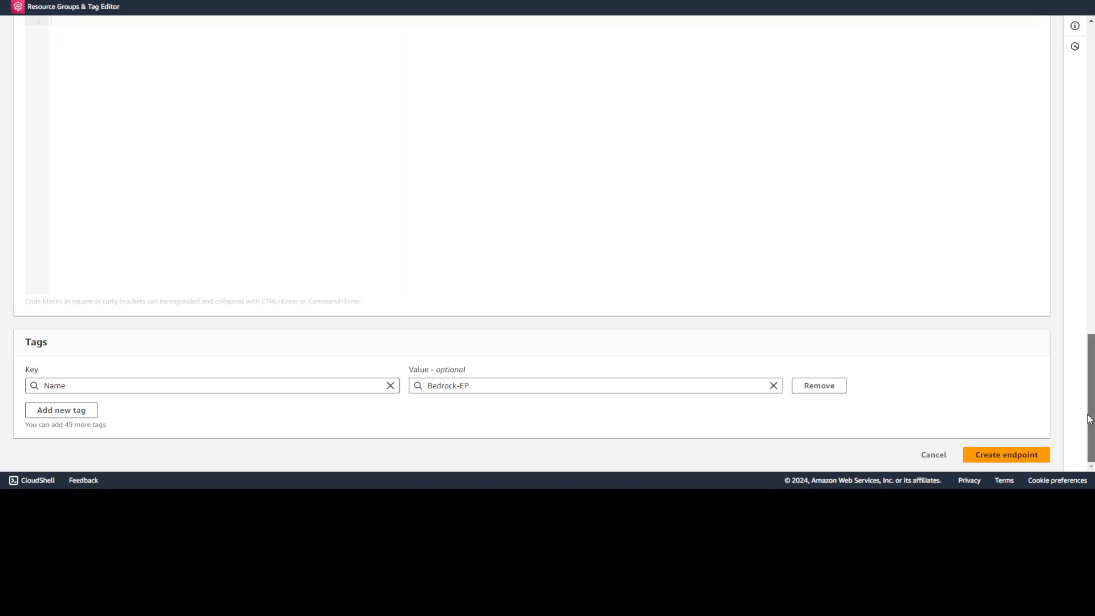
click(1006, 454)
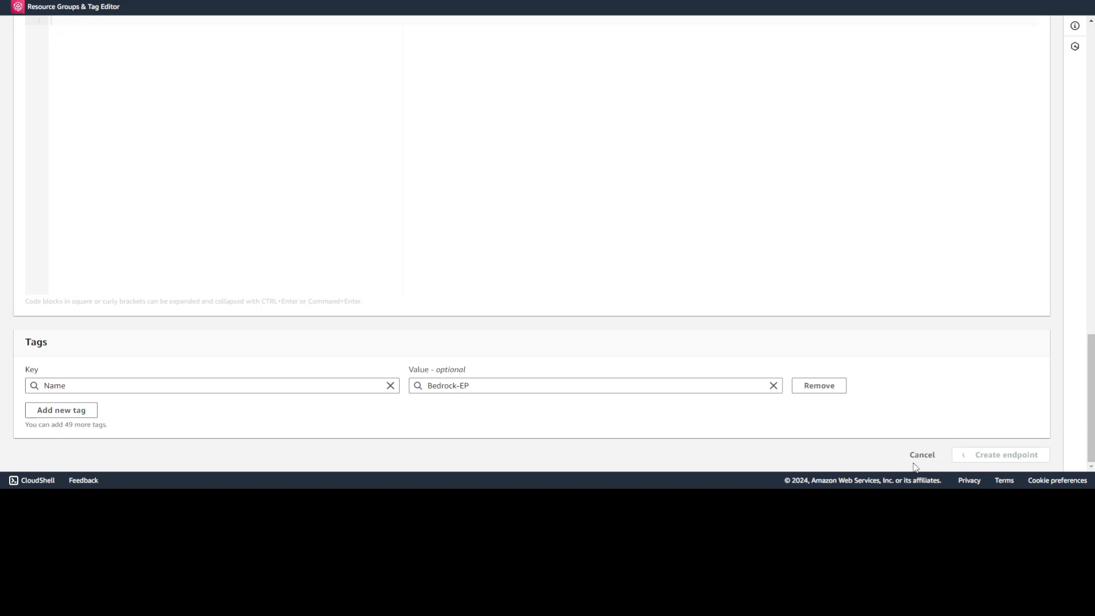
click(1005, 455)
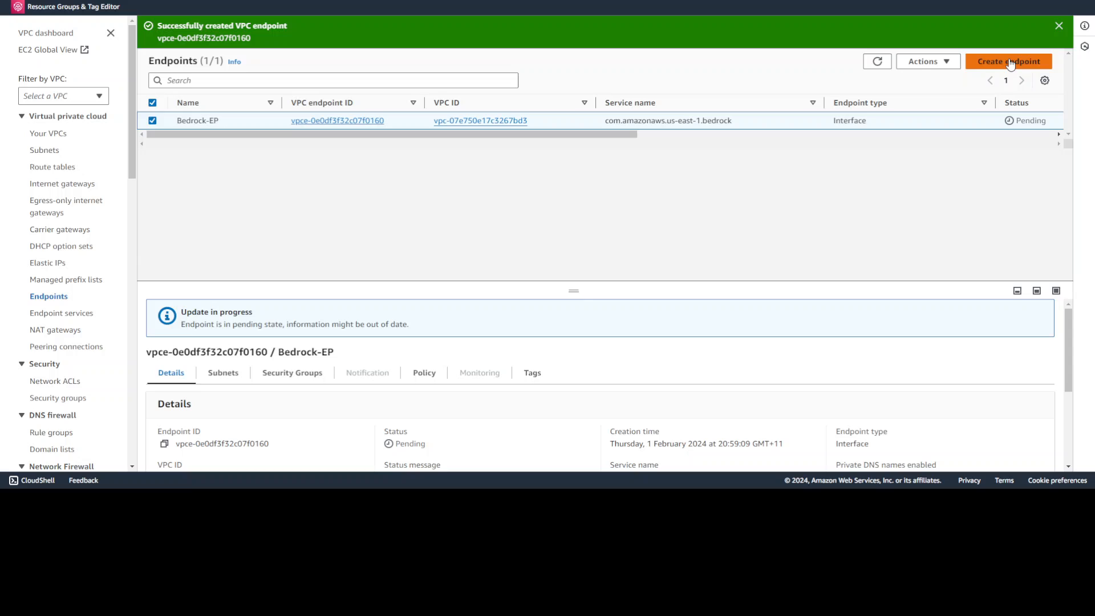
click(1008, 62)
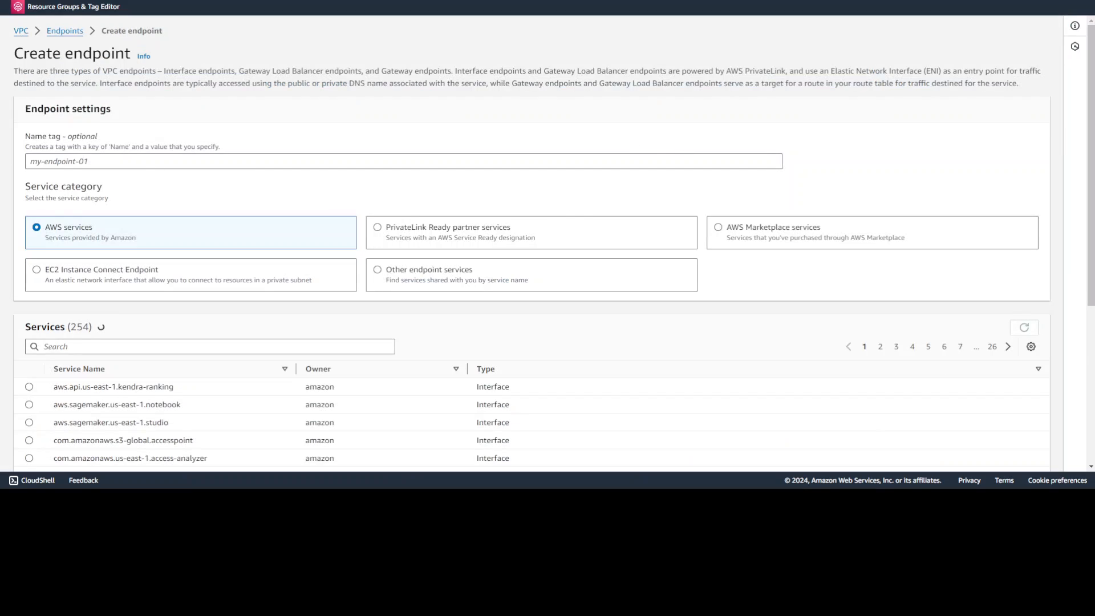
Name the endpoint Bedrock-Runtime-EP for bedrock-runtime and choose VPC vpc-07e750e17c3267bd3
click(403, 161)
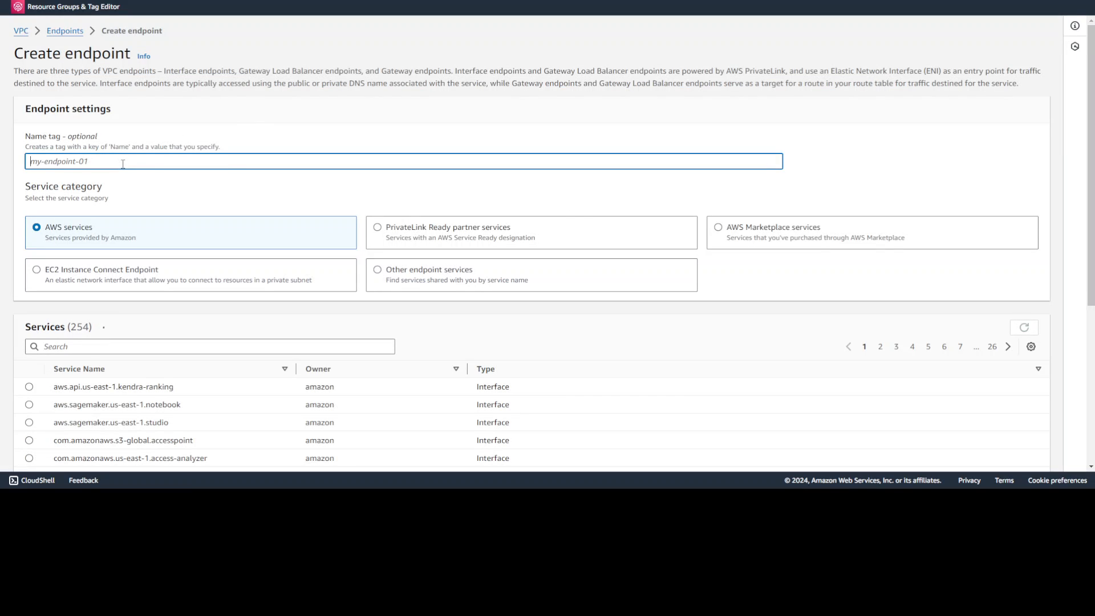
text(be)
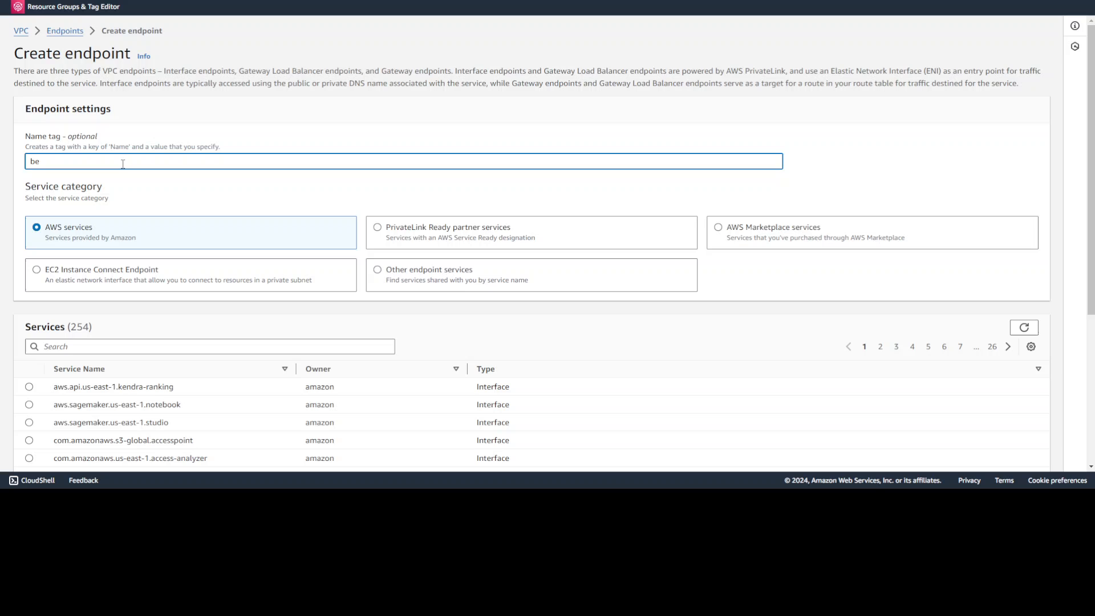
text(Bedrock-Runtime-EP)
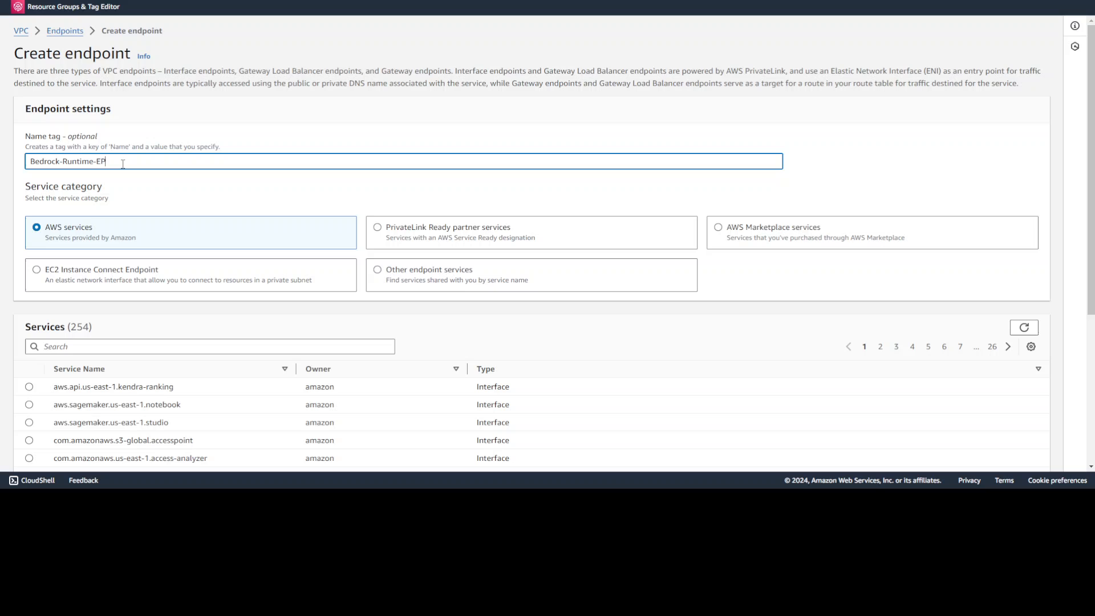
click(209, 346)
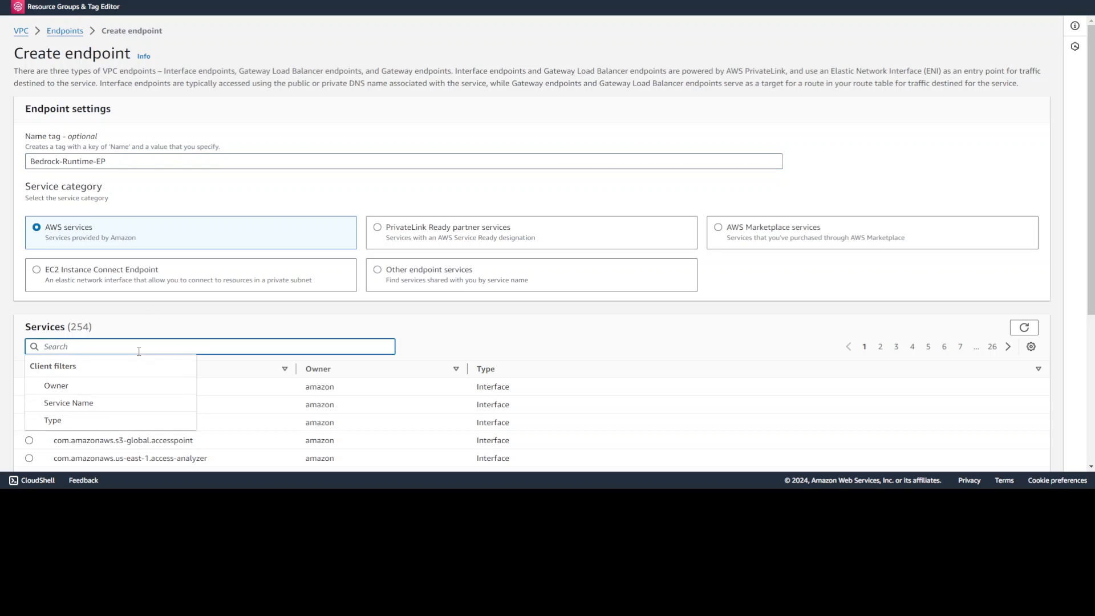
text(bedrock)
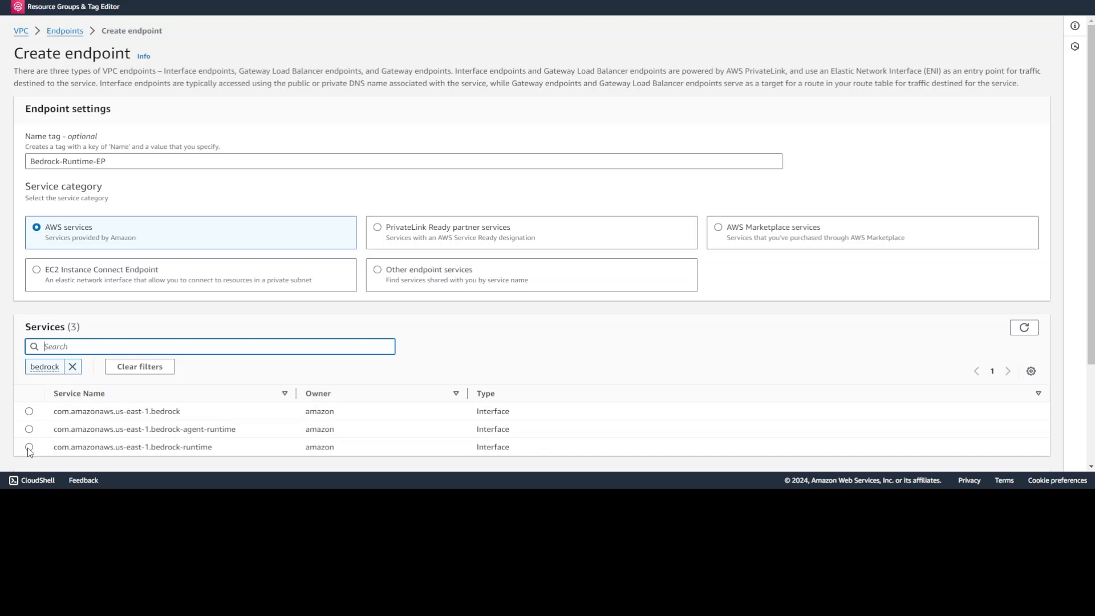
click(29, 448)
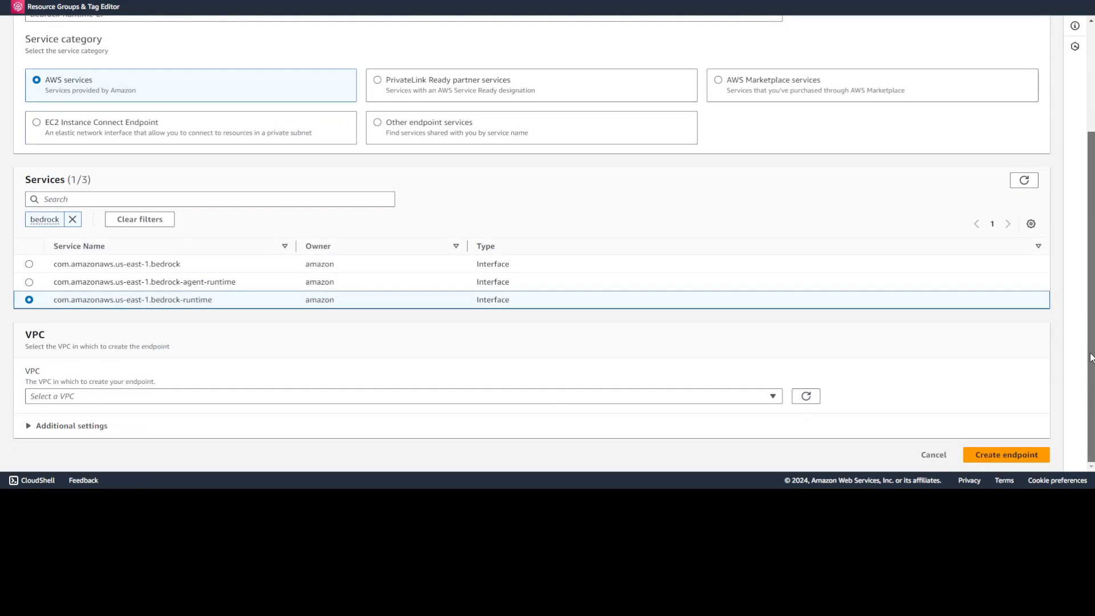
click(398, 395)
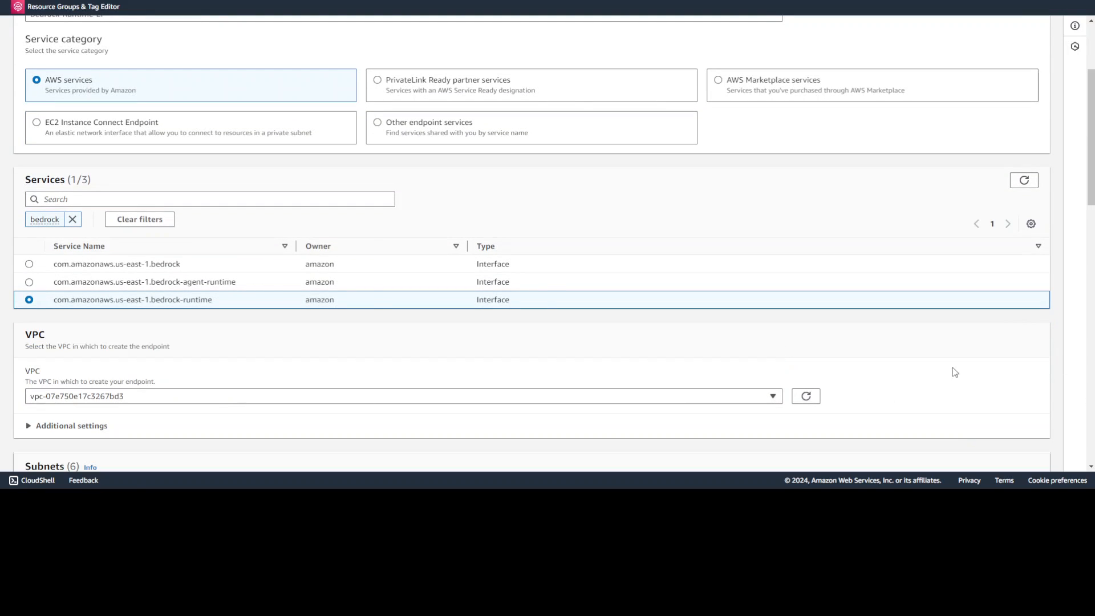
Create Bedrock-Runtime-EP in the us-east-1c subnet with Bedrock-Endpoint-SG attached
scroll(down, 3)
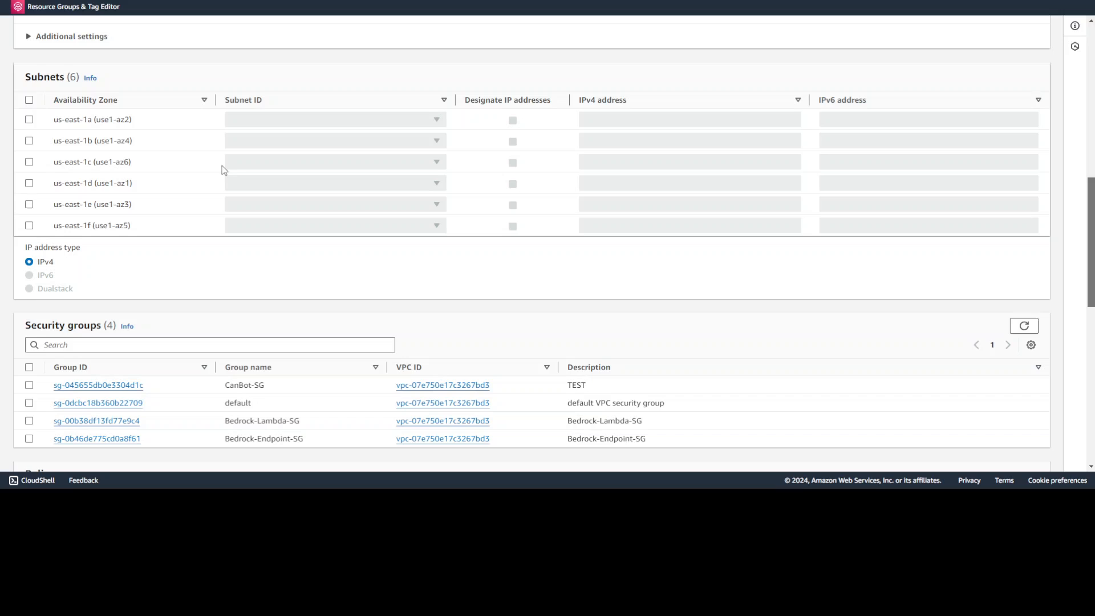
click(30, 162)
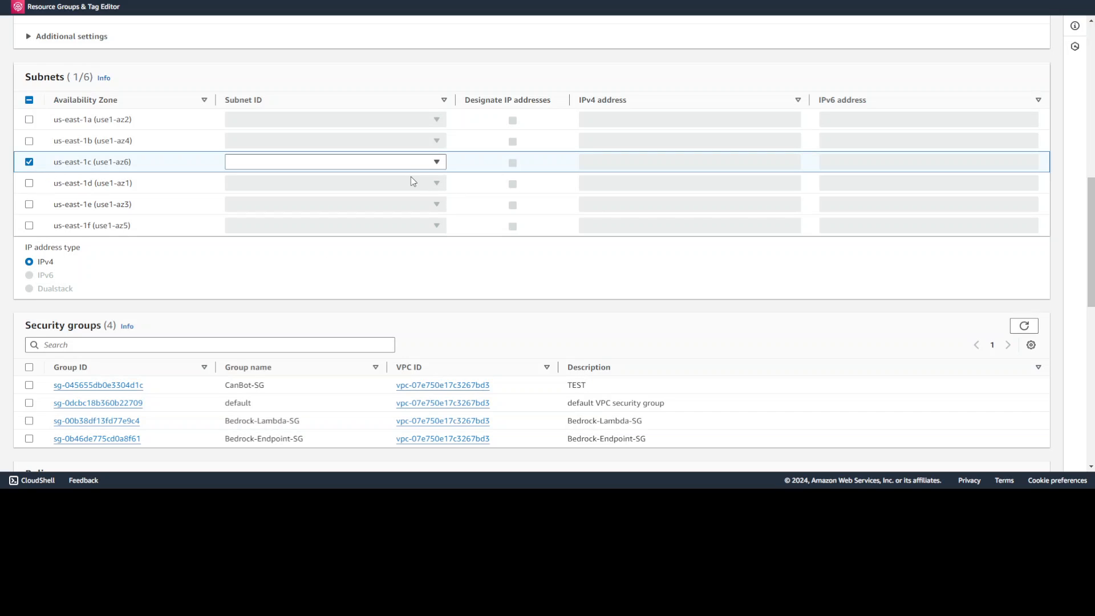
click(334, 162)
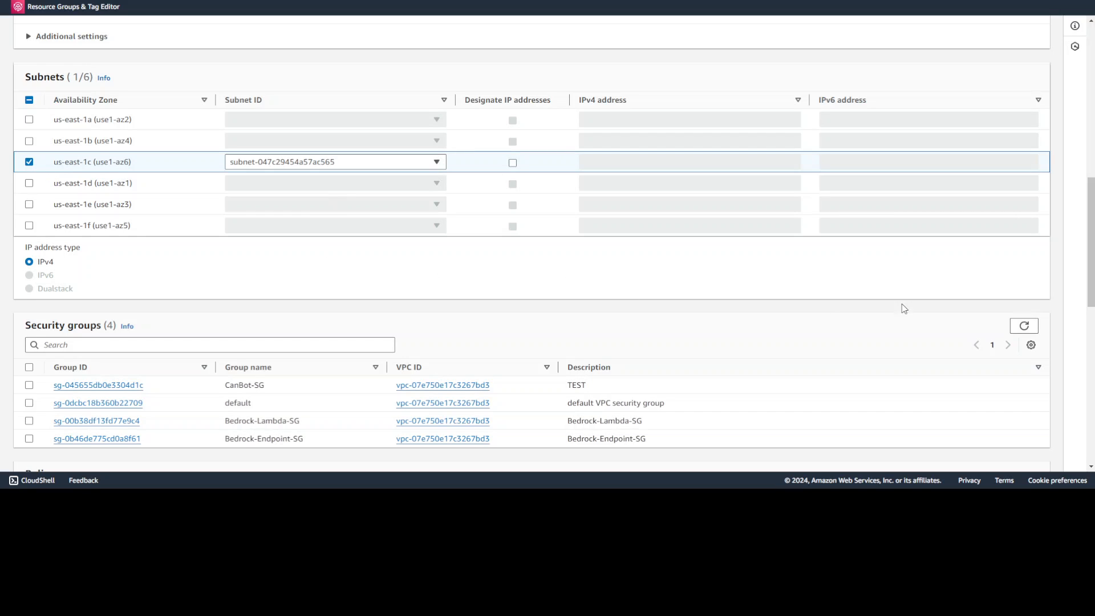
scroll(down, 3)
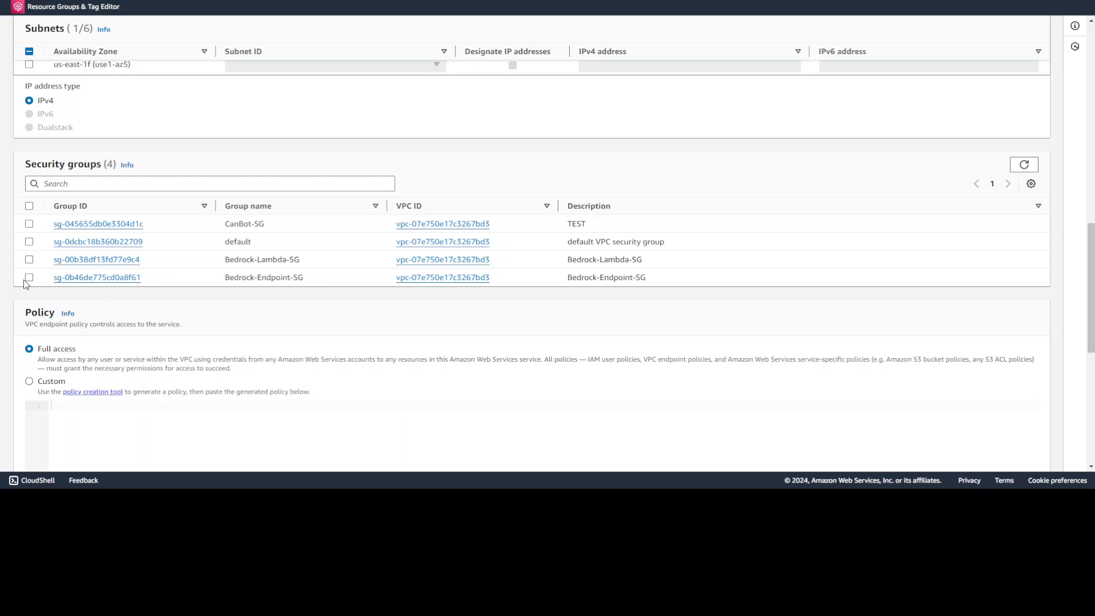
click(29, 278)
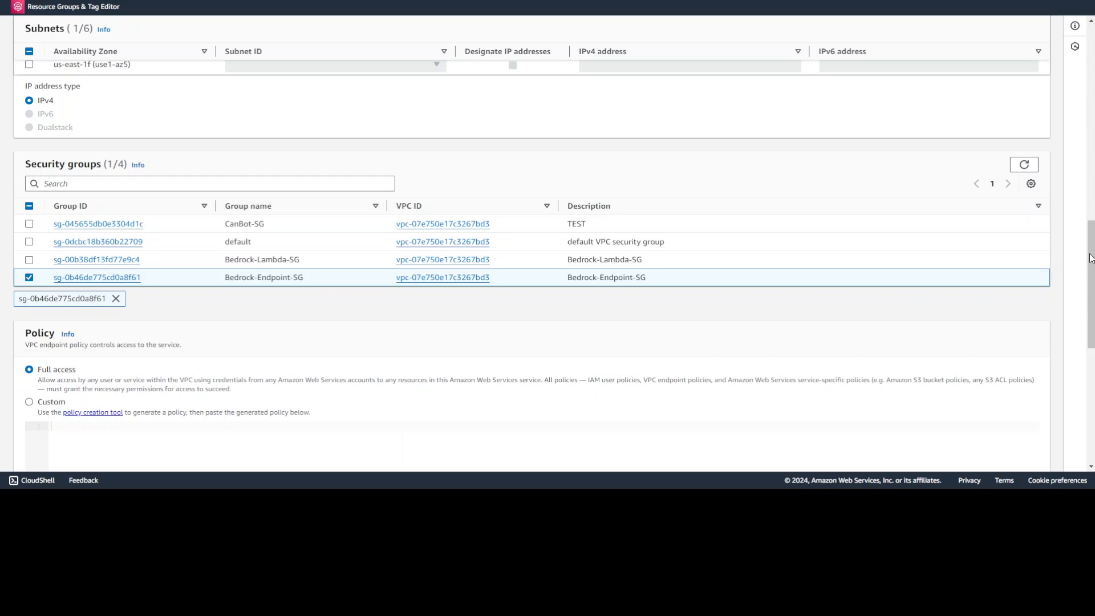
scroll(down, 3)
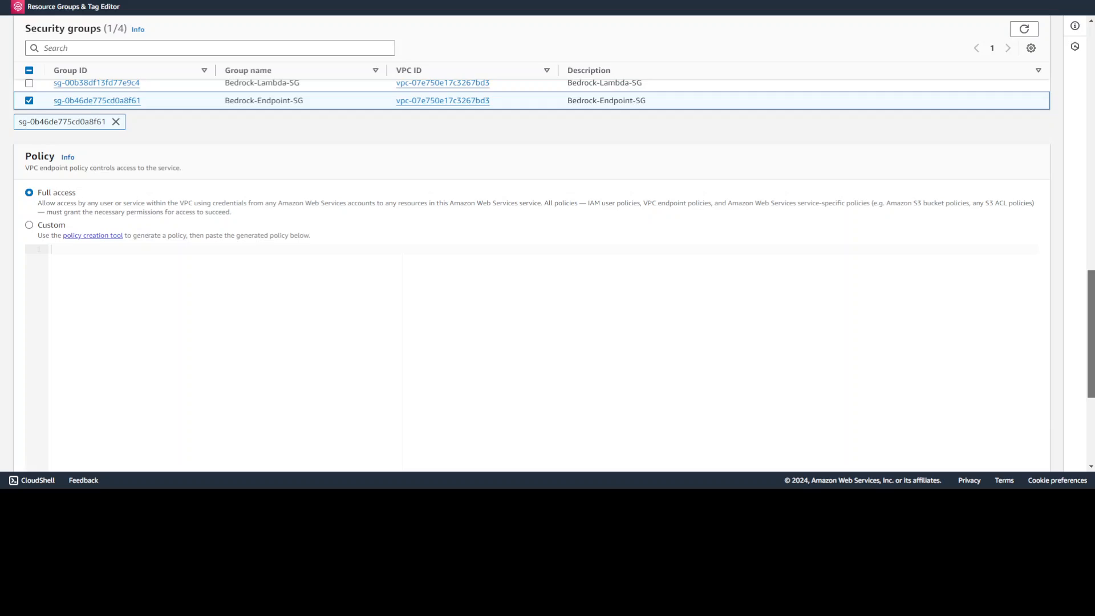
scroll(down, 3)
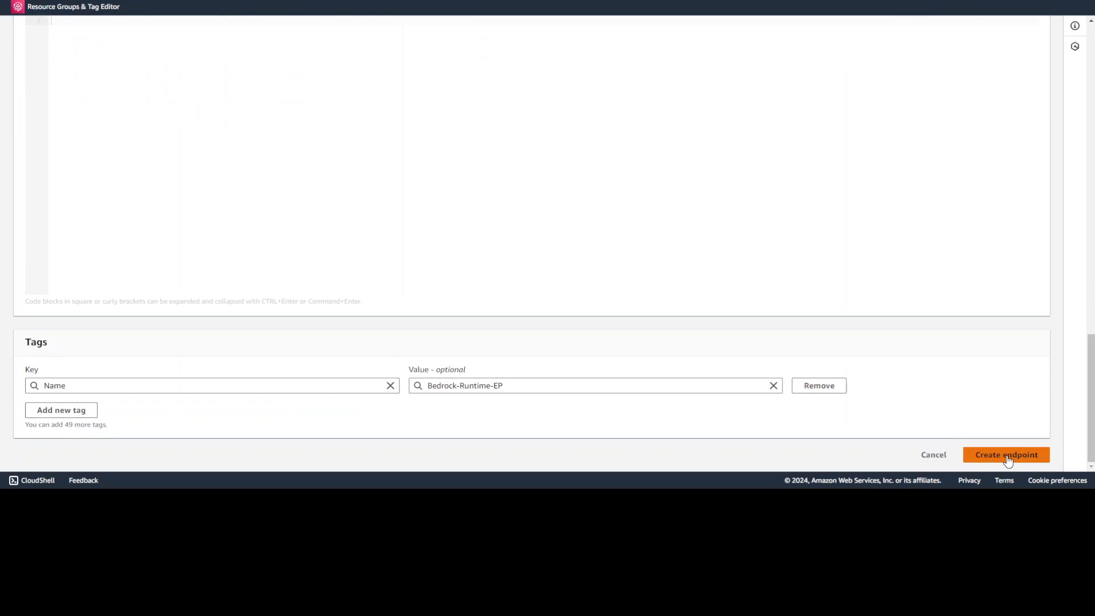
click(1006, 455)
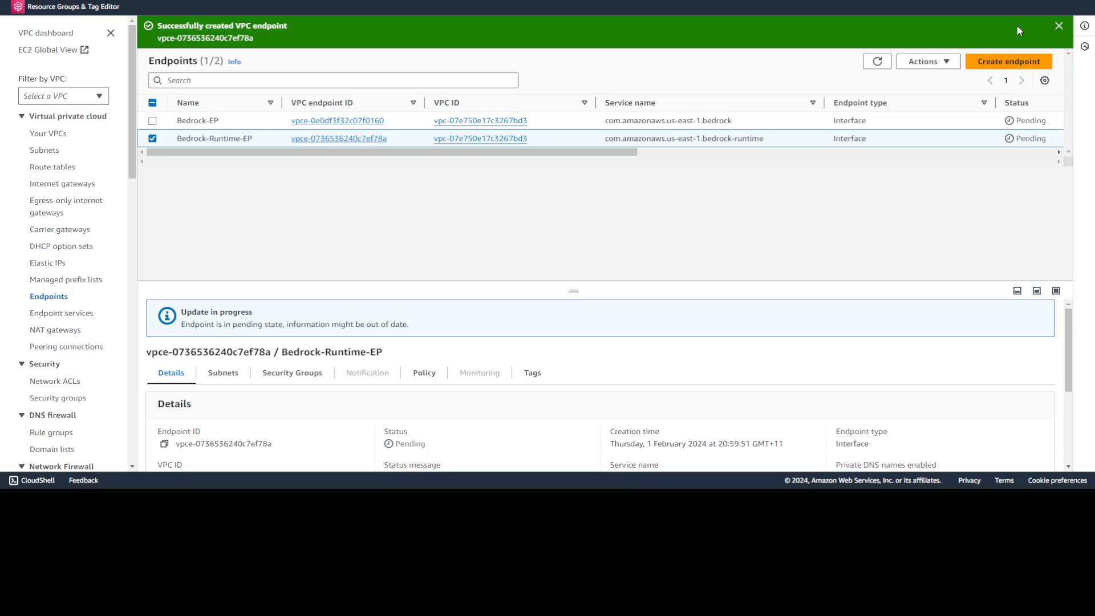
Refresh the Endpoints list until both Bedrock endpoints are Available, then switch to Lambda
click(1058, 26)
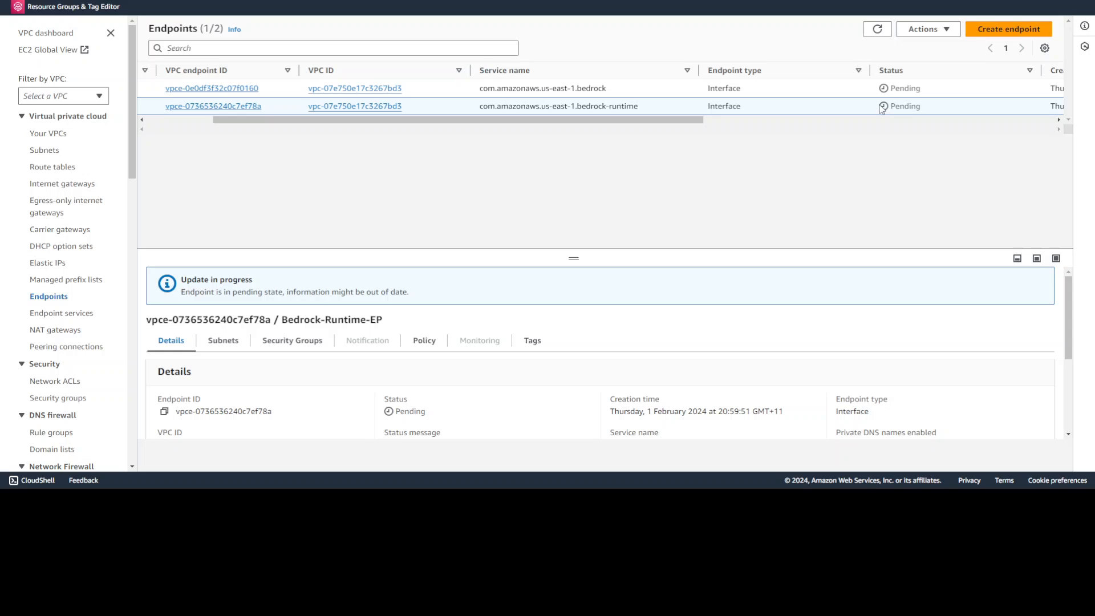
click(877, 28)
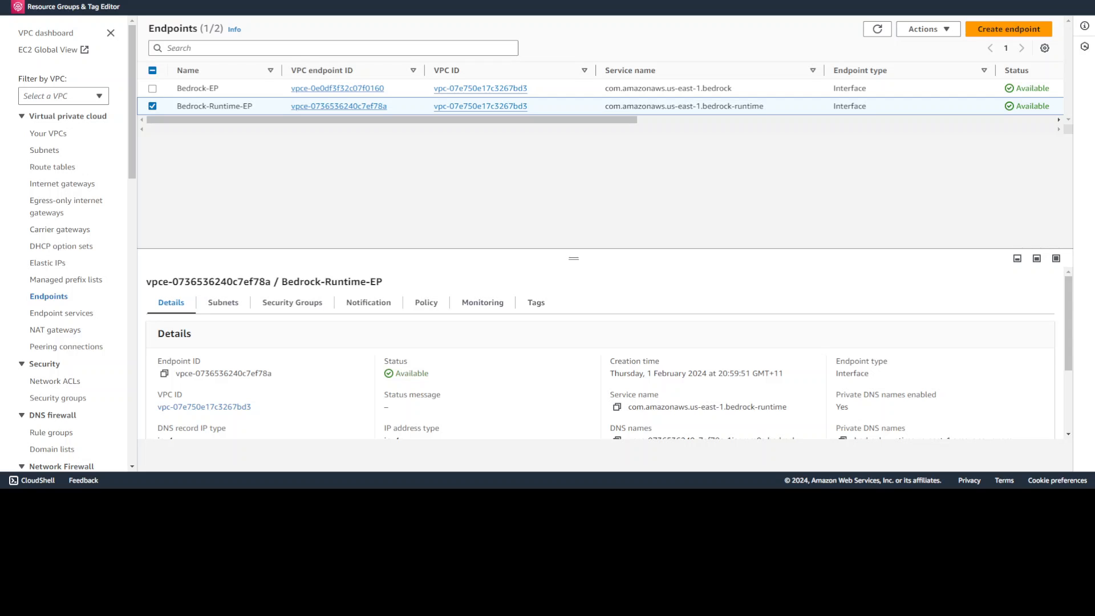
click(18, 7)
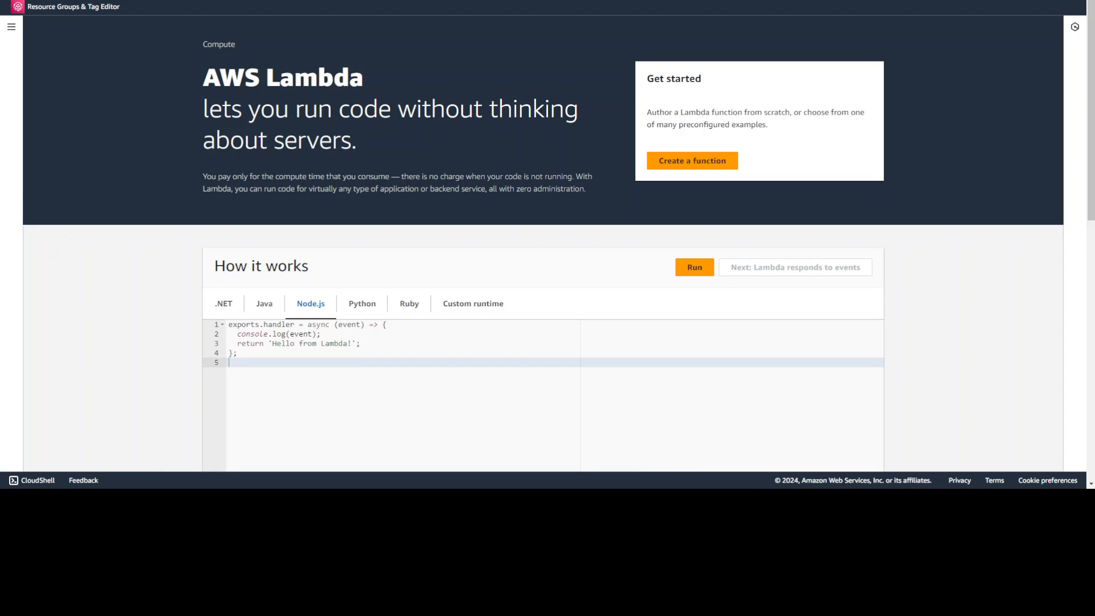
Start a new function named Bedrock-lambda with the Python 3.12 runtime
click(691, 161)
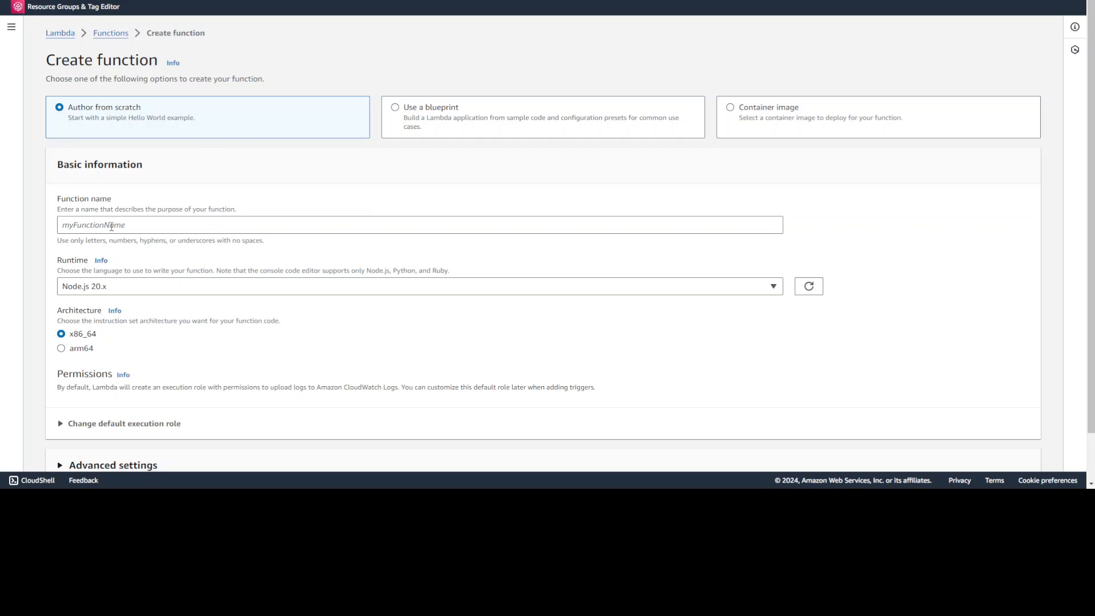
click(419, 224)
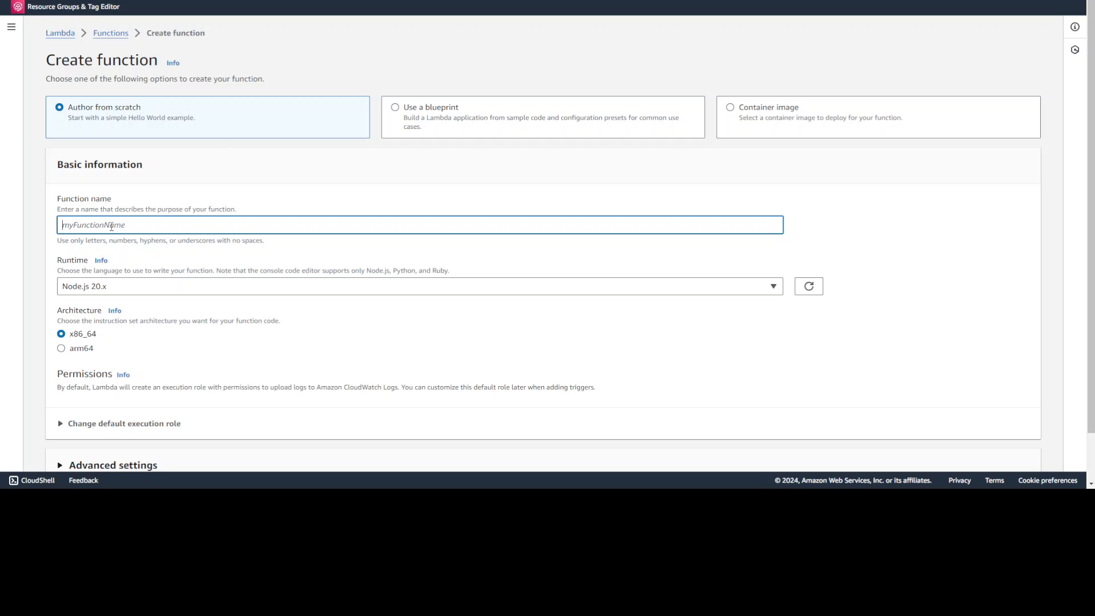
text(bedroc)
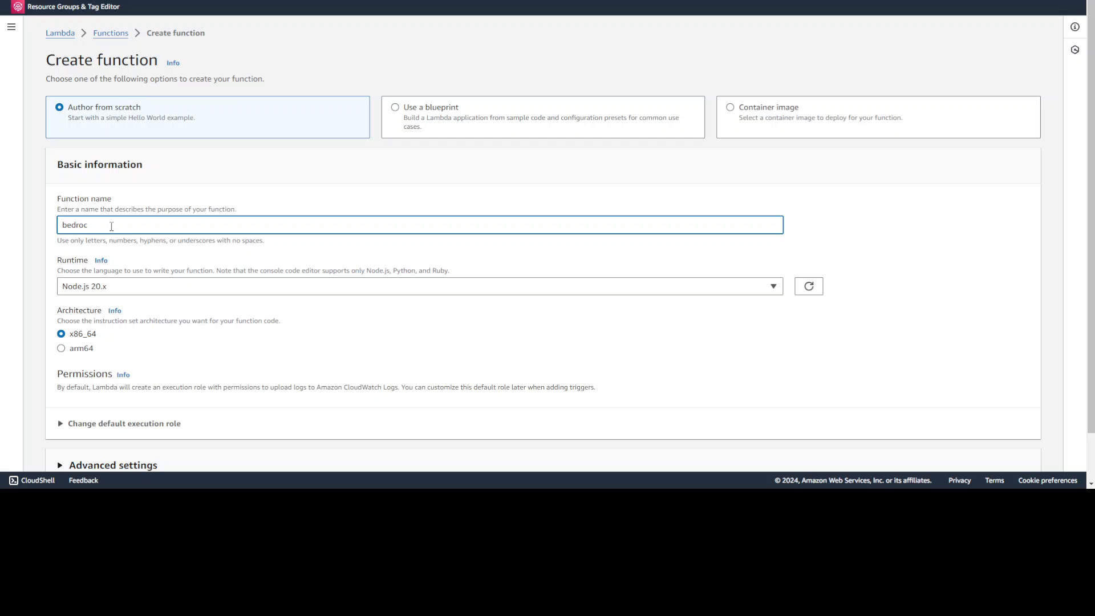
text(Bedrock-)
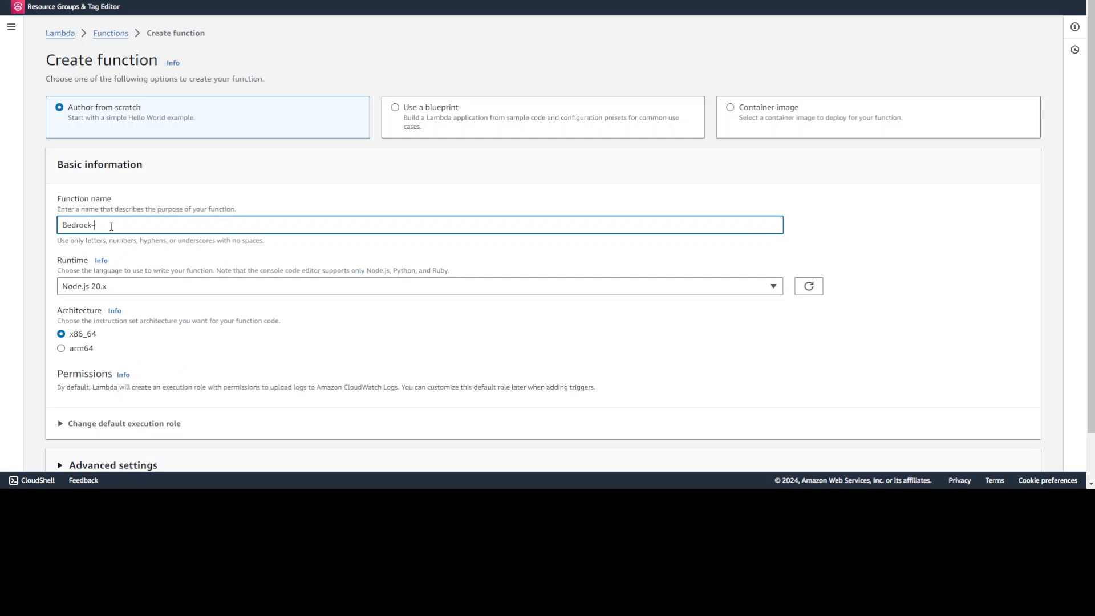
text(lambda)
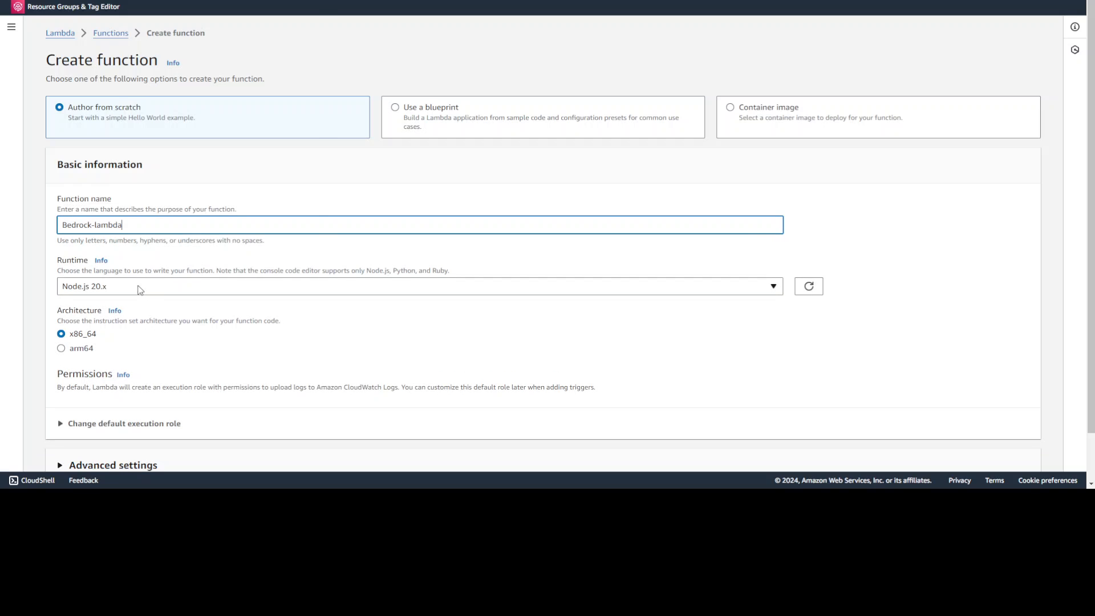
click(419, 286)
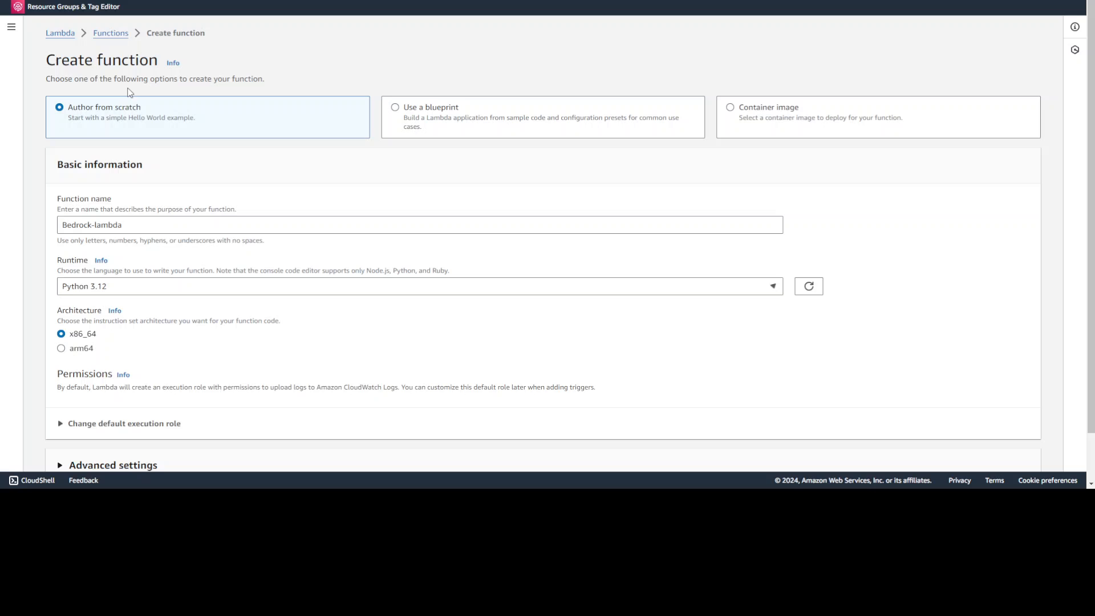
scroll(down, 3)
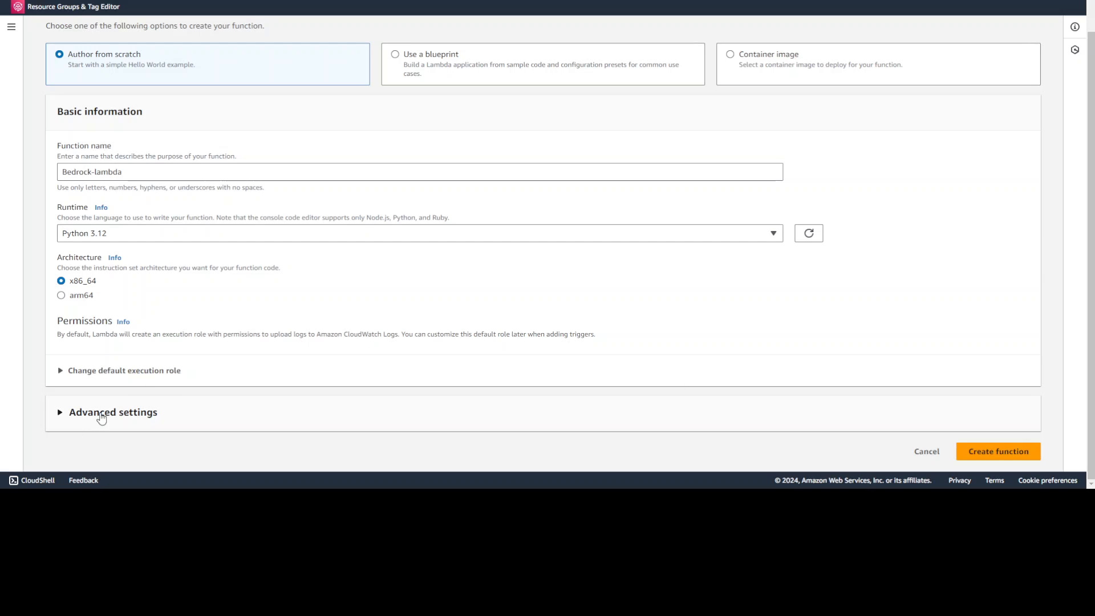
Use existing role service-role/BedRockLambda-role-q11i6j17 as execution role and view it in IAM
click(123, 370)
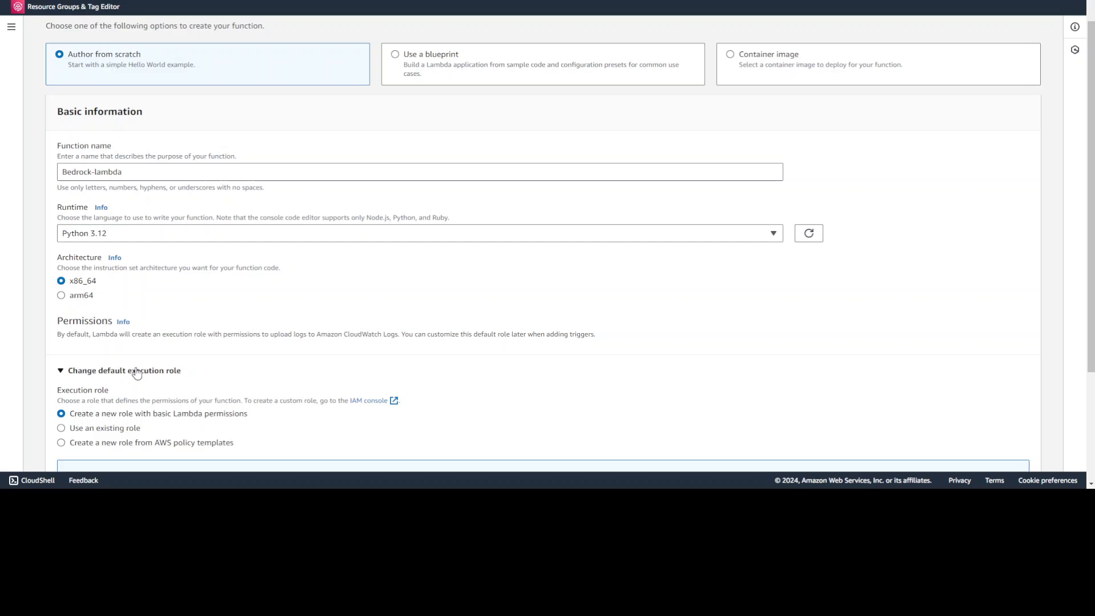
scroll(down, 3)
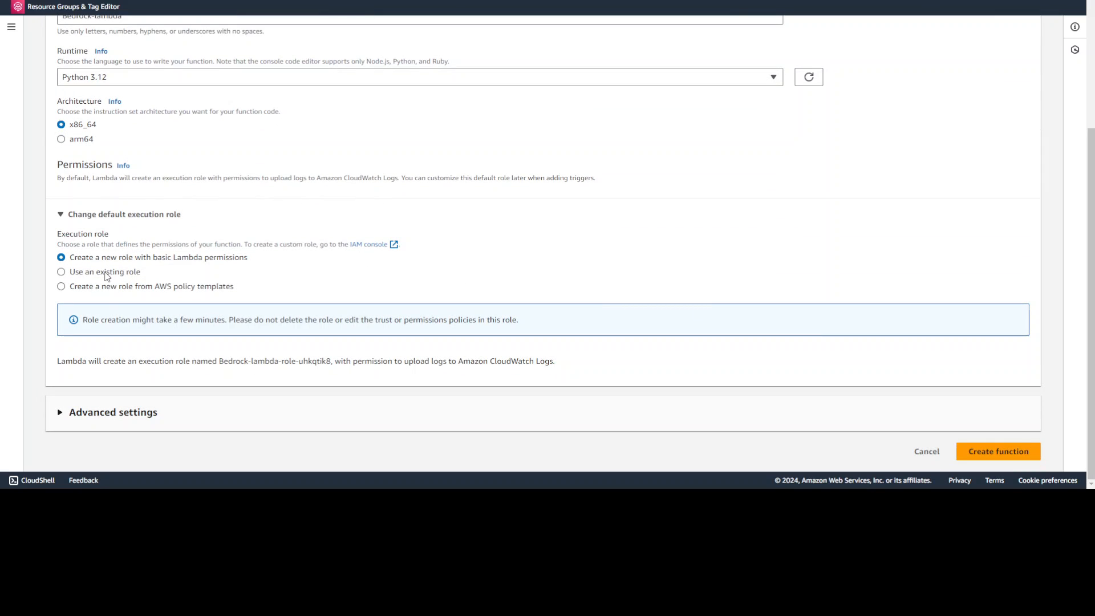
click(62, 271)
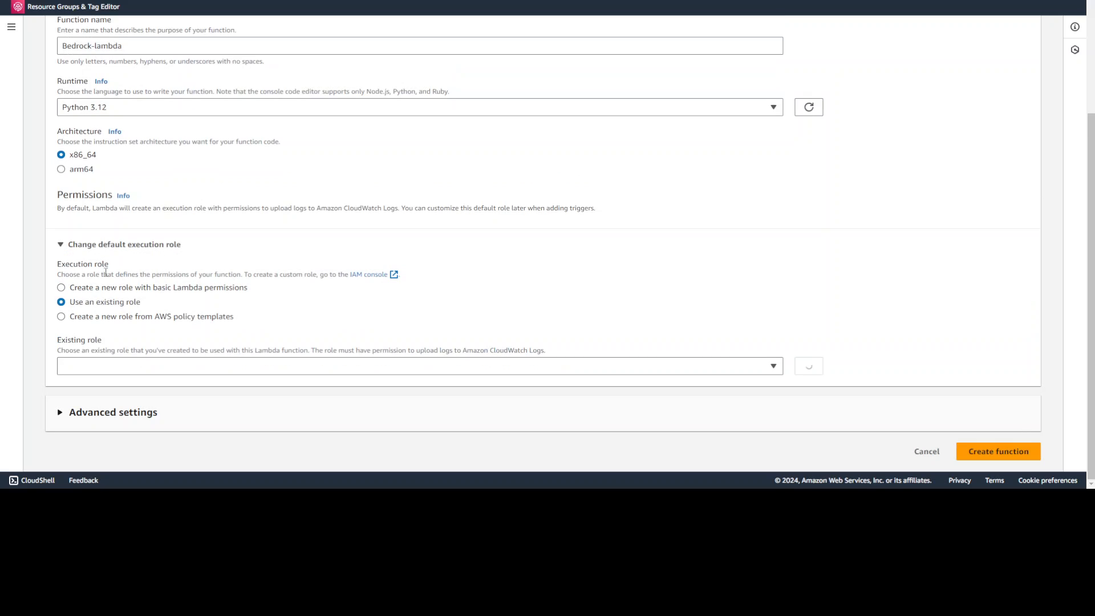
click(419, 367)
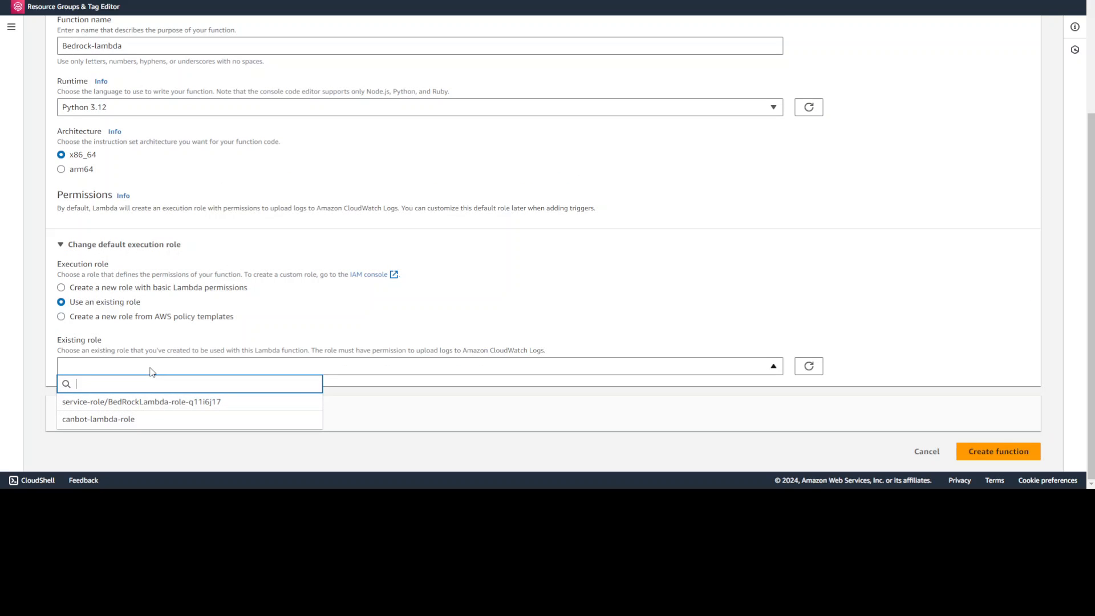
click(141, 401)
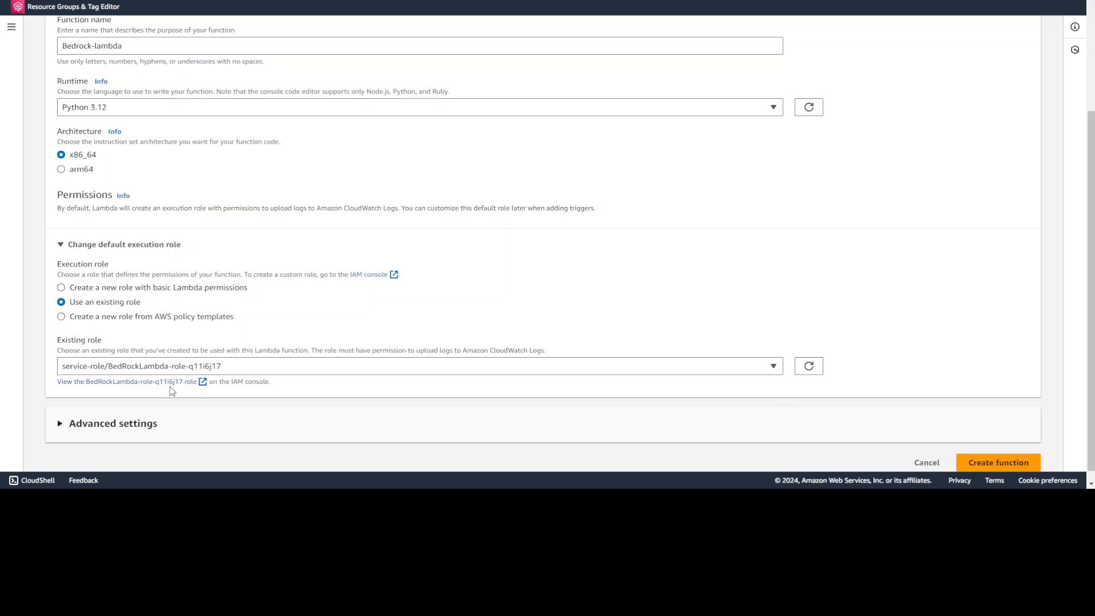
click(127, 382)
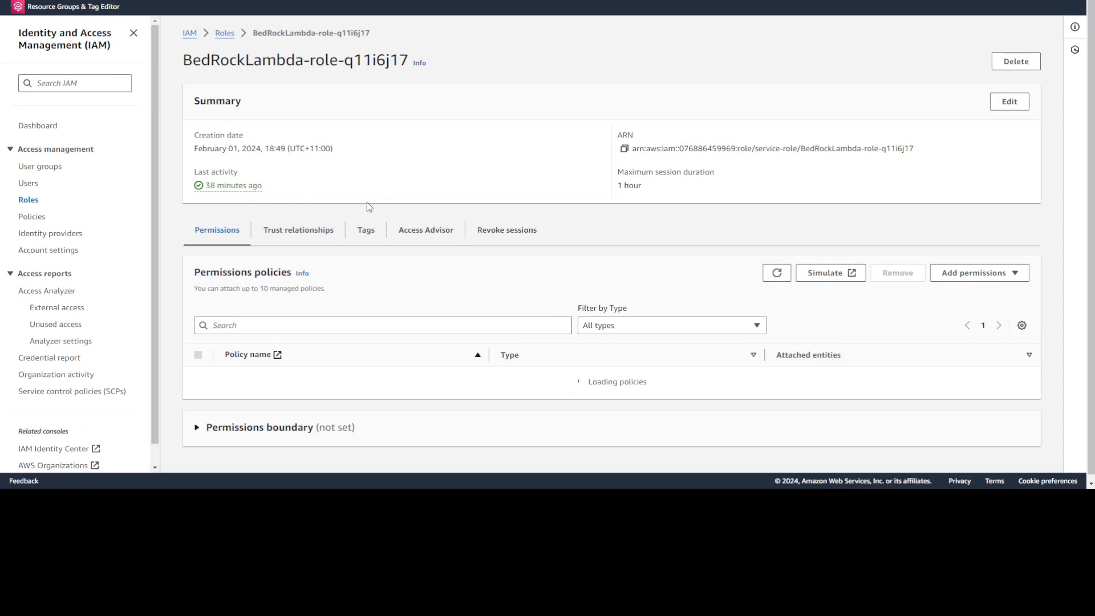
Review the role's bedrock-policy allowing all Bedrock actions, then begin adding a permission
scroll(down, 3)
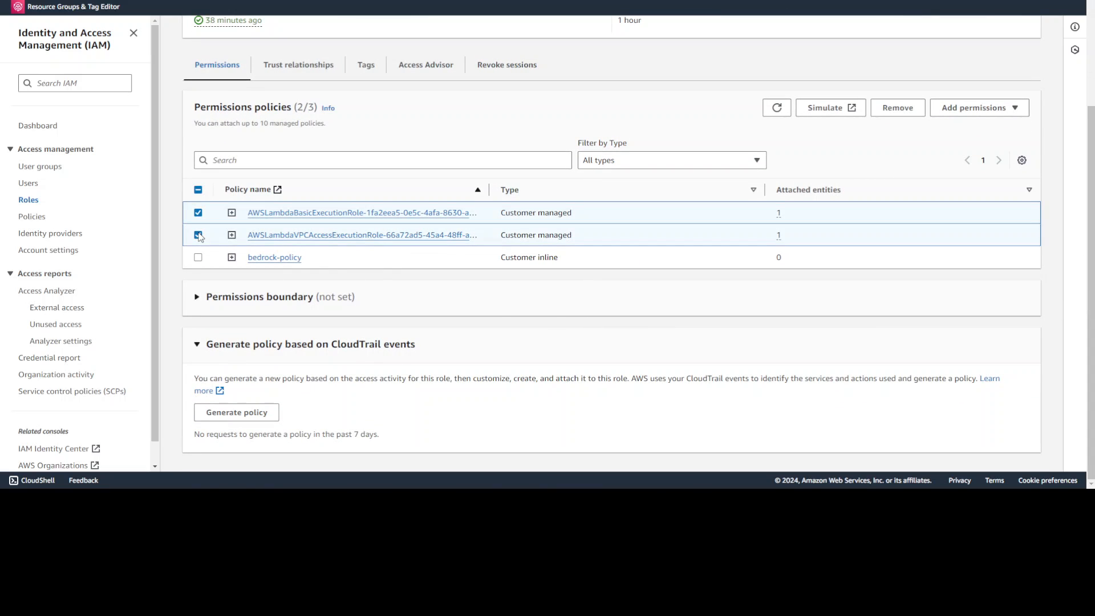
click(198, 189)
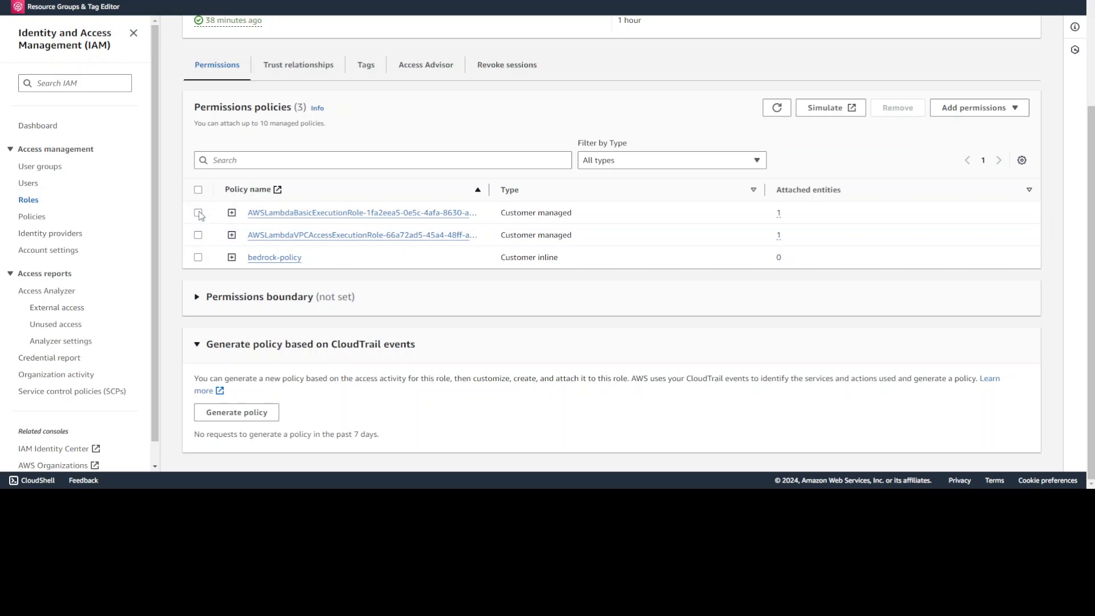
mouse_move(274, 257)
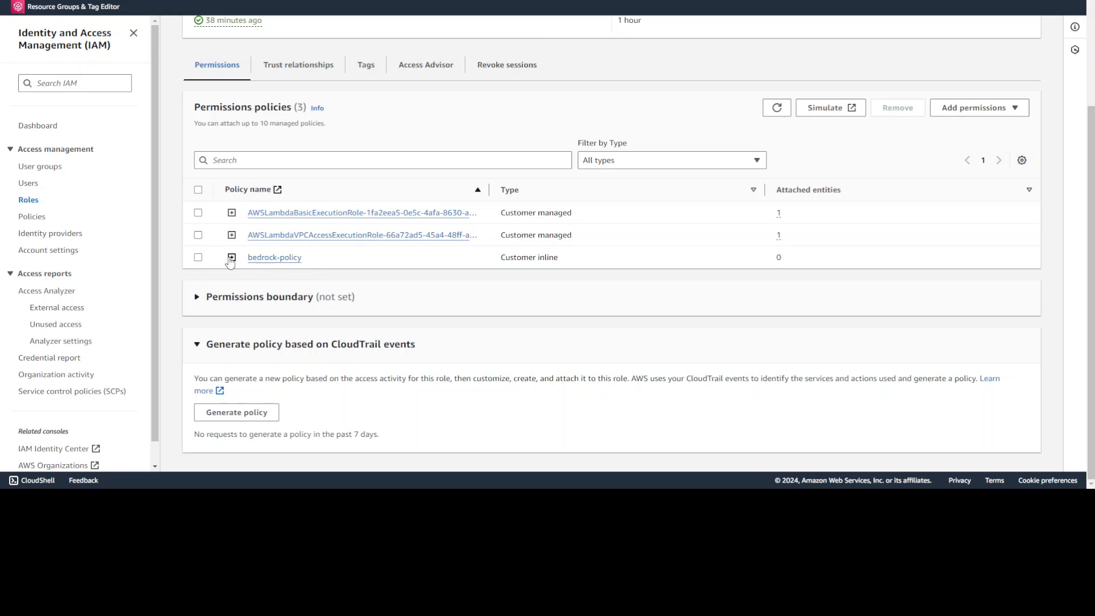
click(231, 258)
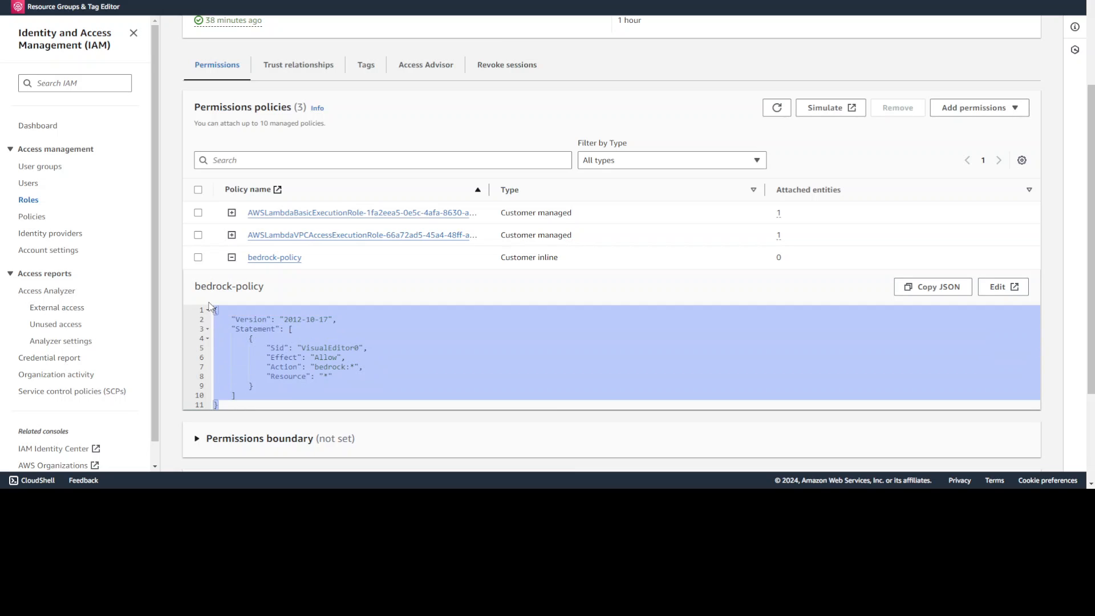
scroll(down, 3)
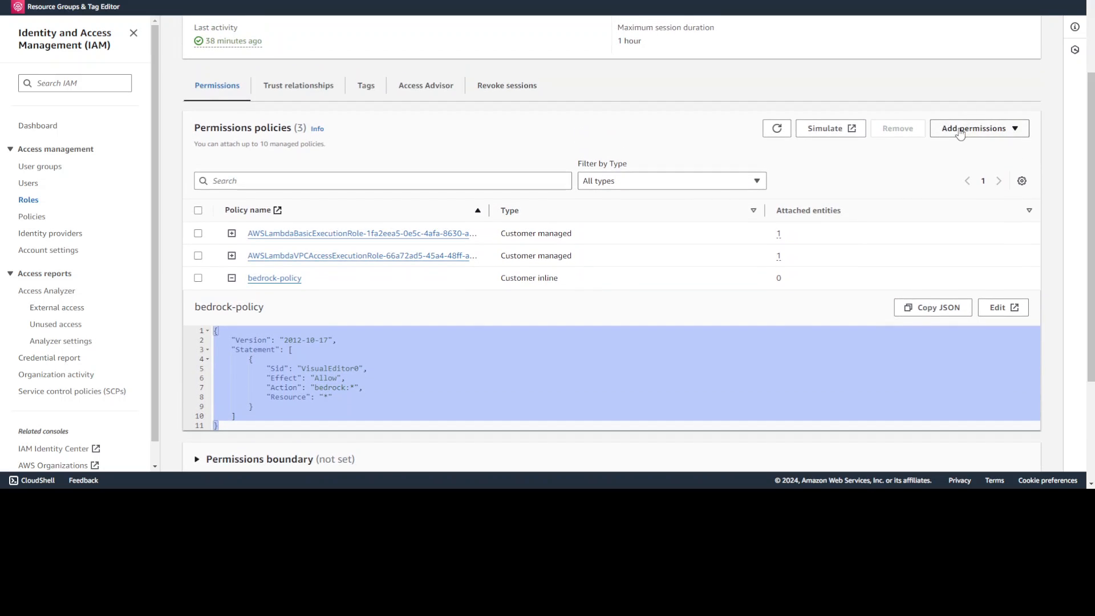
click(976, 128)
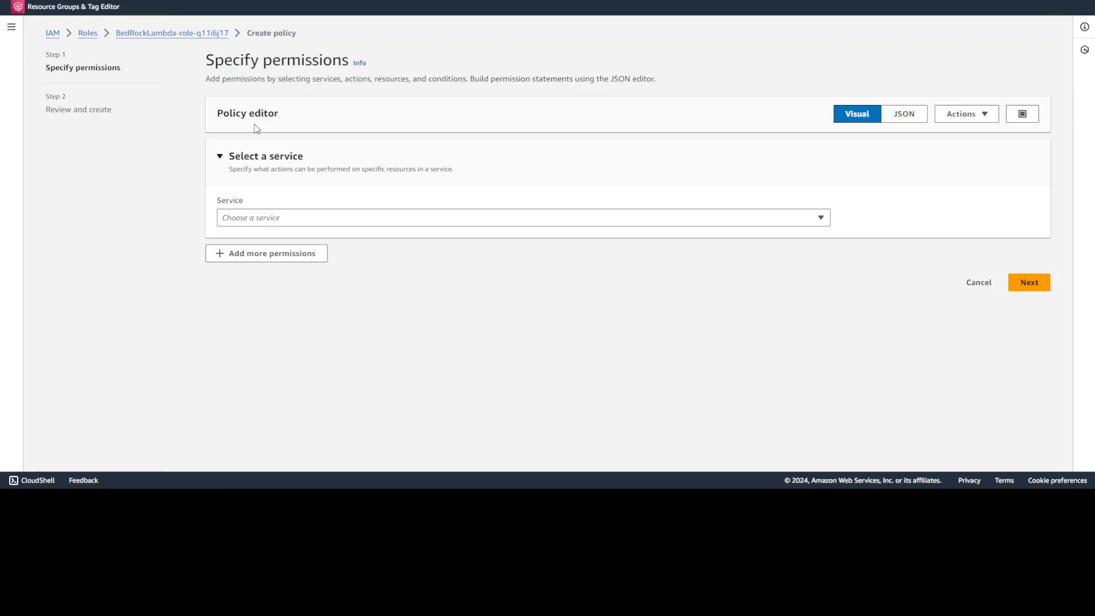
Draft an IAM policy allowing all Bedrock actions, then cancel it without saving
click(523, 217)
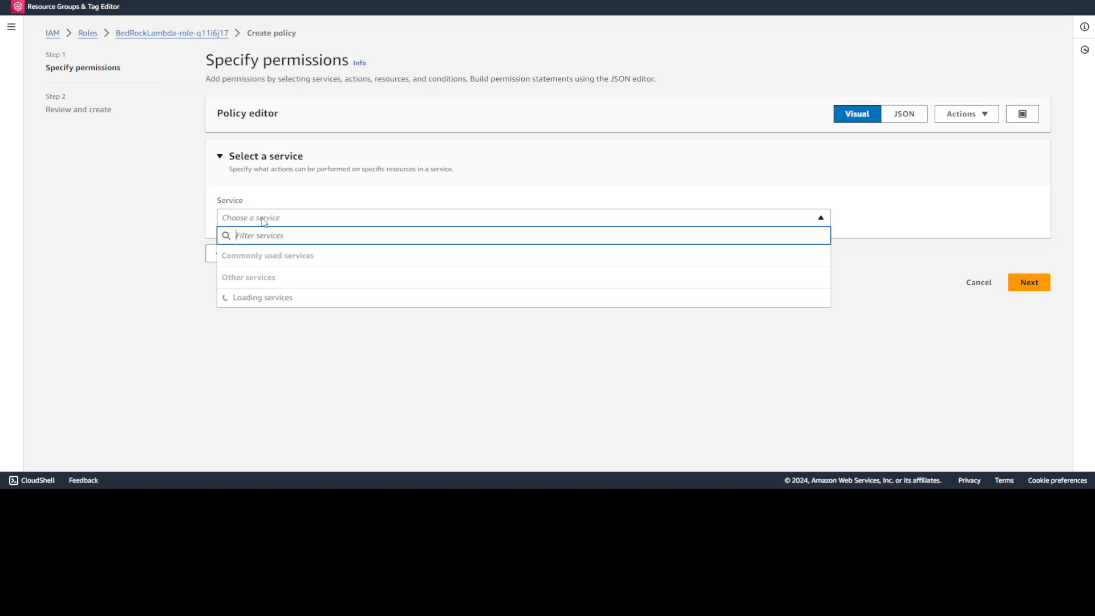
text(bedrock)
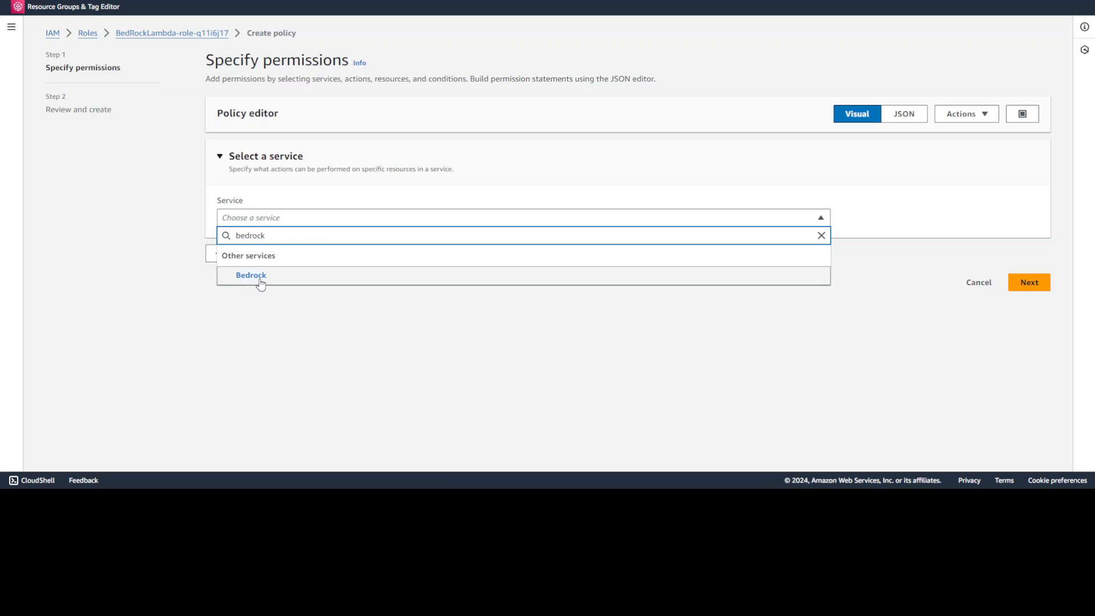
click(251, 274)
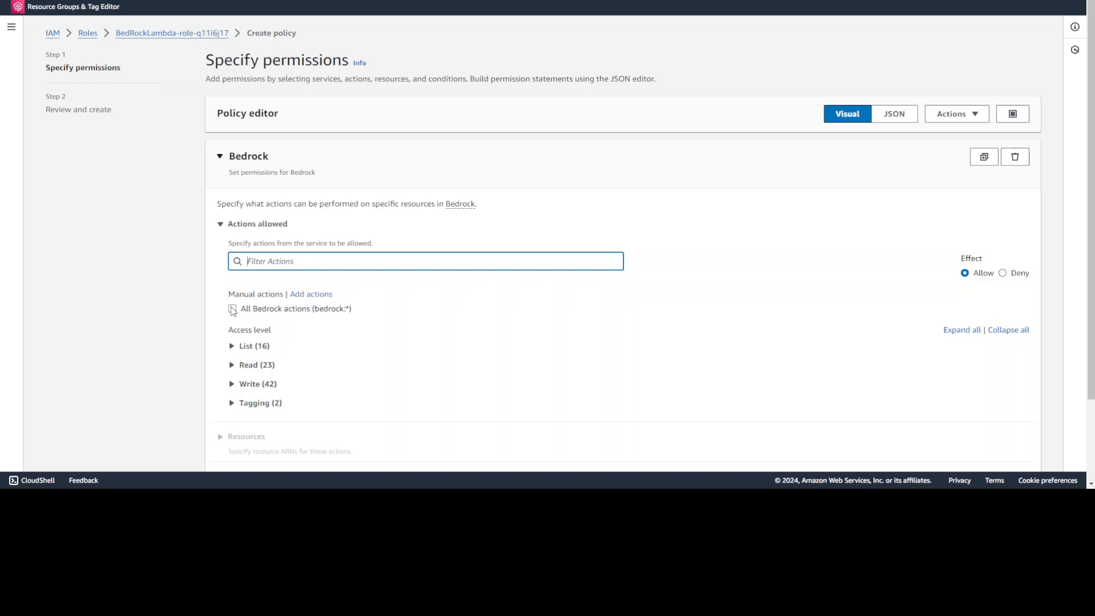
click(232, 308)
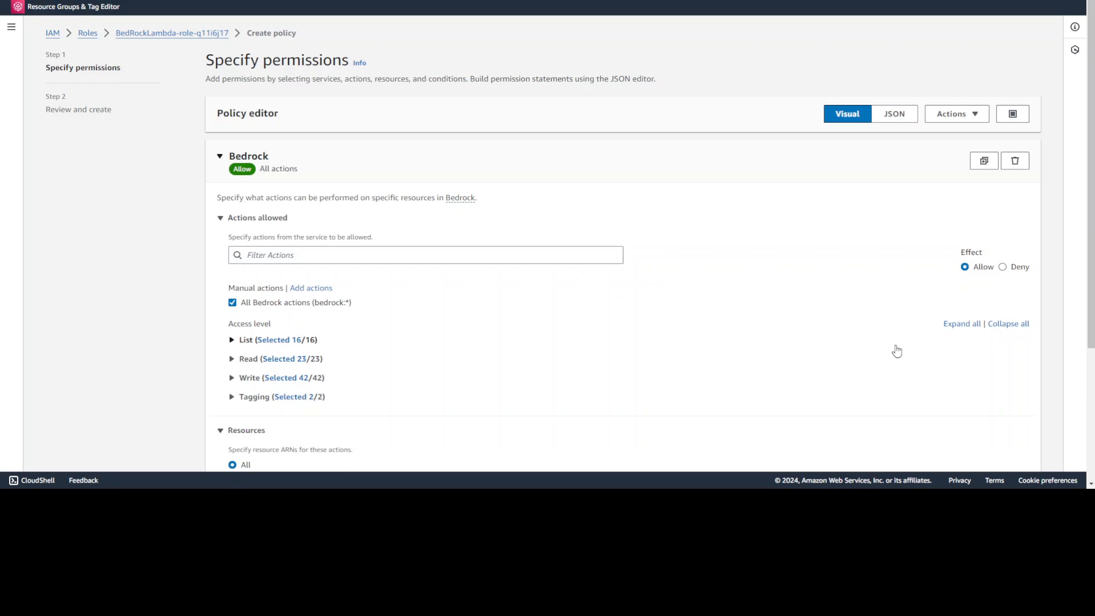
scroll(down, 3)
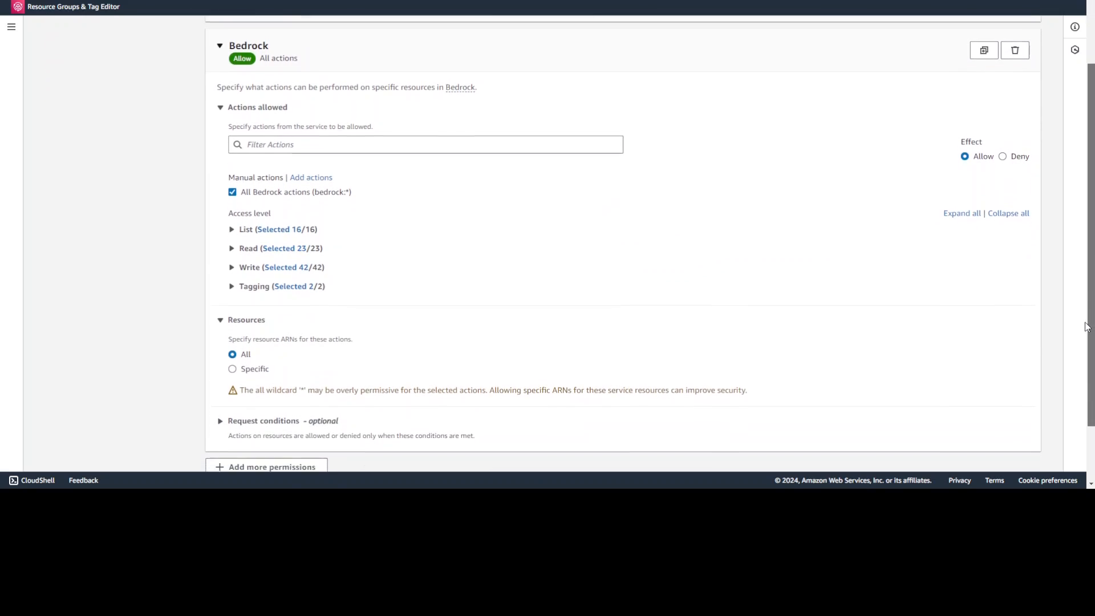
scroll(down, 3)
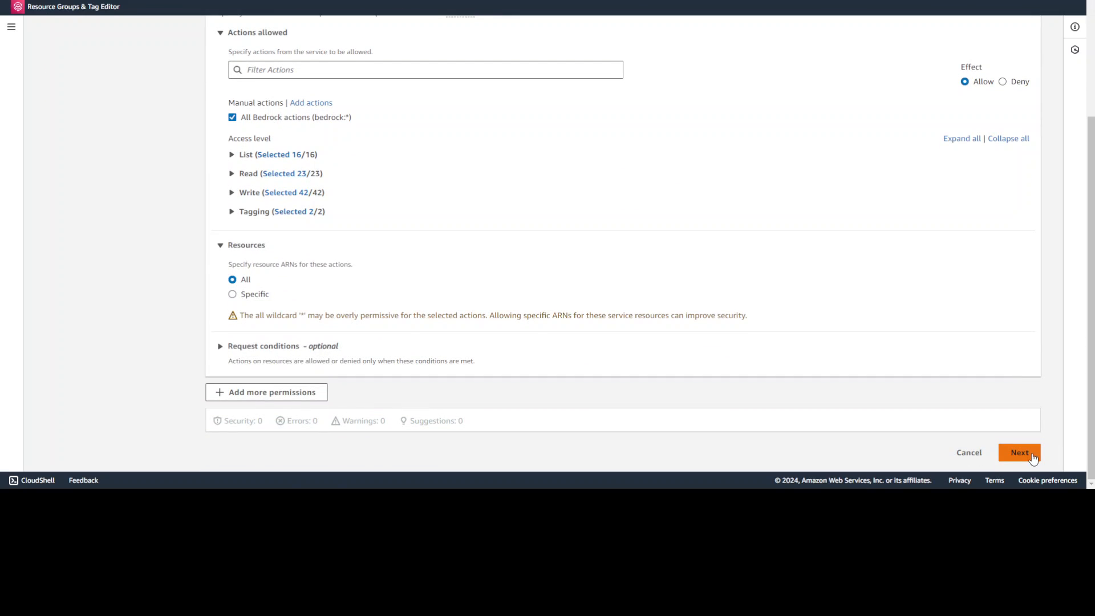
mouse_move(969, 453)
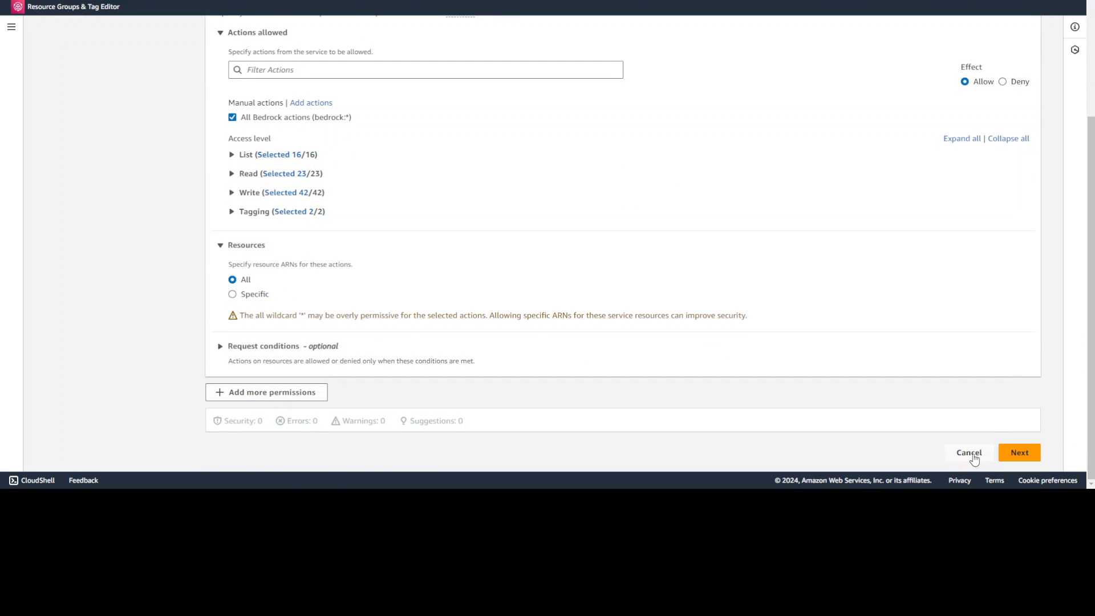
mouse_move(413, 383)
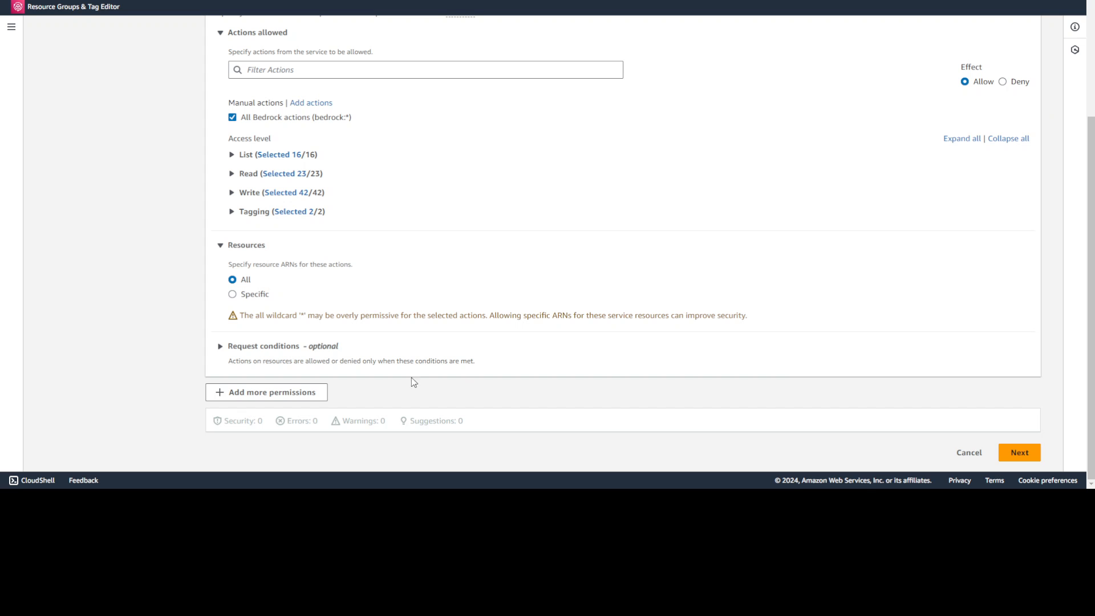
mouse_move(969, 458)
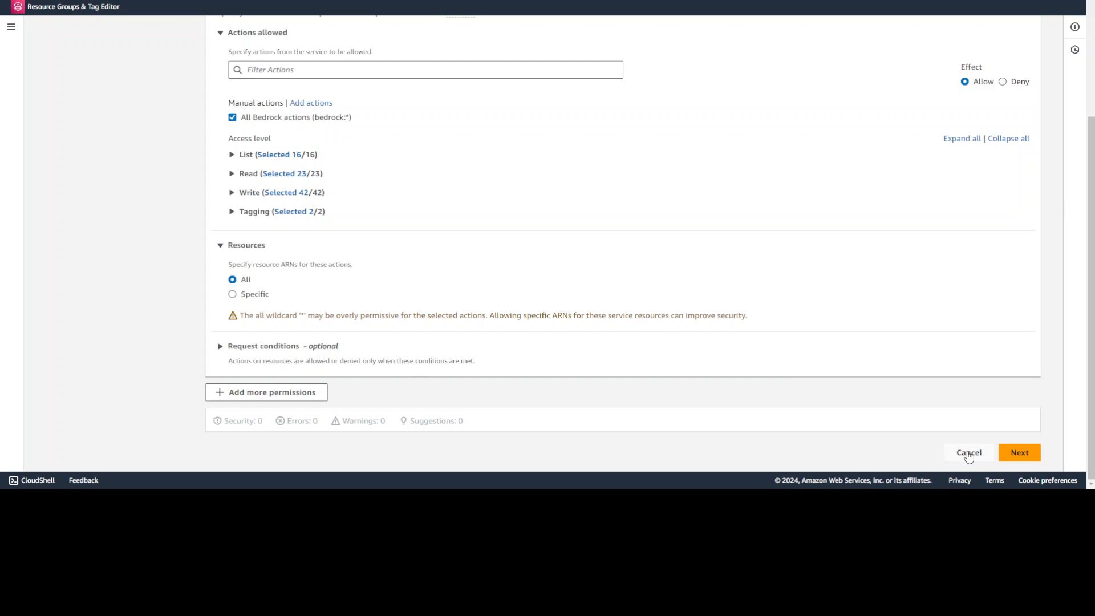
click(969, 452)
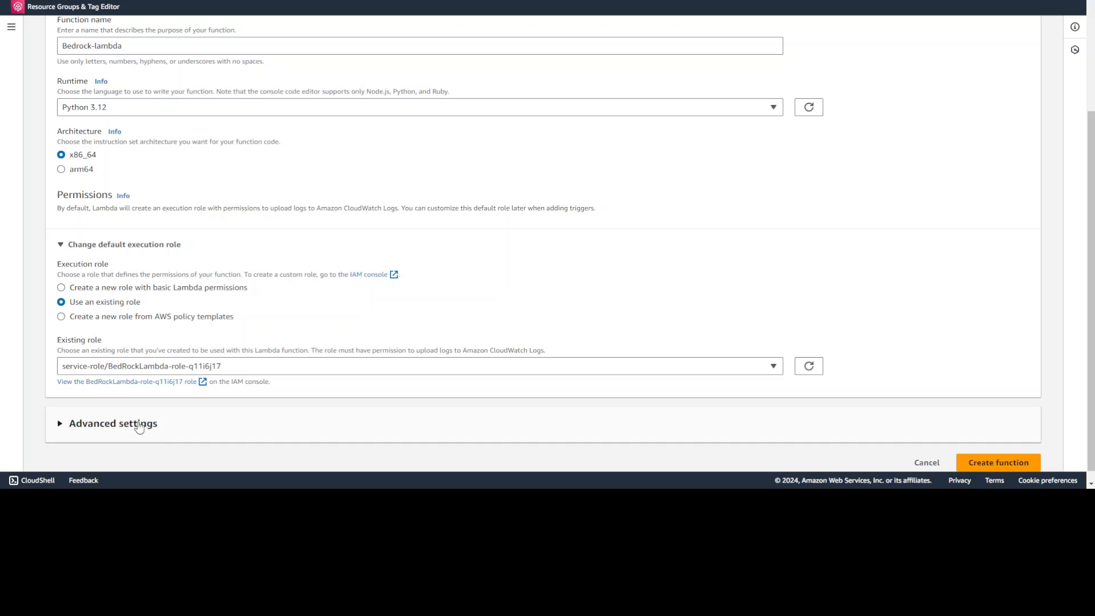
Enable VPC in the function's advanced settings and choose the default VPC
click(112, 422)
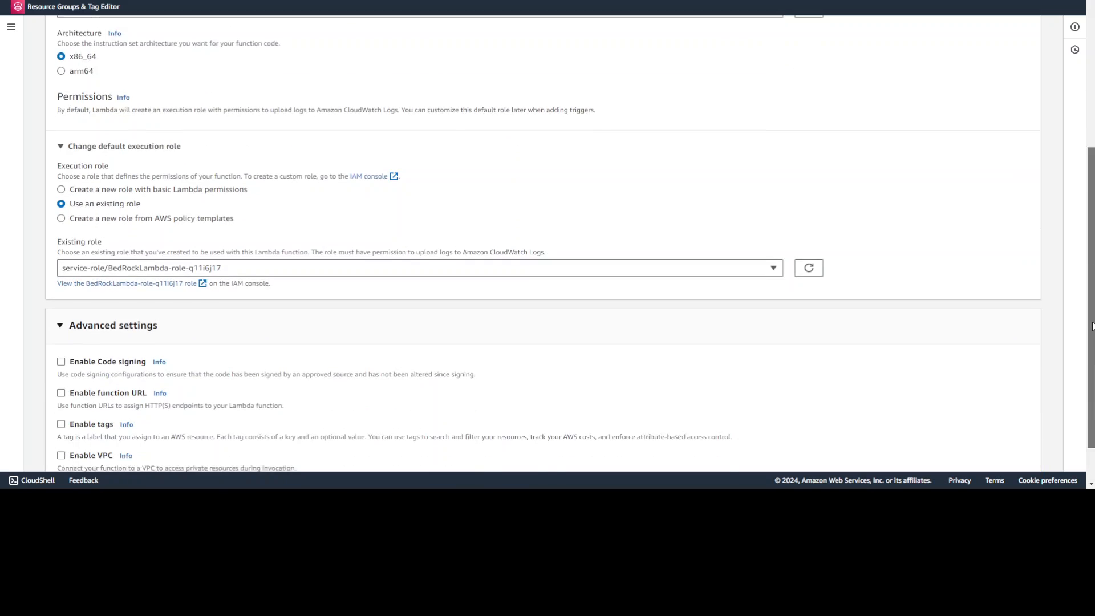
scroll(down, 3)
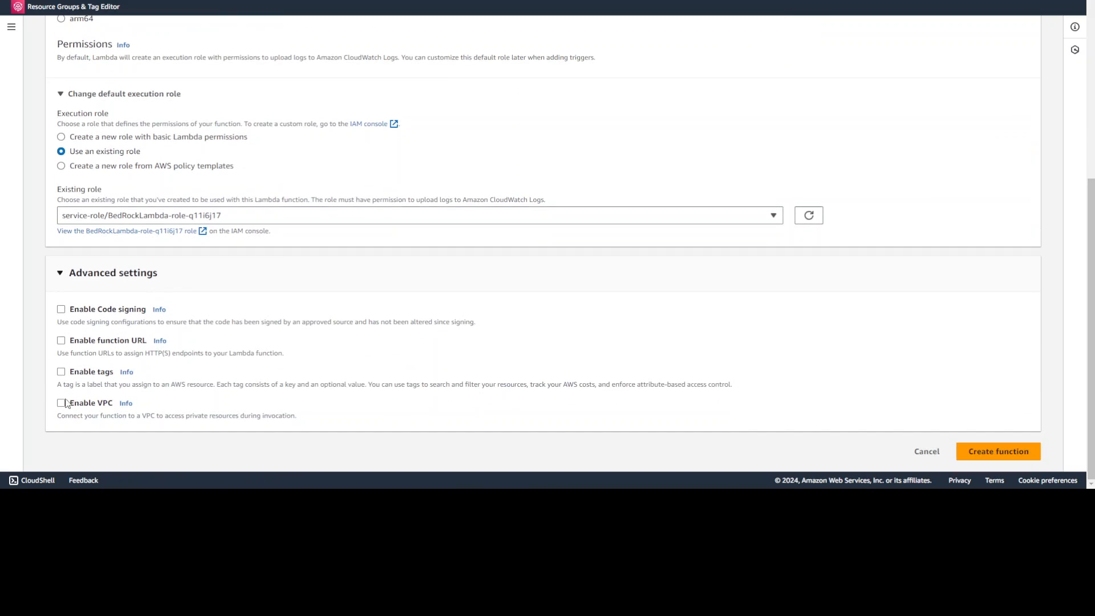
click(61, 402)
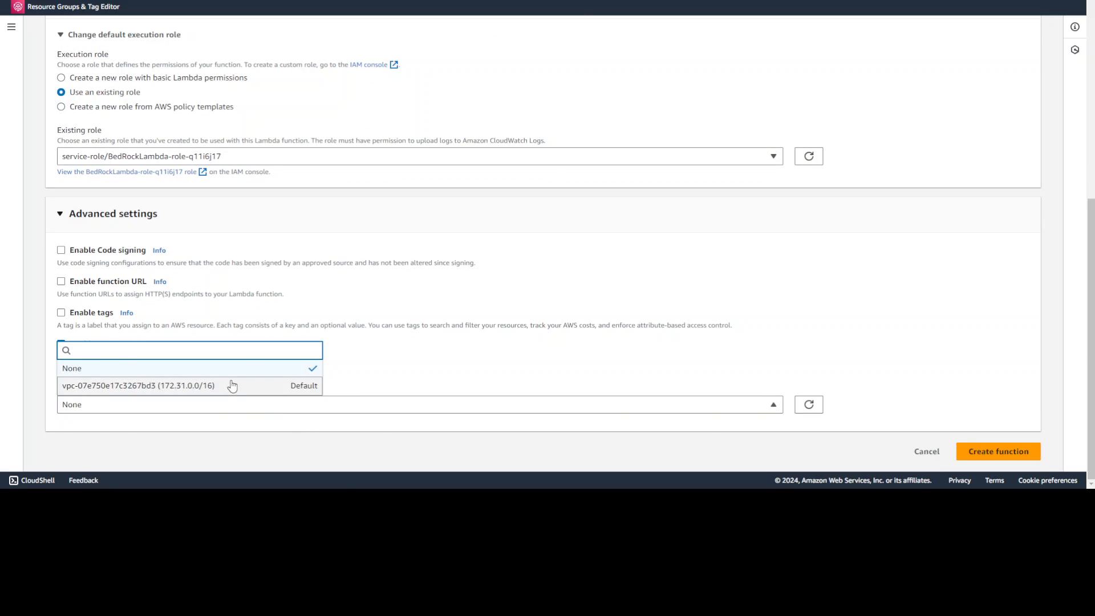
click(140, 386)
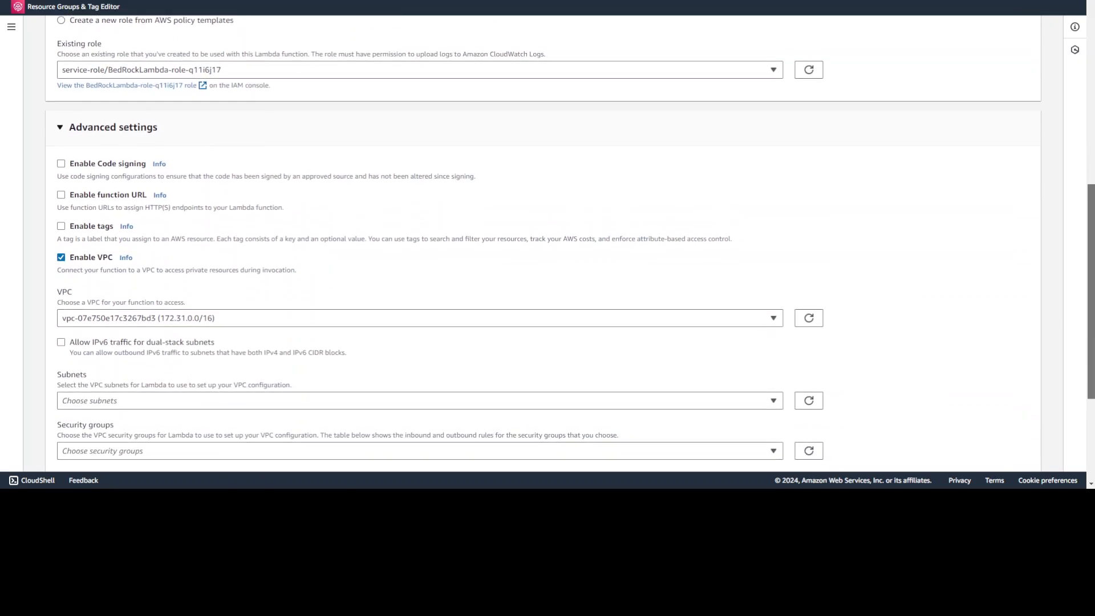
scroll(down, 3)
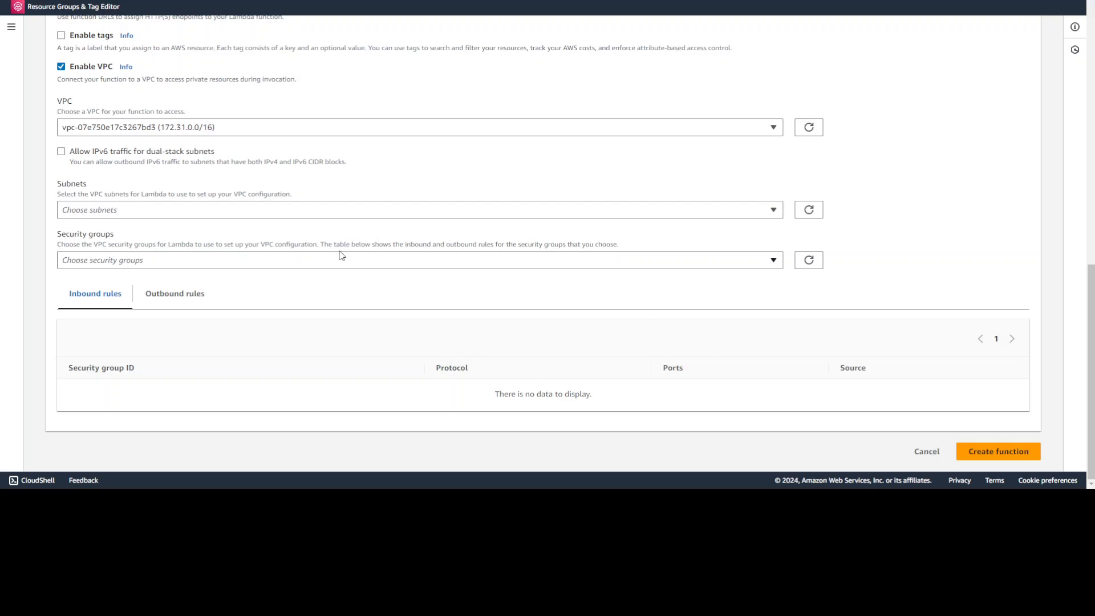
Select Private-Subnet-1 and the Bedrock-Lambda-SG security group, then create the function
click(419, 209)
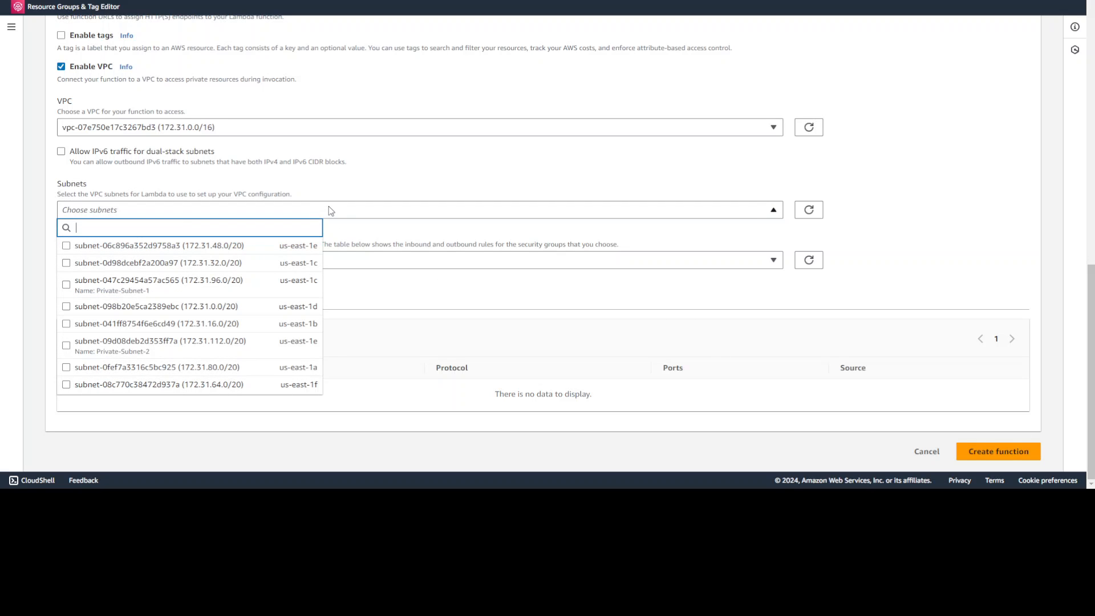
mouse_move(160, 286)
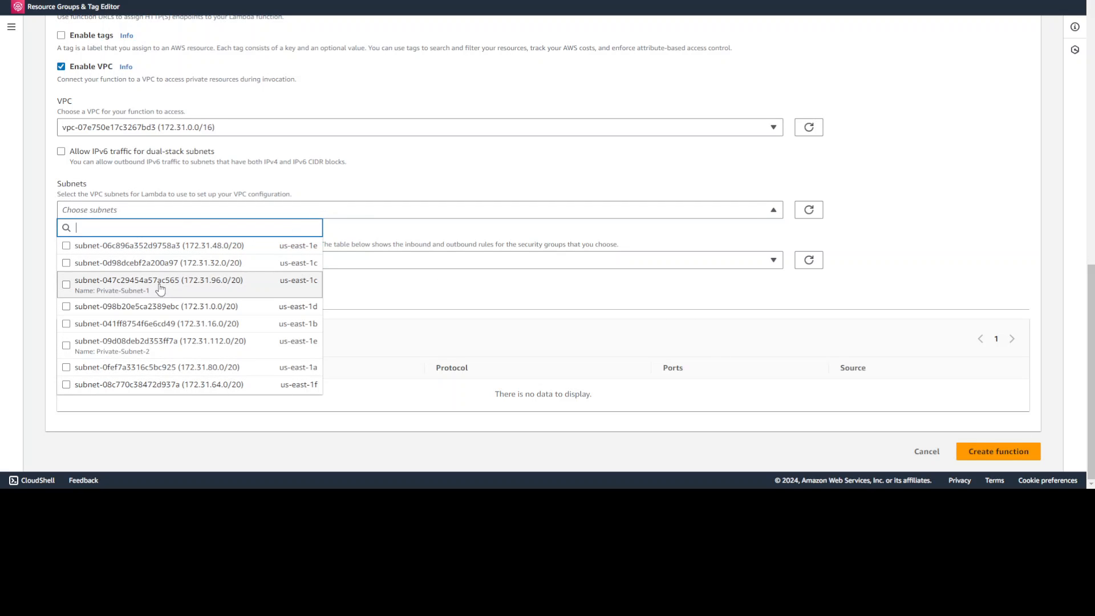
click(66, 284)
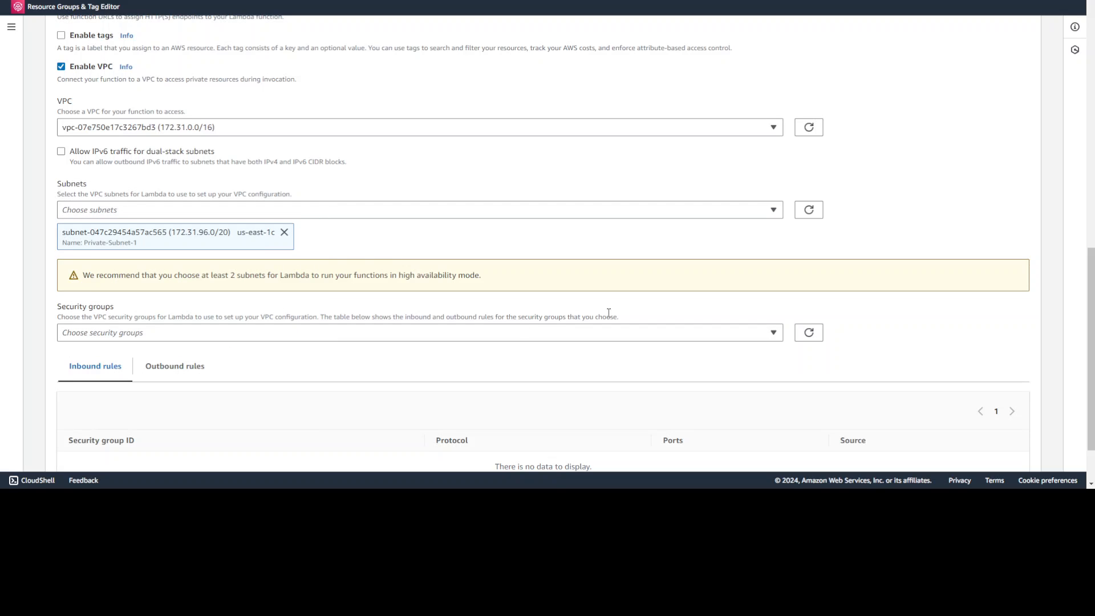
click(419, 333)
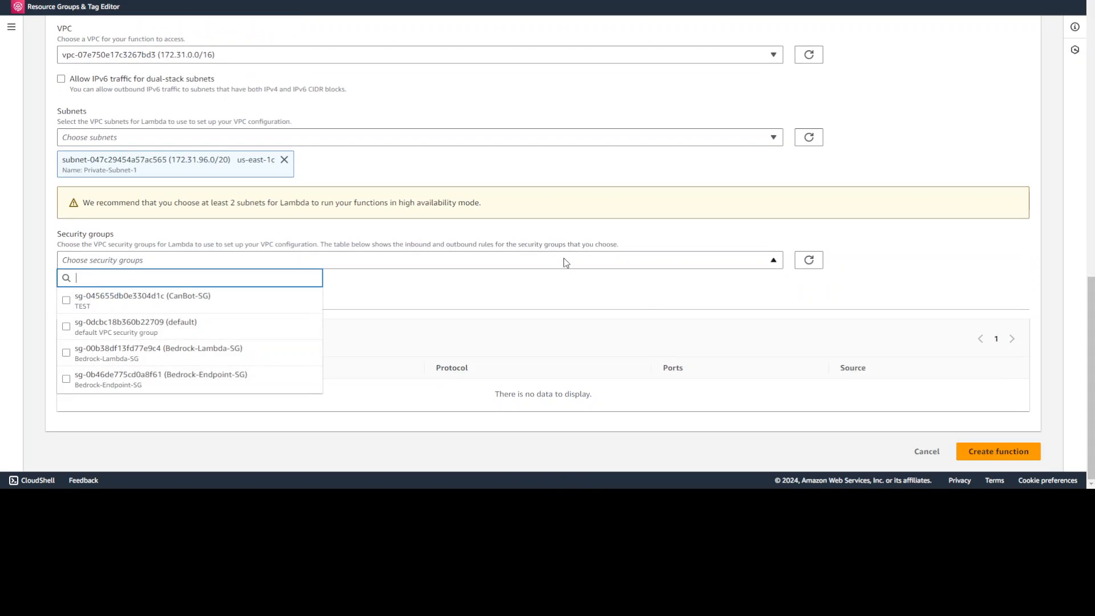
mouse_move(252, 296)
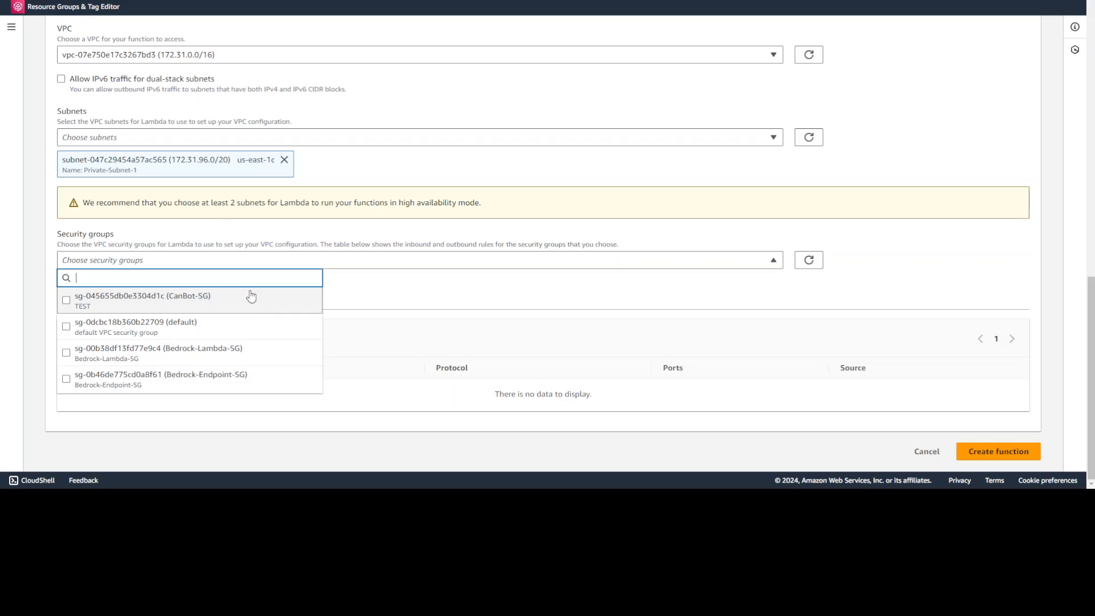
click(66, 352)
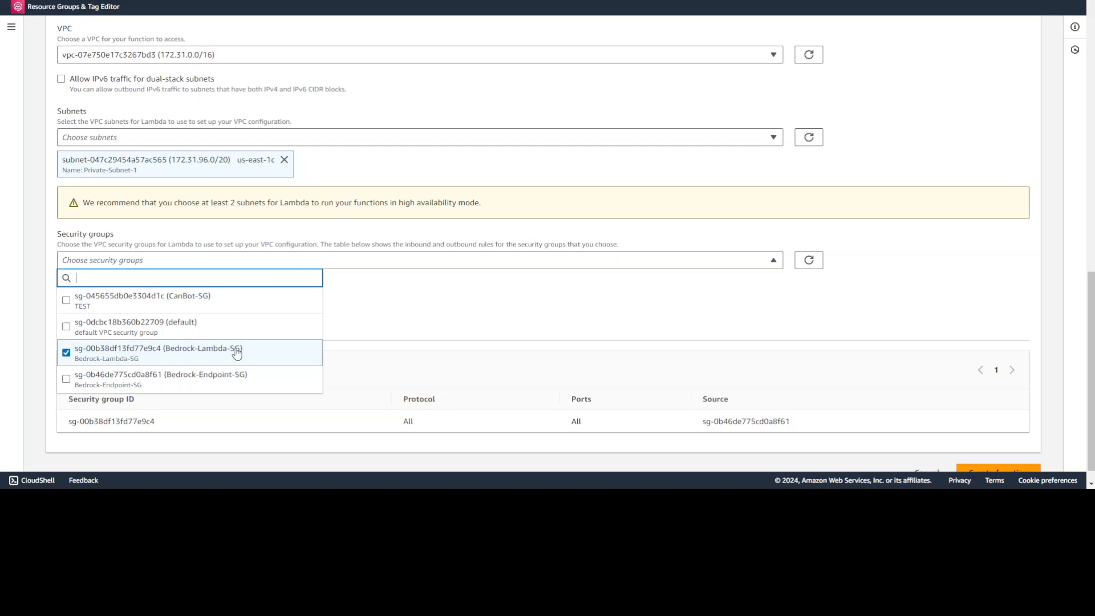
mouse_move(385, 308)
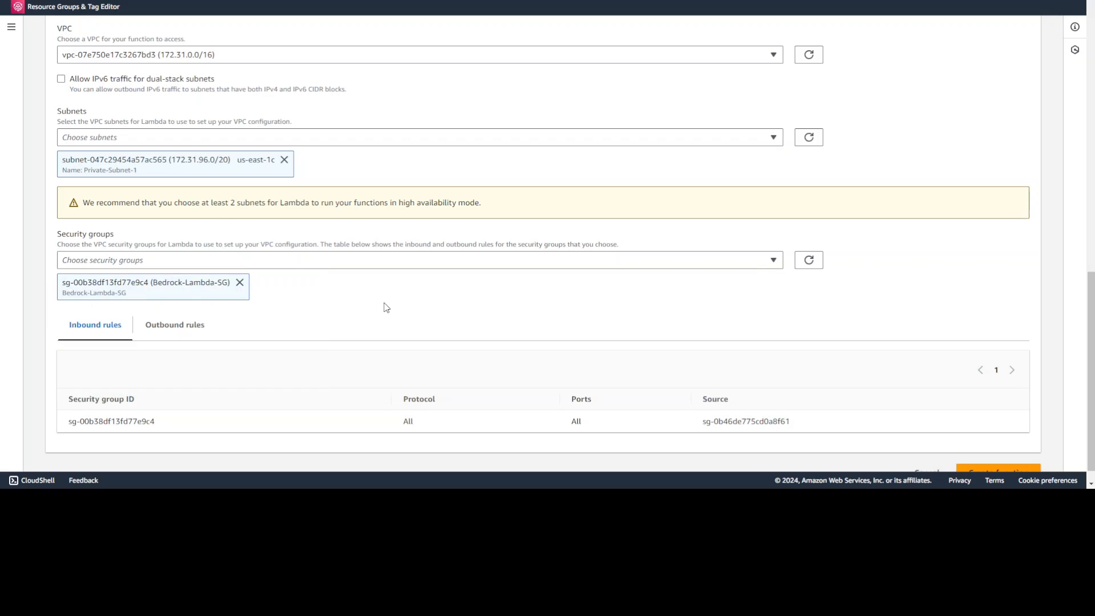
scroll(down, 3)
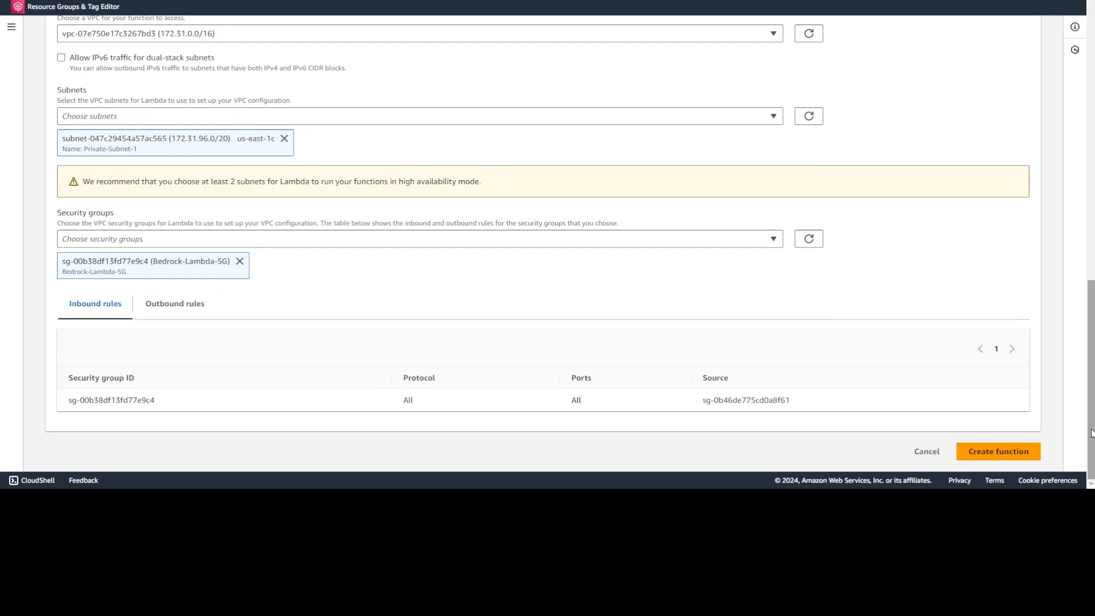
click(998, 451)
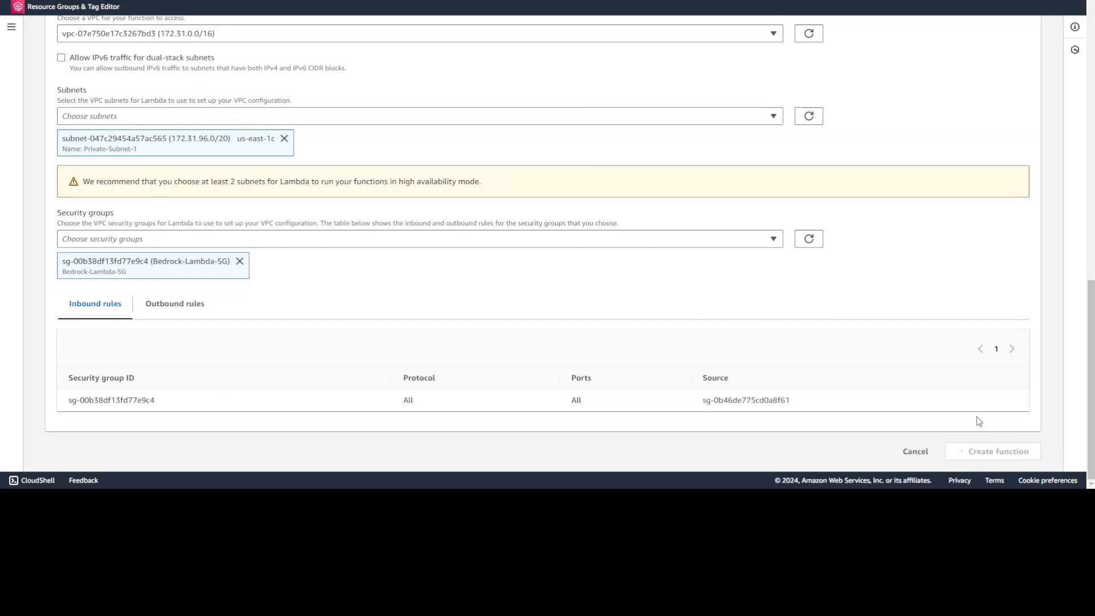
Open the new Bedrock-lambda function page and scroll to its starter Python code
click(996, 451)
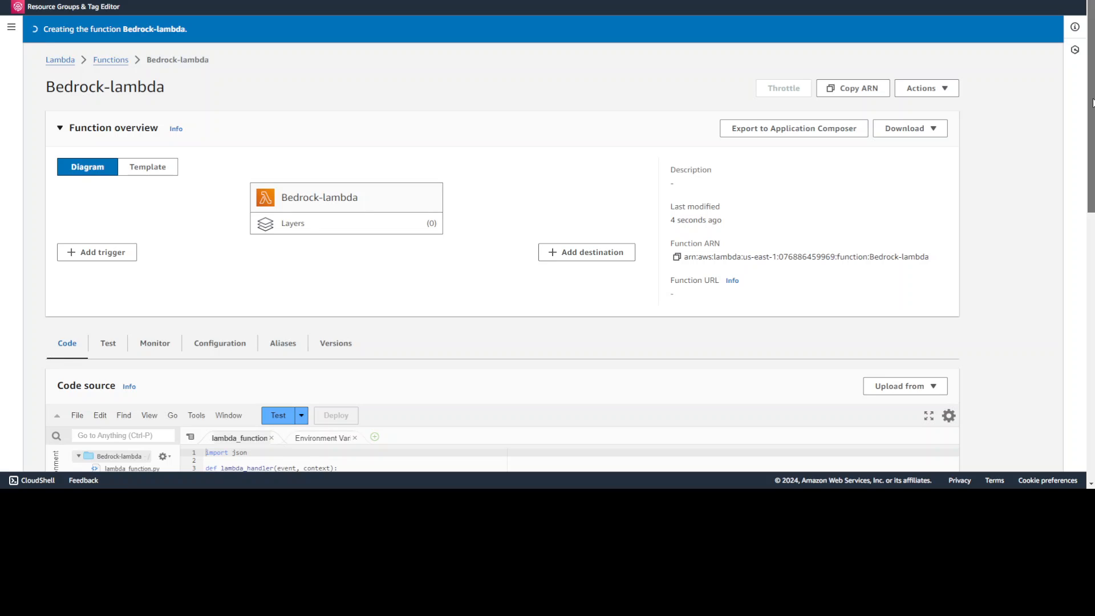
scroll(down, 3)
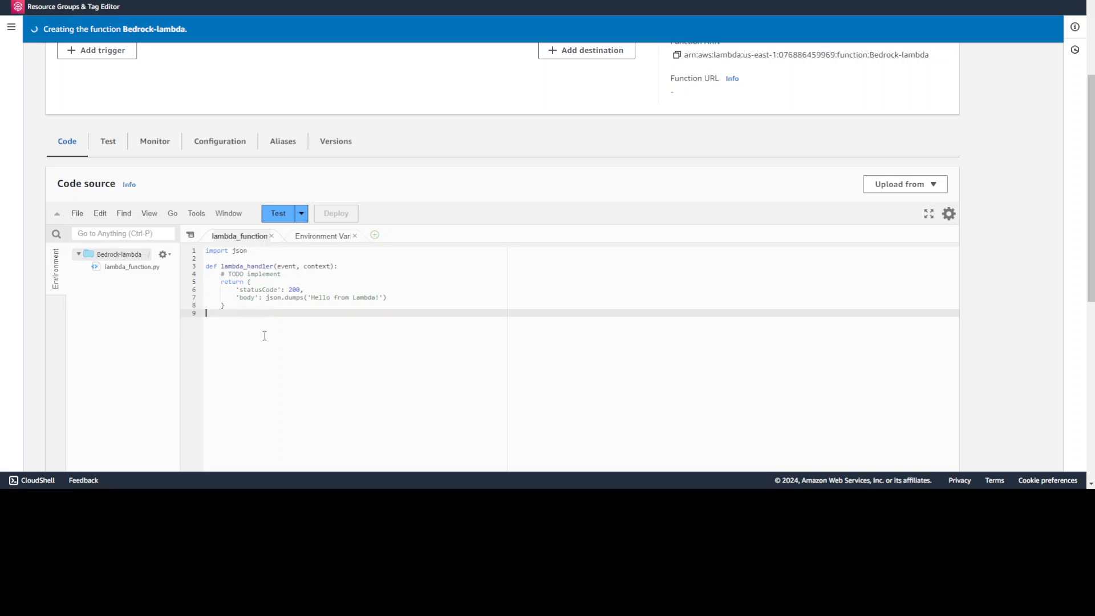
Review lambda_function.py's boto3 import, bedrock_runtime client definition and return statement
key(ctrl+a)
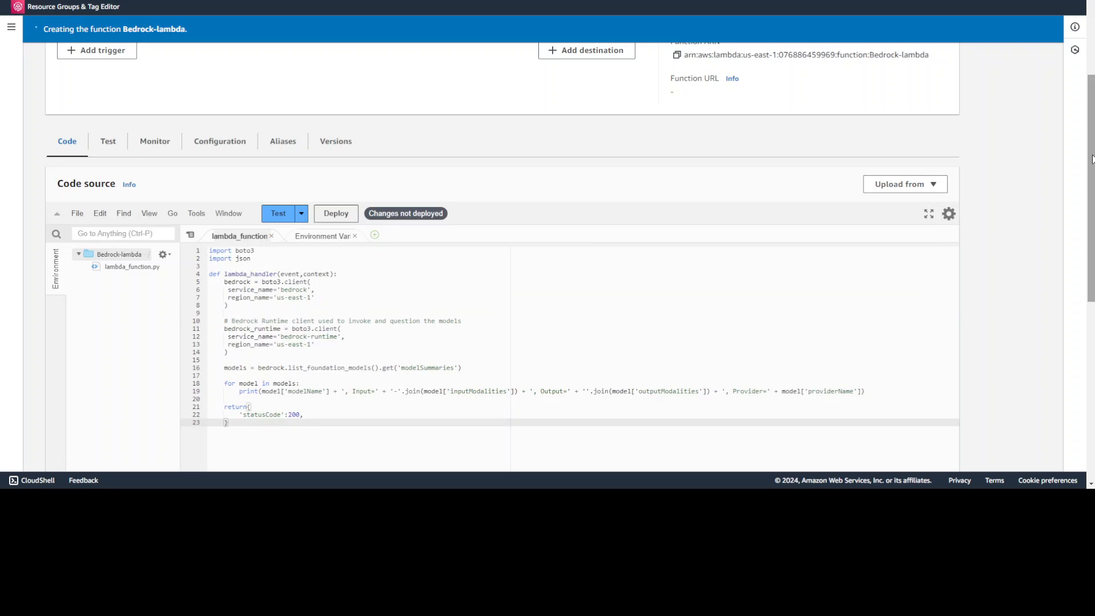
scroll(down, 3)
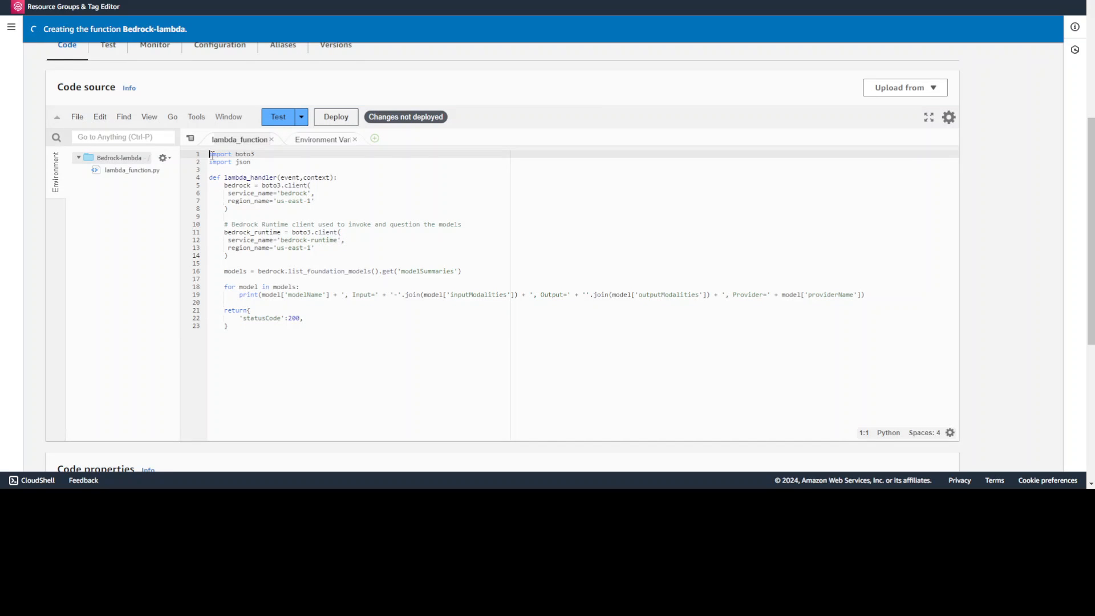
click(218, 192)
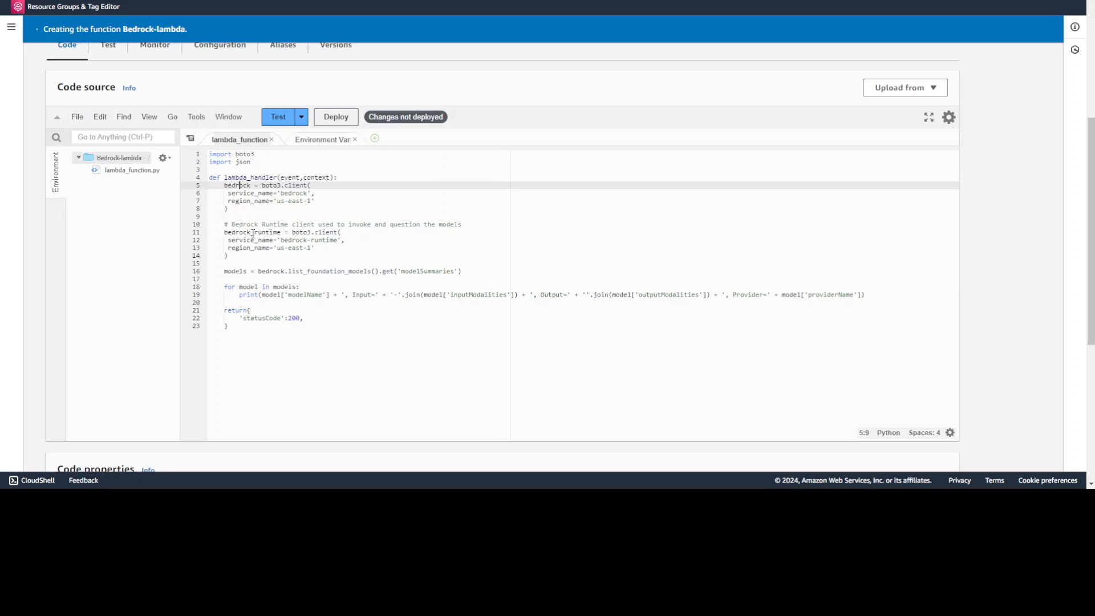
click(286, 232)
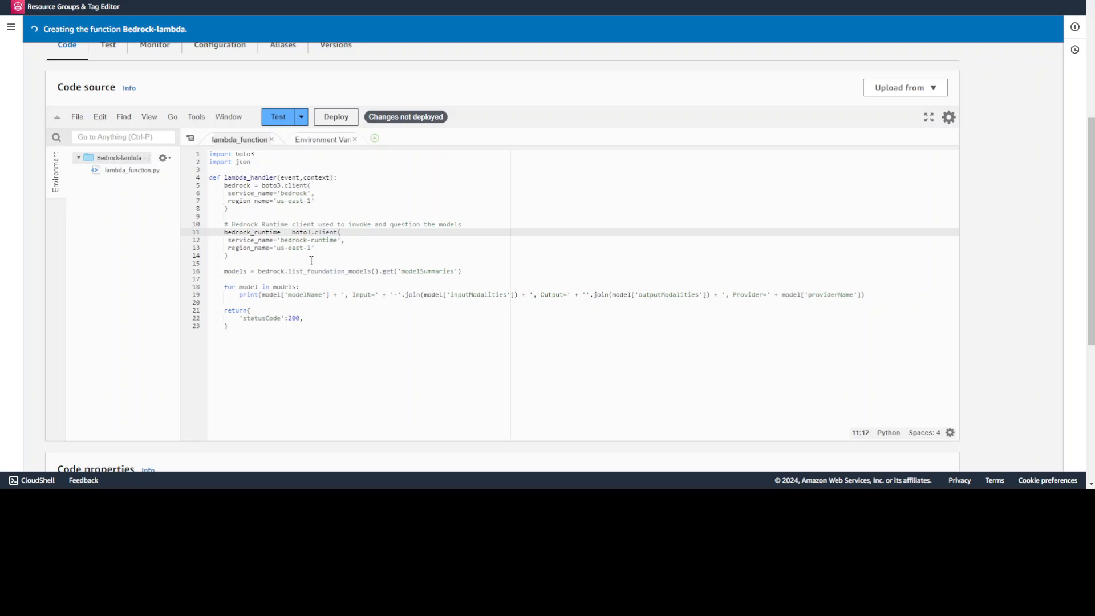
double_click(301, 225)
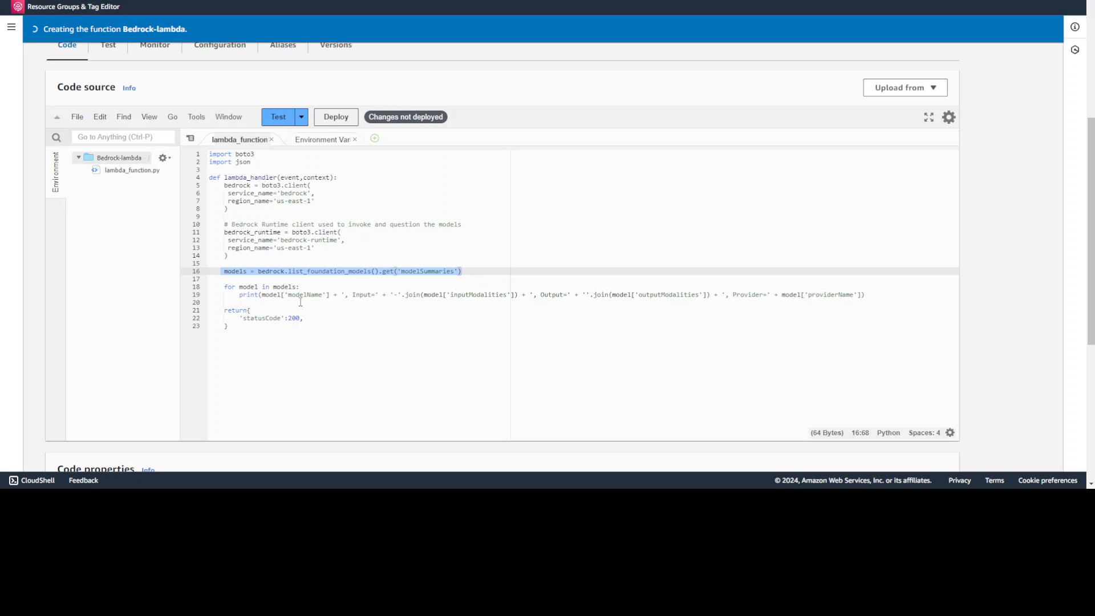
mouse_move(493, 288)
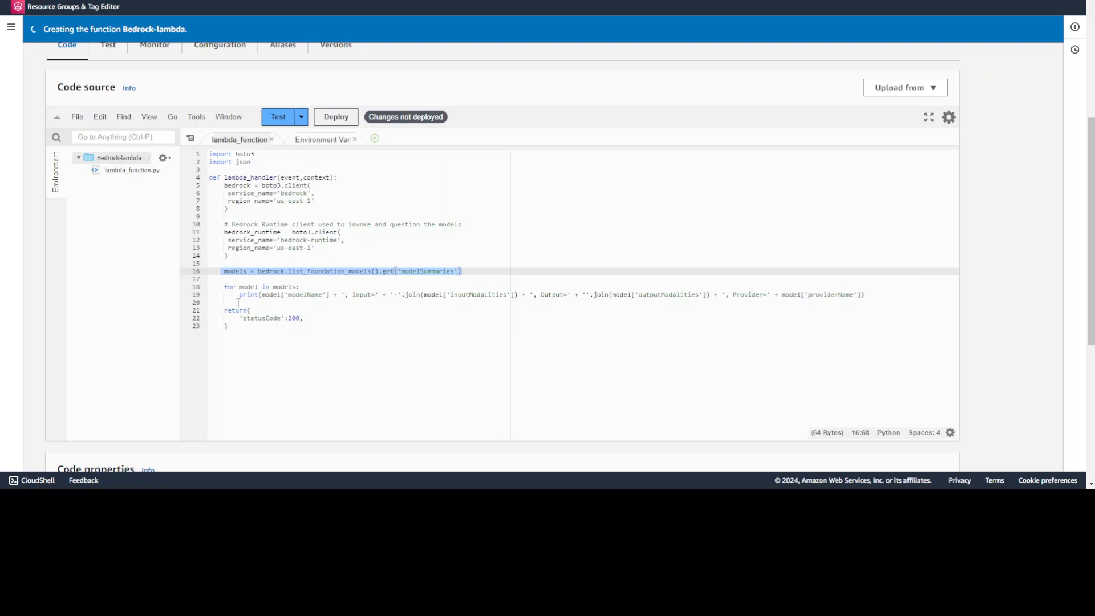
click(227, 325)
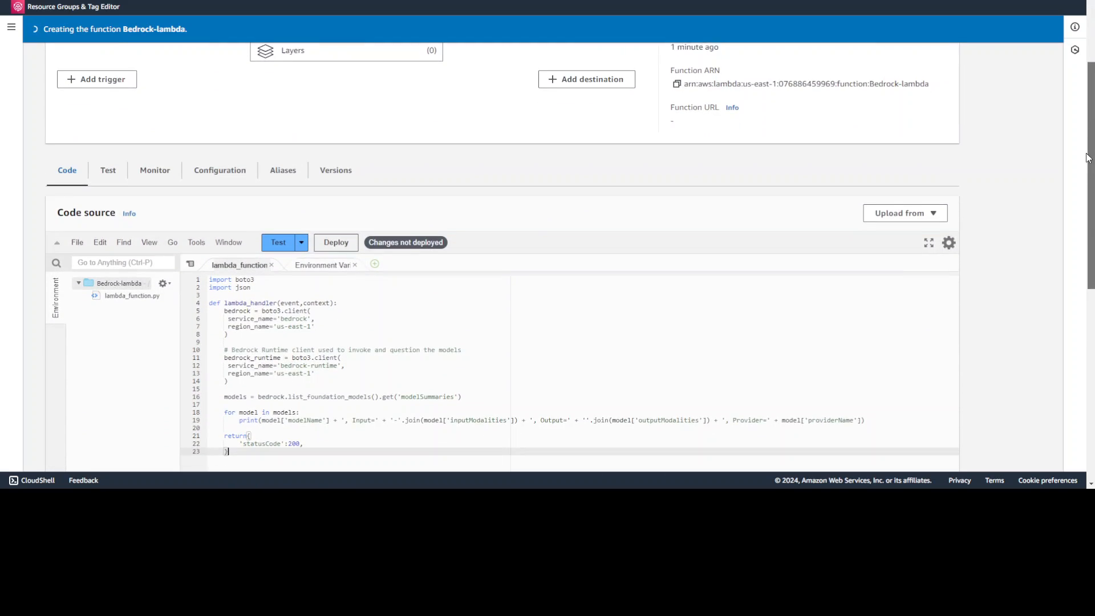
scroll(down, 3)
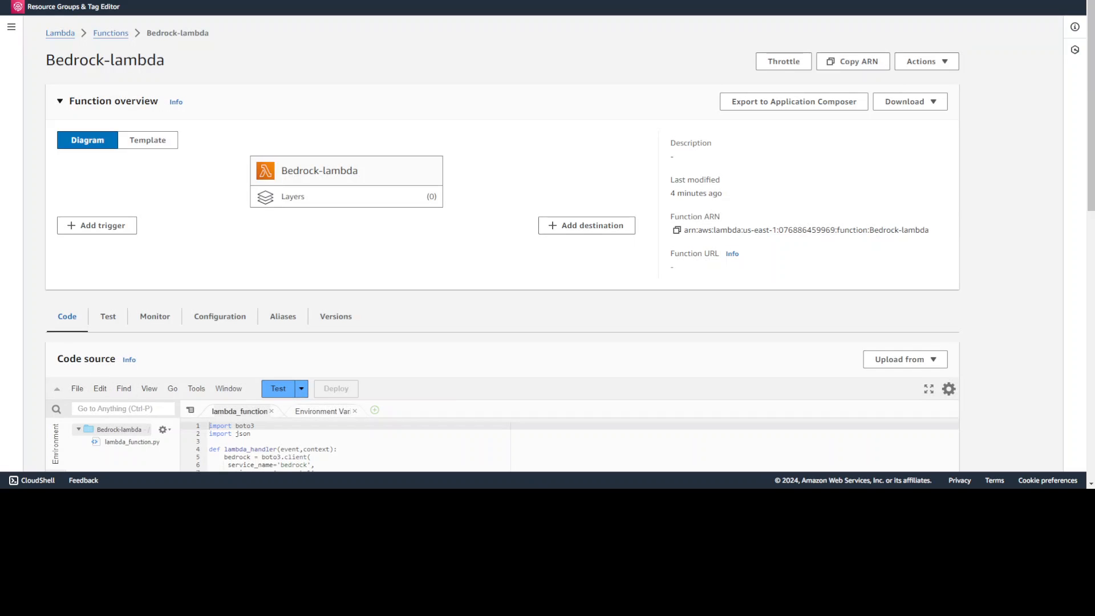
Change the timeout in General configuration from 3 to 15 seconds and save
scroll(down, 3)
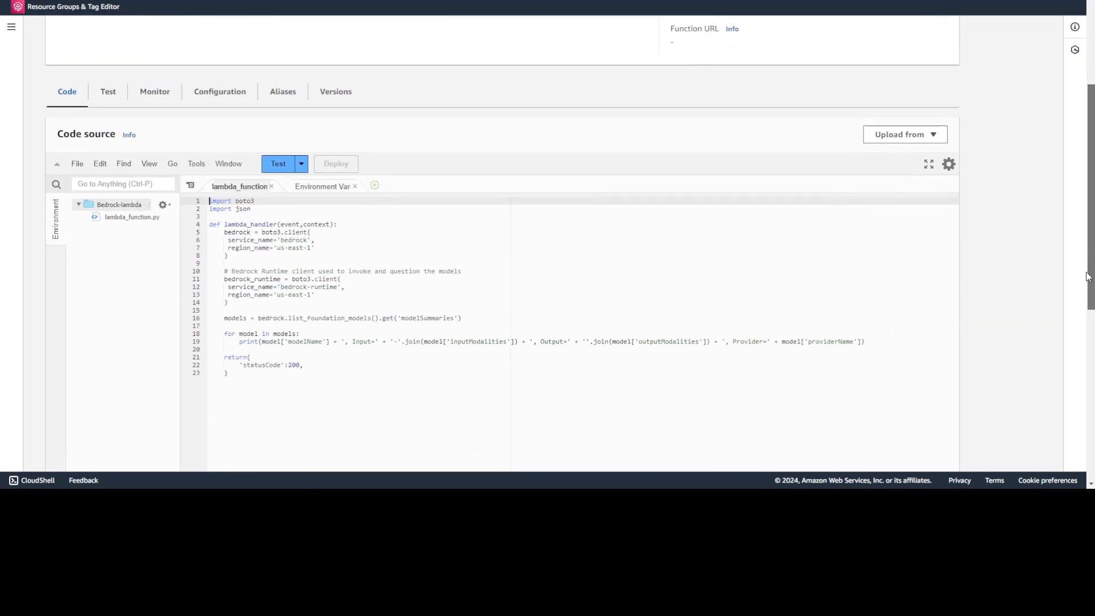
scroll(down, 3)
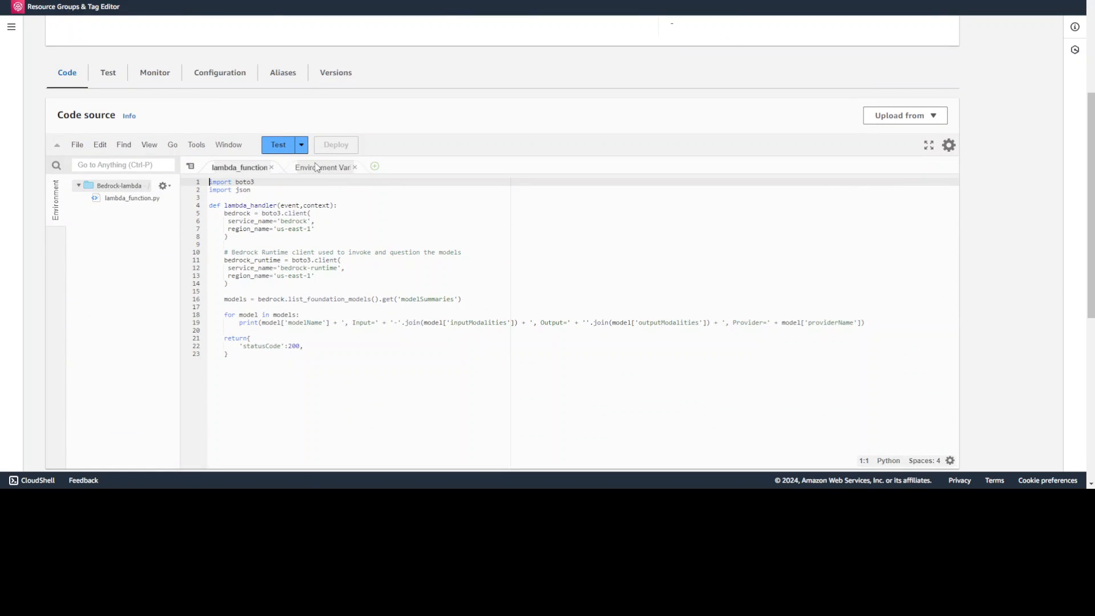
click(219, 72)
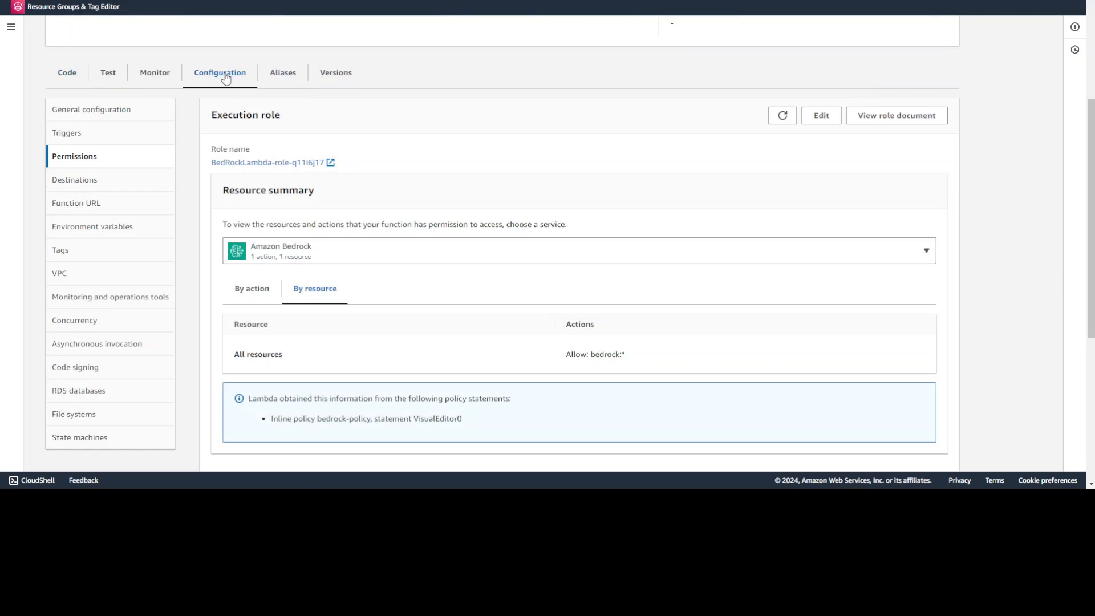
click(91, 109)
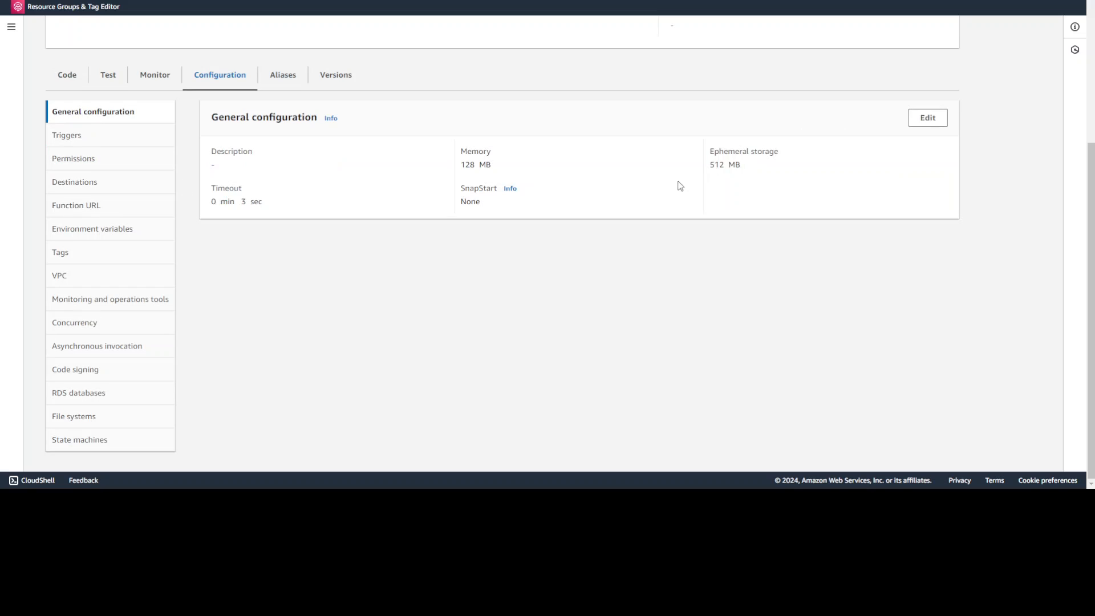
click(927, 118)
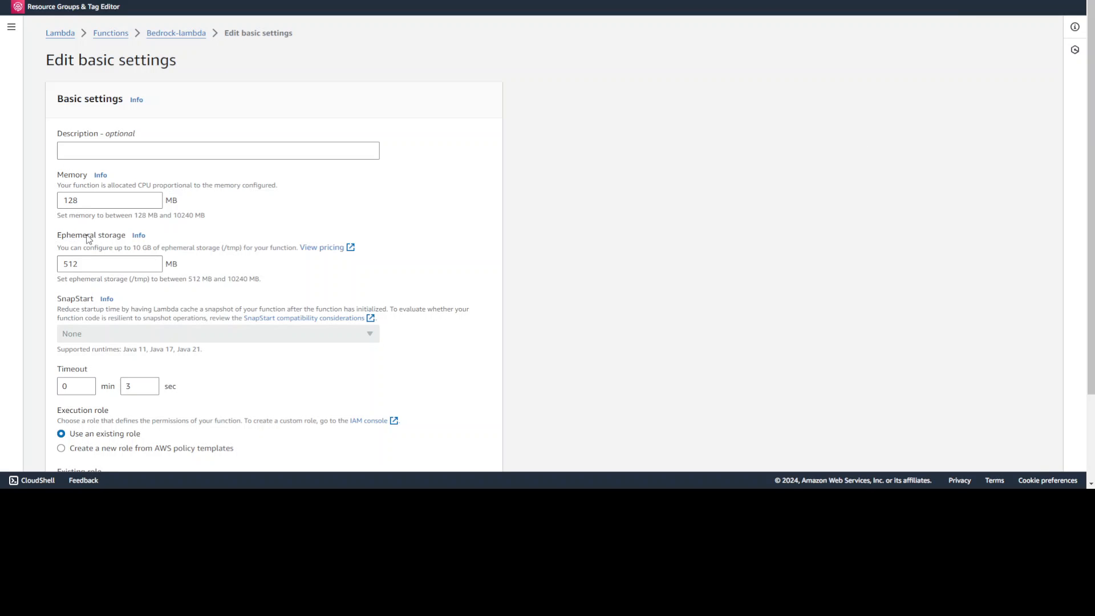
click(138, 386)
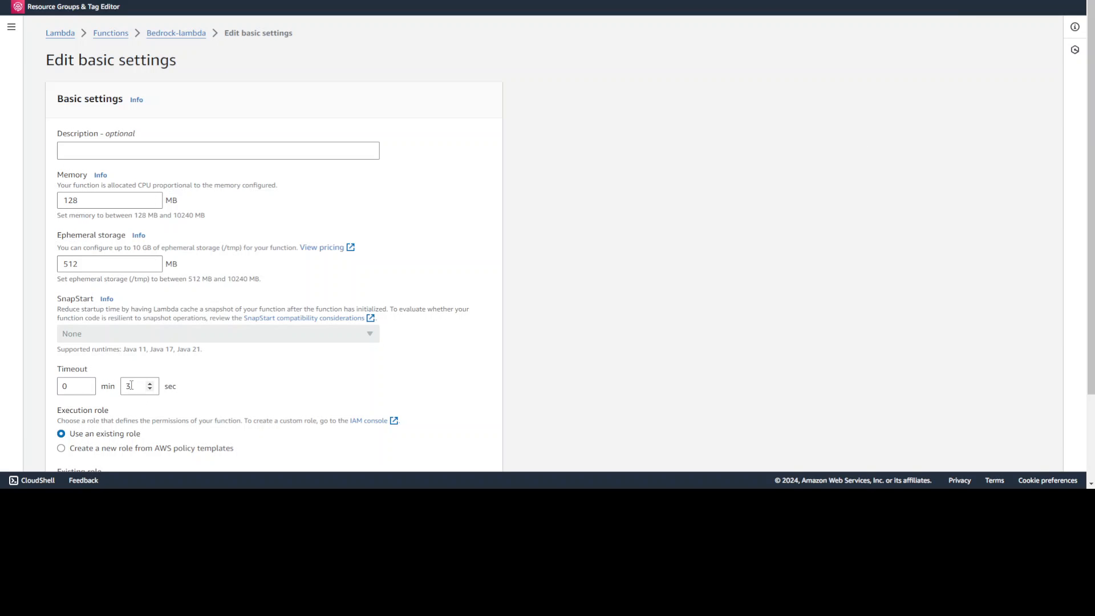
click(134, 386)
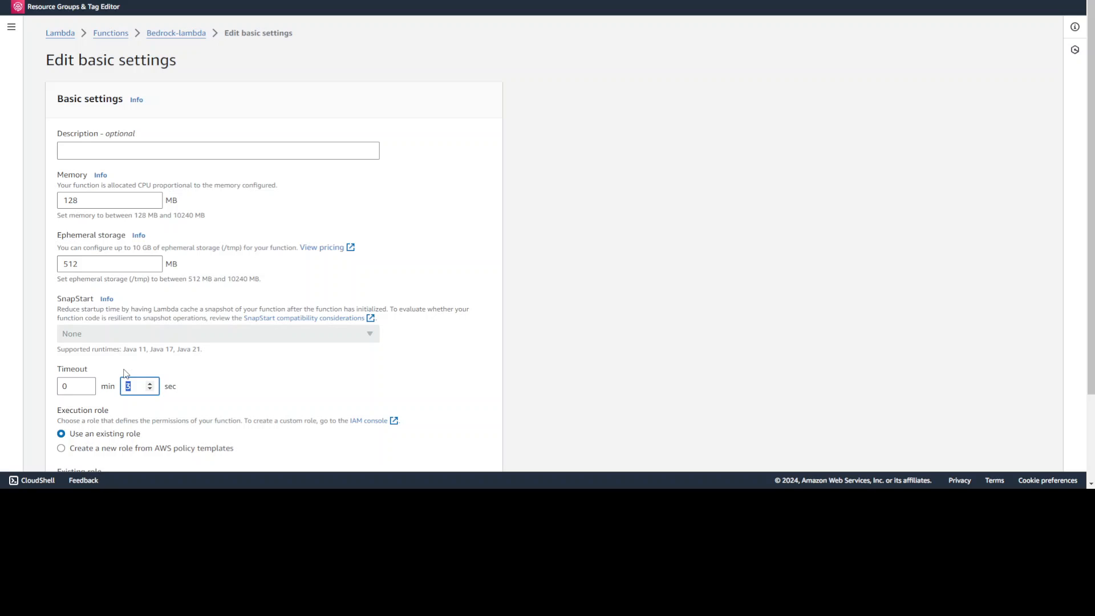
text(15)
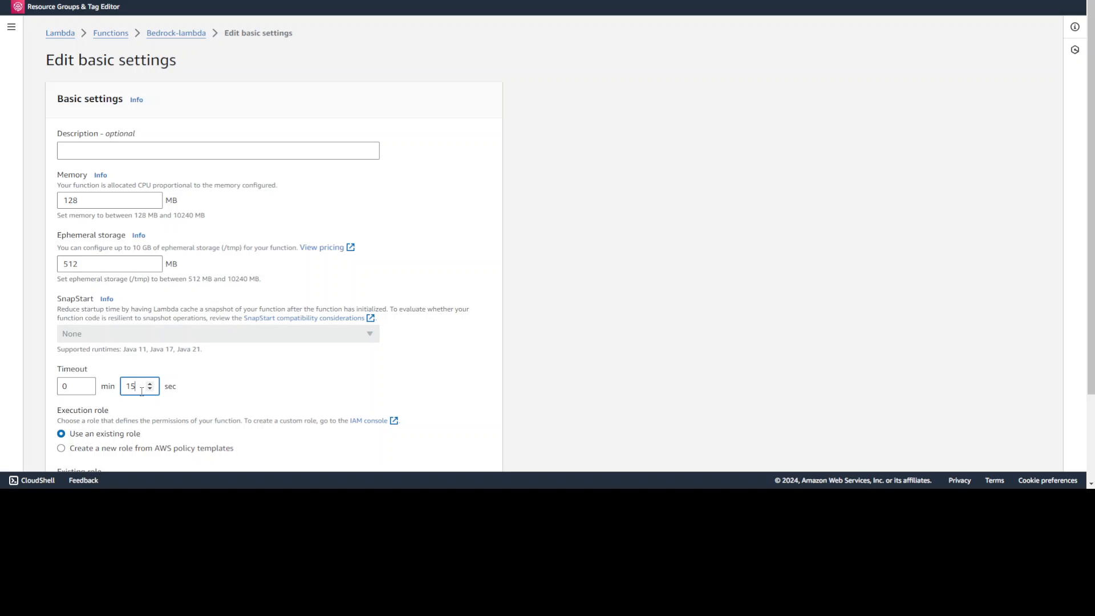
mouse_move(180, 386)
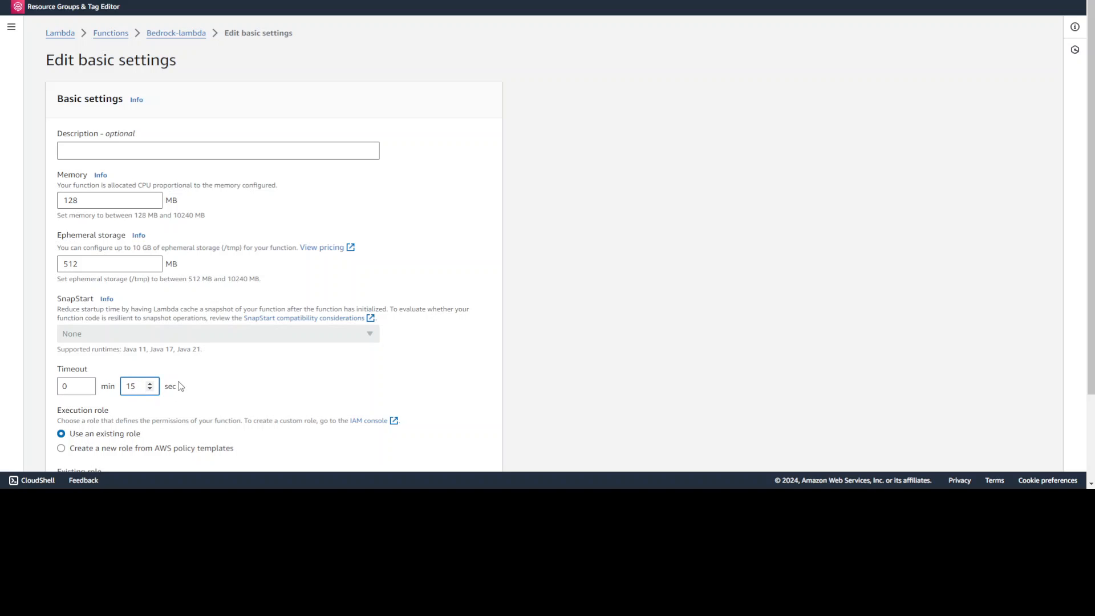
scroll(down, 3)
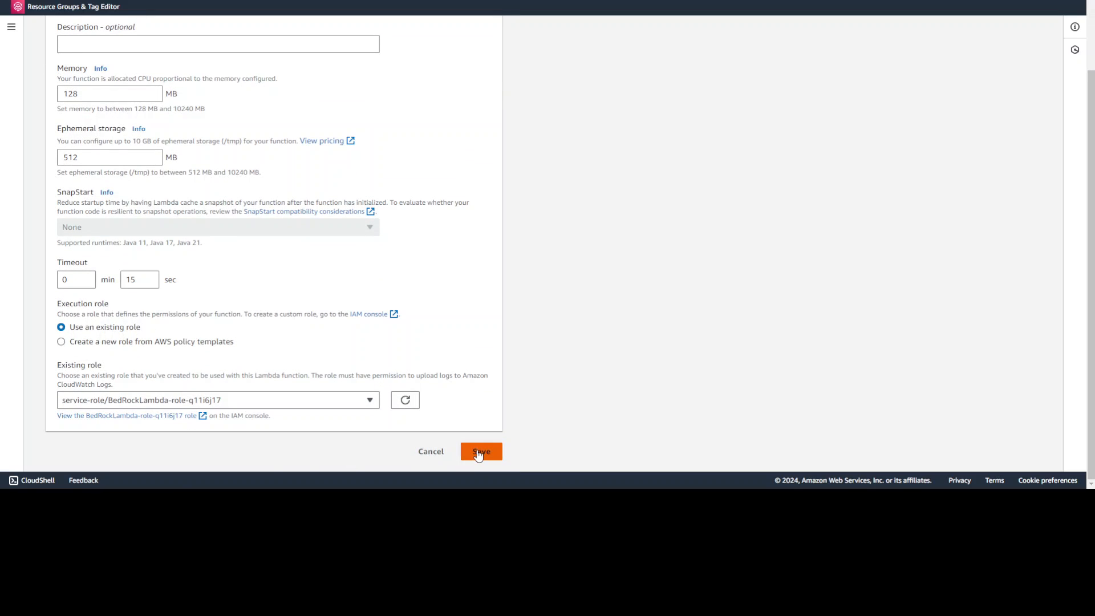
click(480, 451)
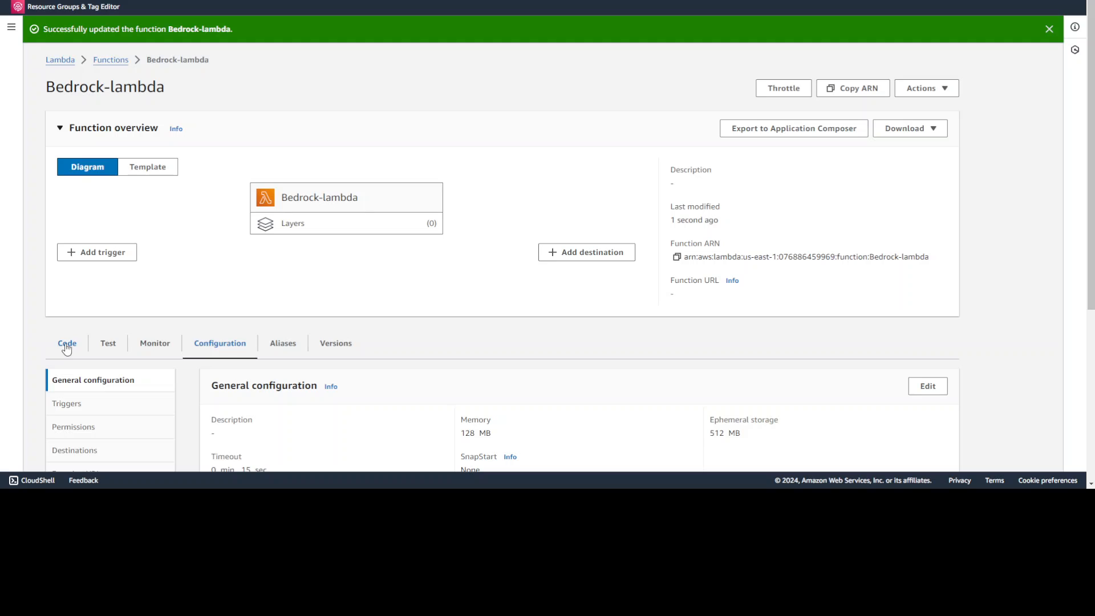
Save a hello-world test event named 'test' and close the Environment Var tab
click(67, 342)
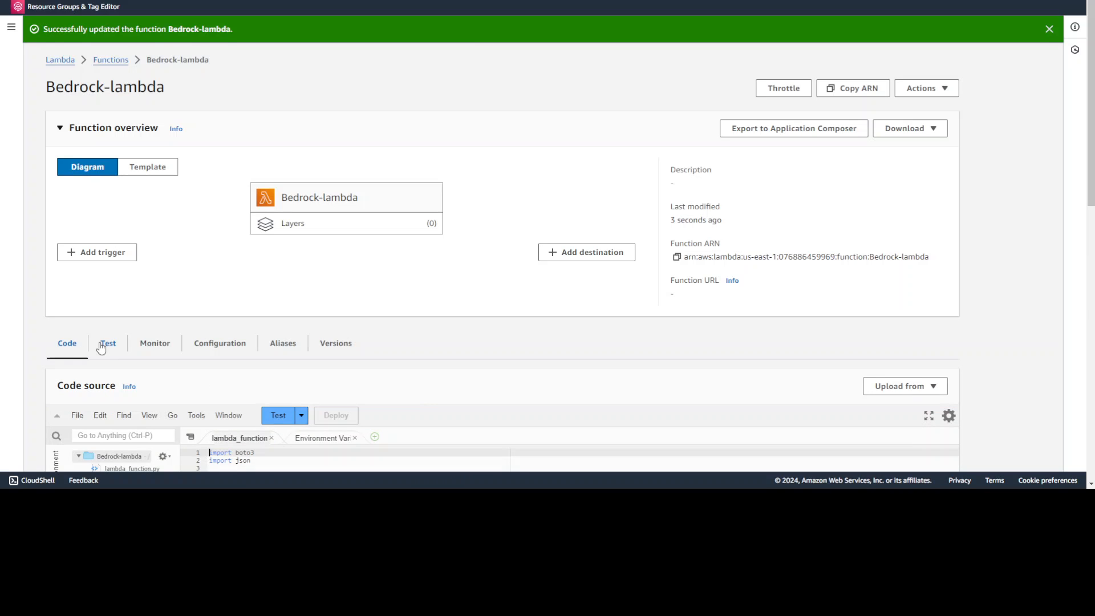
scroll(down, 3)
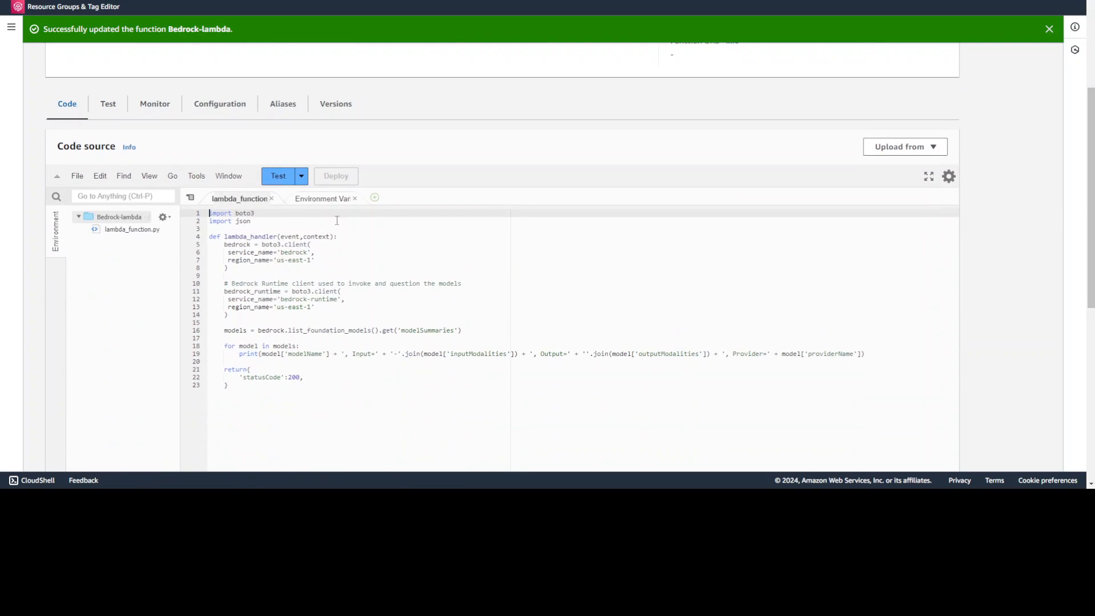
click(301, 176)
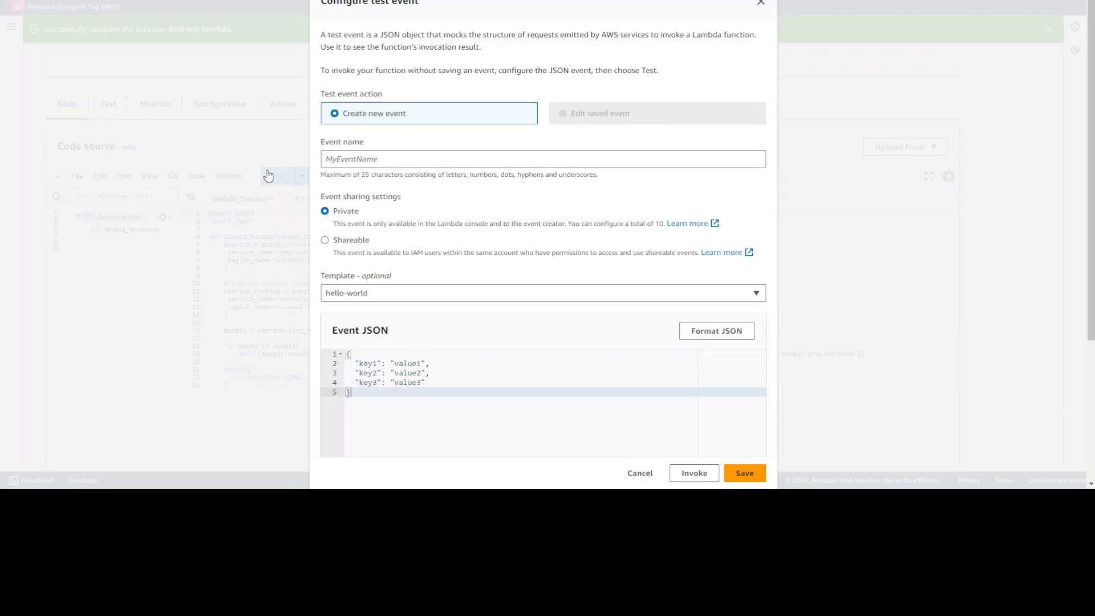
text(test)
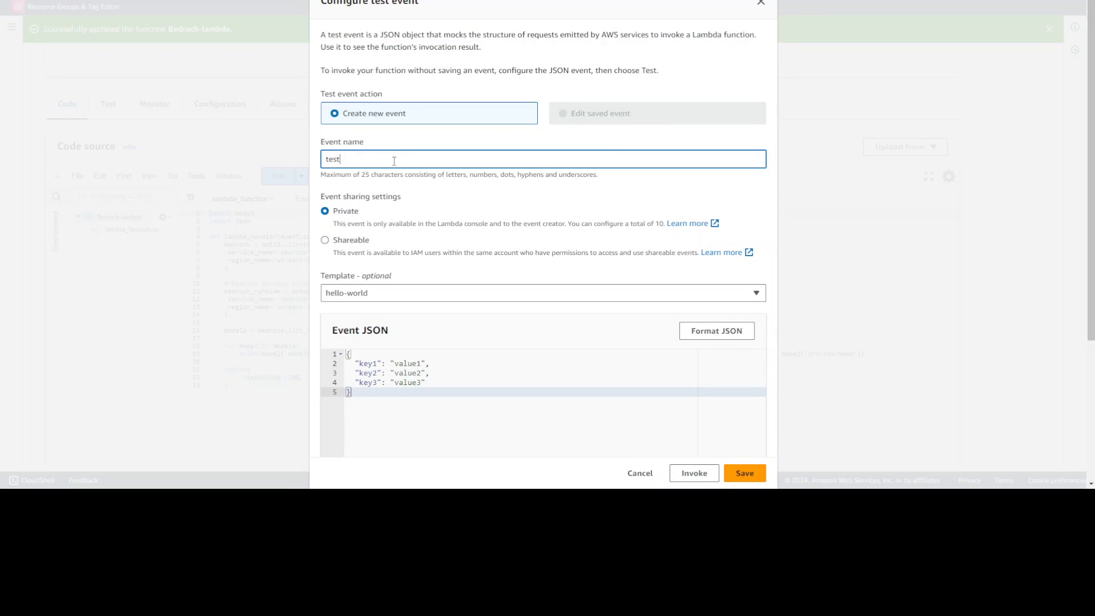
click(744, 473)
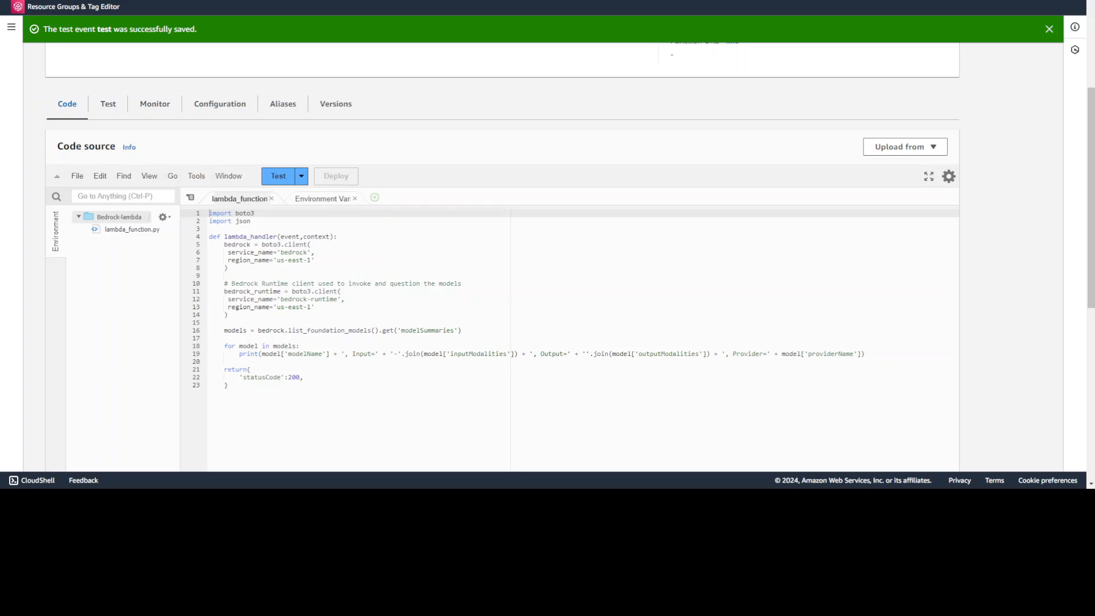
click(354, 199)
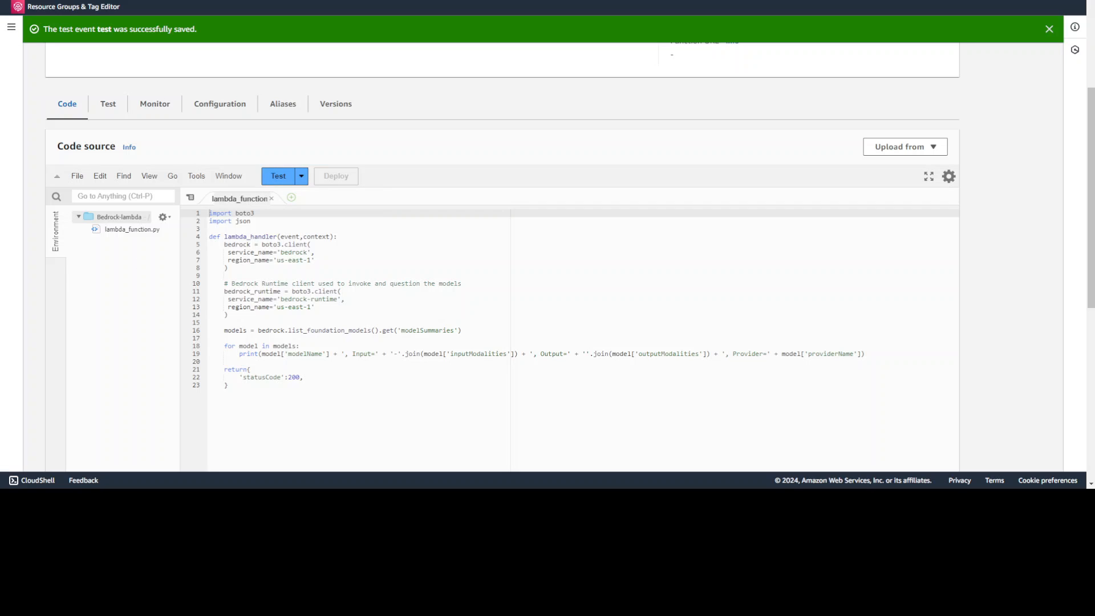
Invoke Bedrock-lambda with the 'test' event, review the execution result, and run it again
click(277, 175)
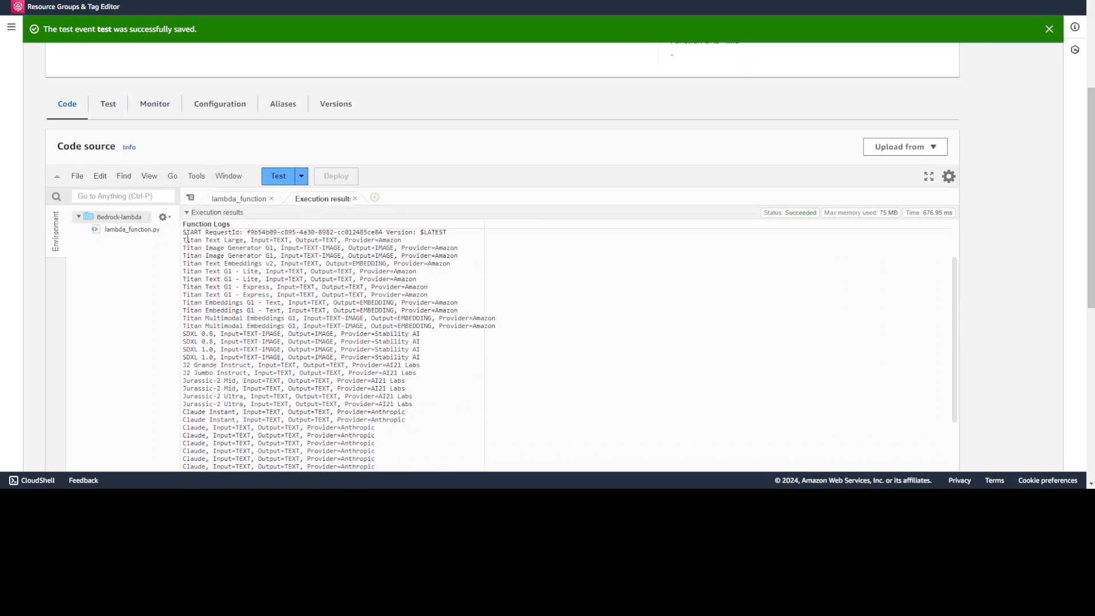
drag(183, 240, 271, 404)
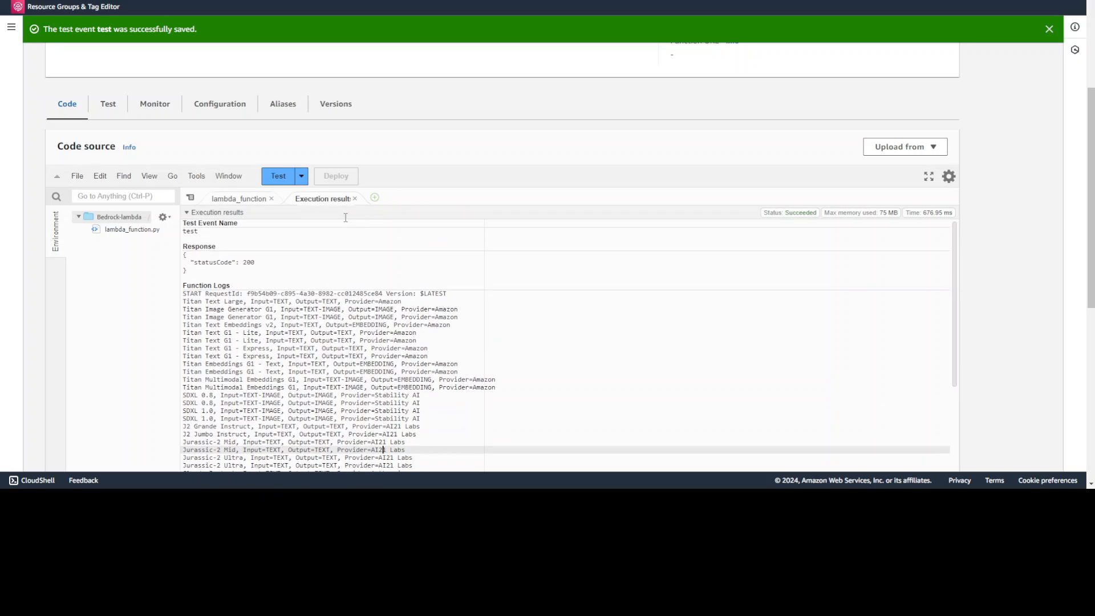
click(239, 199)
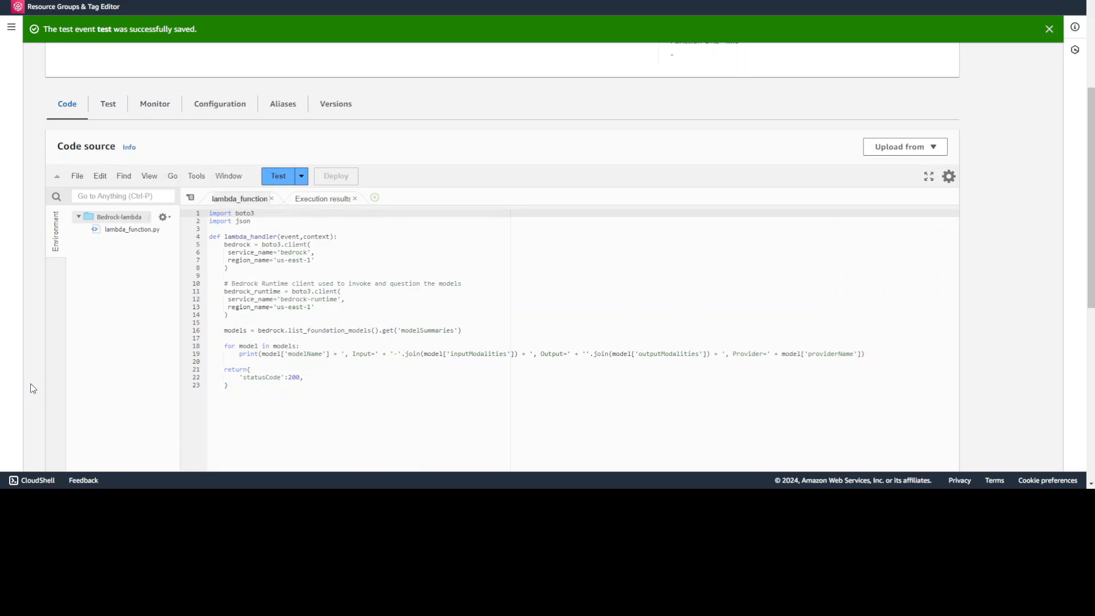
click(278, 175)
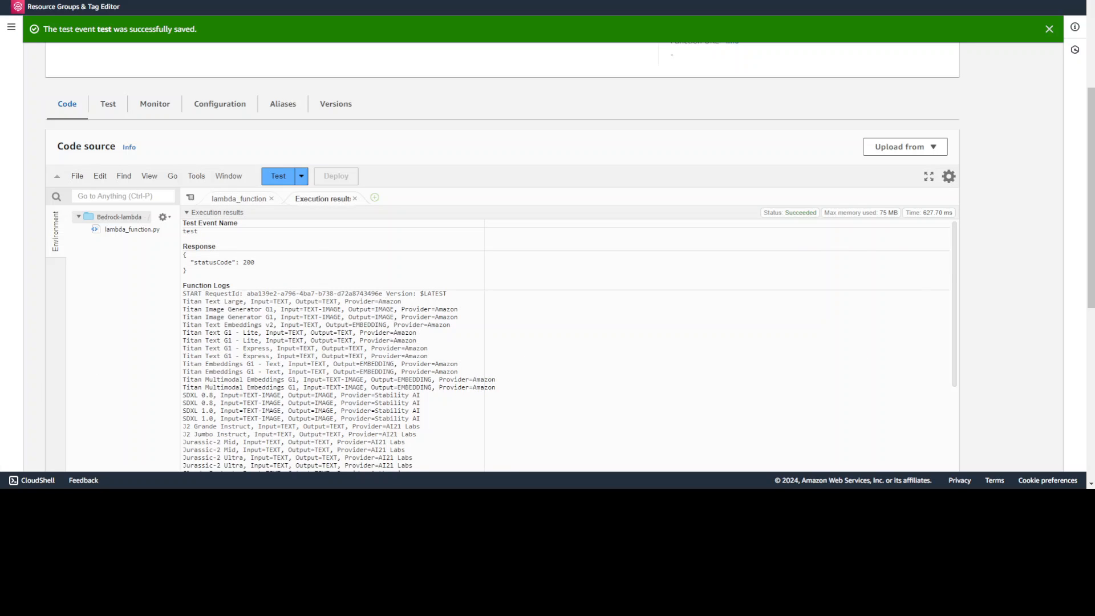